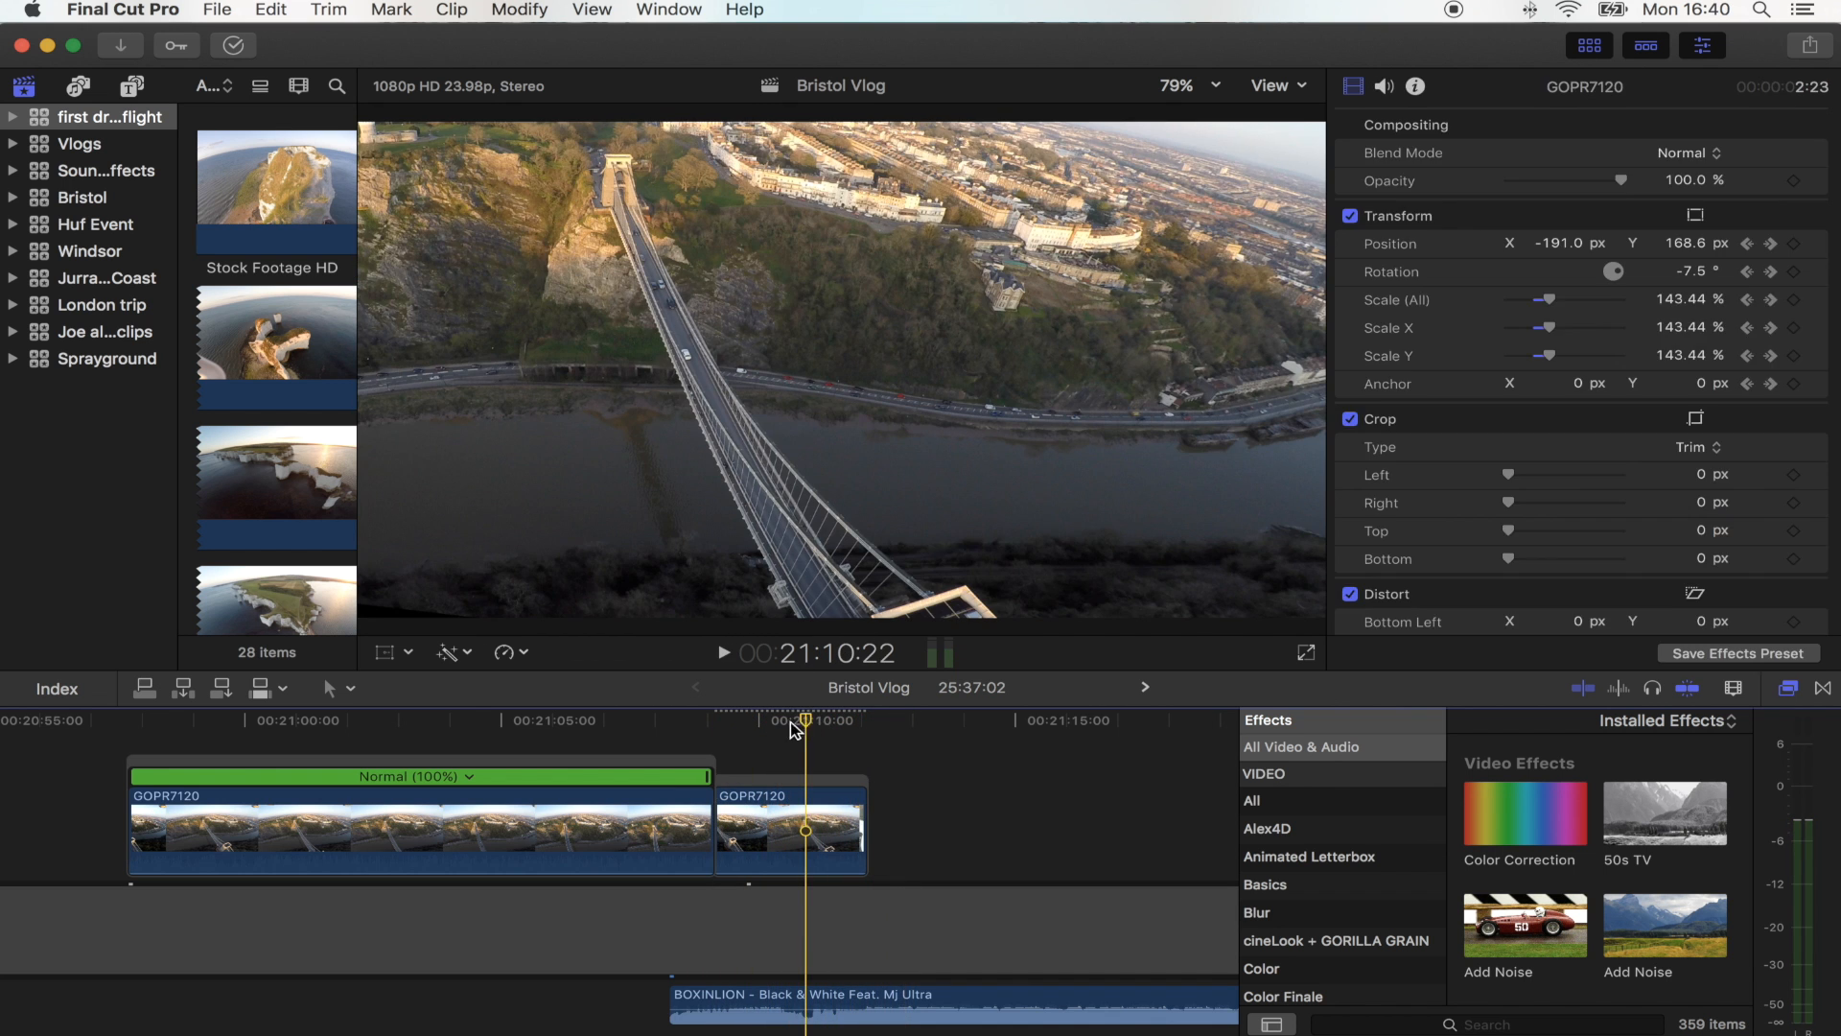
Step: Skim ahead to the second GOPR7120 bridge clip and select it for editing
{"action": "left_click_drag", "start_coordinate": [803, 719], "coordinate": [741, 719]}
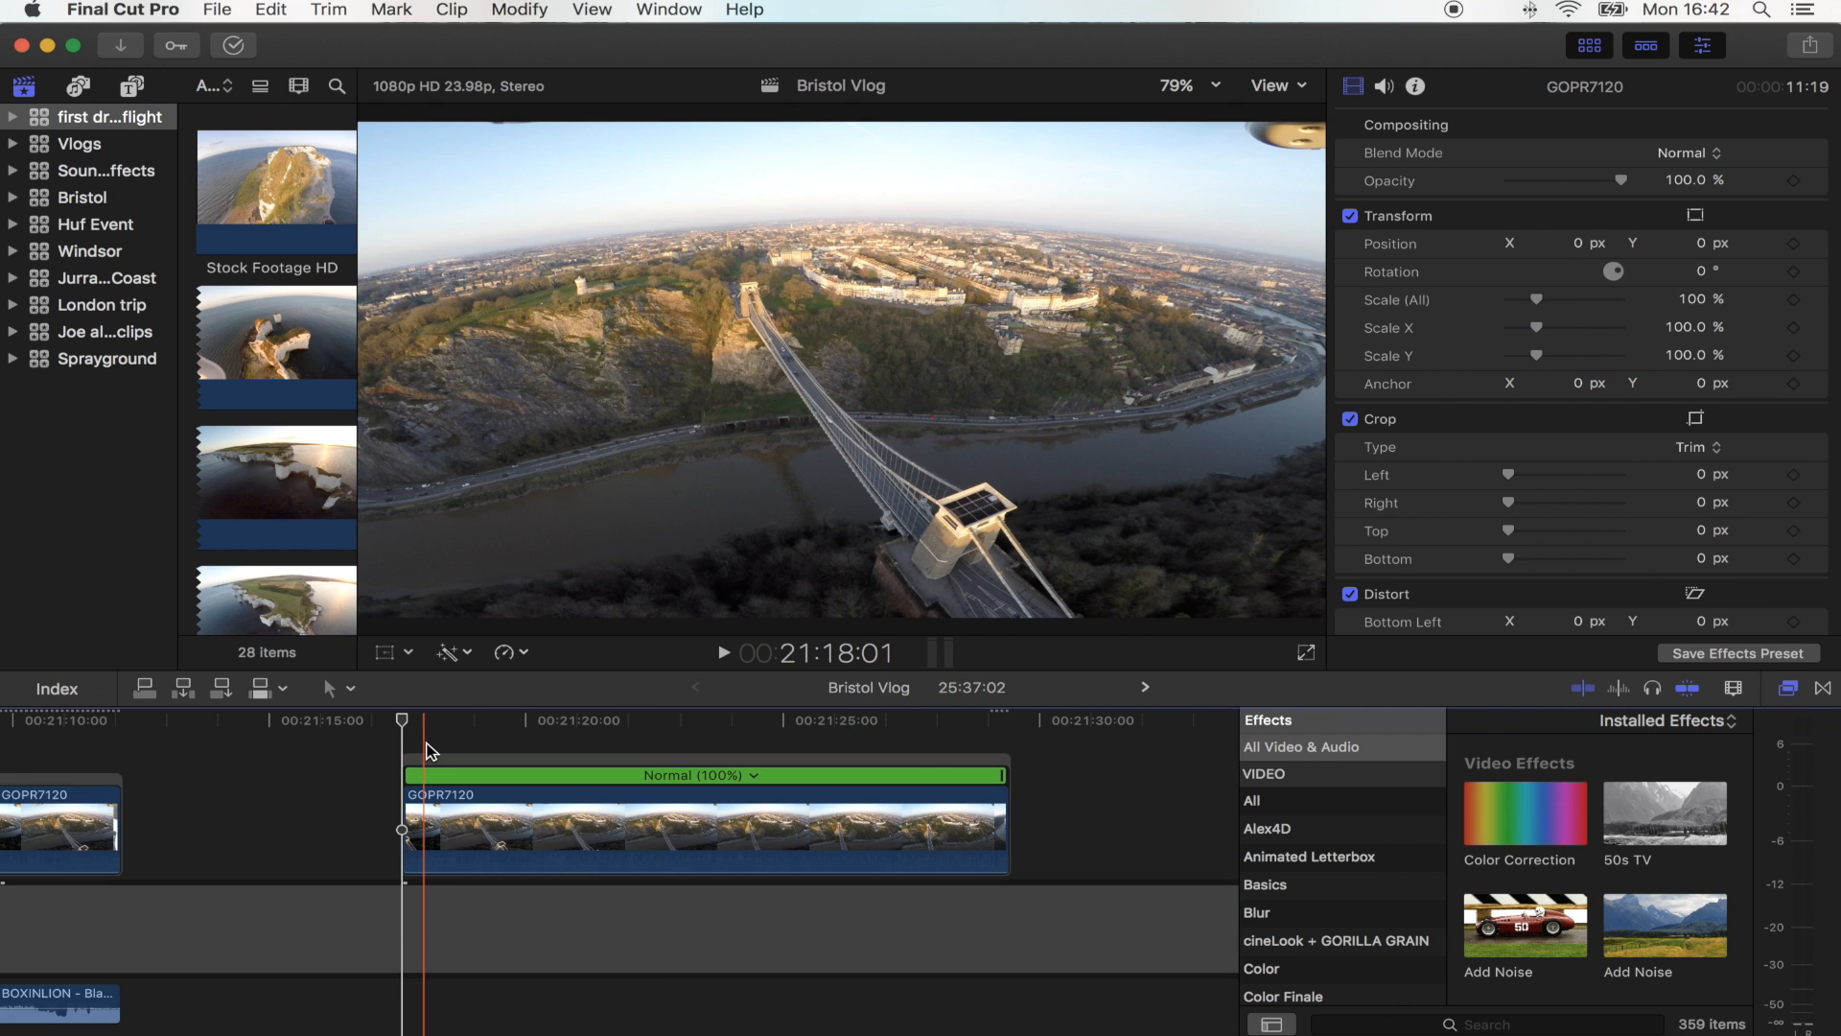
{"action": "mouse_move", "coordinate": [428, 727]}
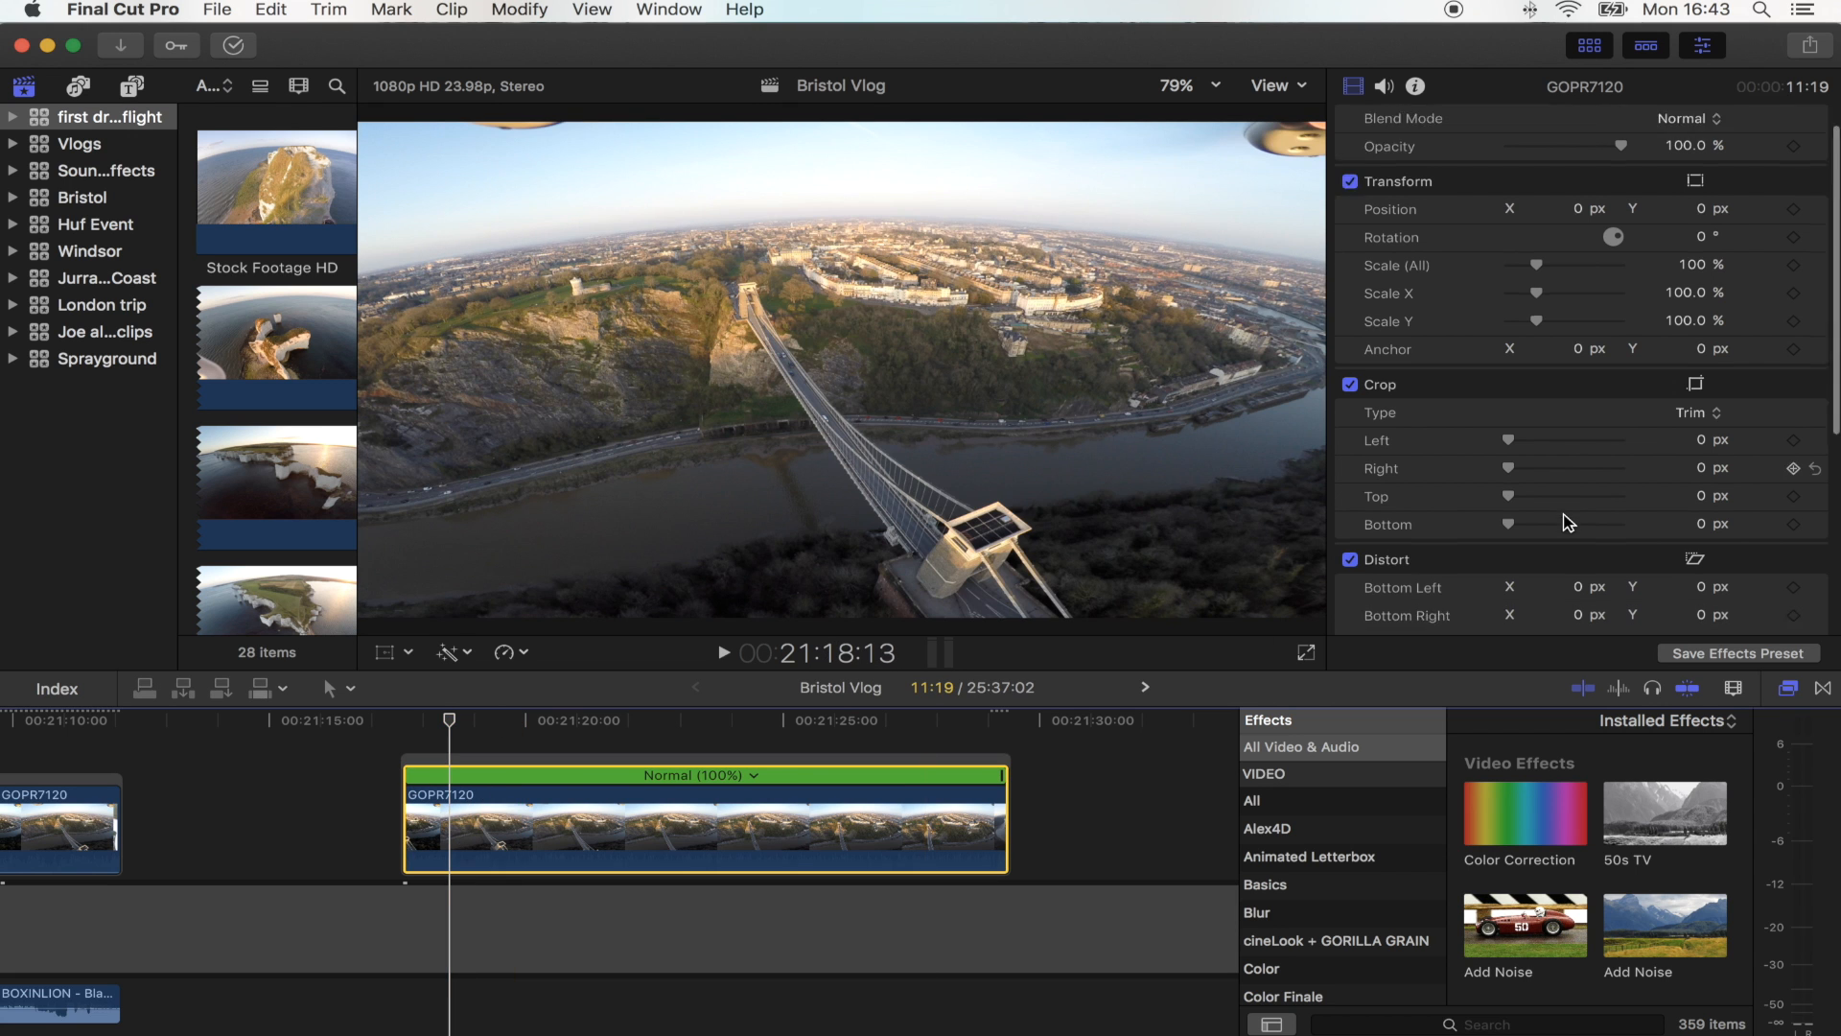
Step: Switch on Stabilization for the bridge clip with the Automatic method
{"action": "left_click", "coordinate": [1350, 566]}
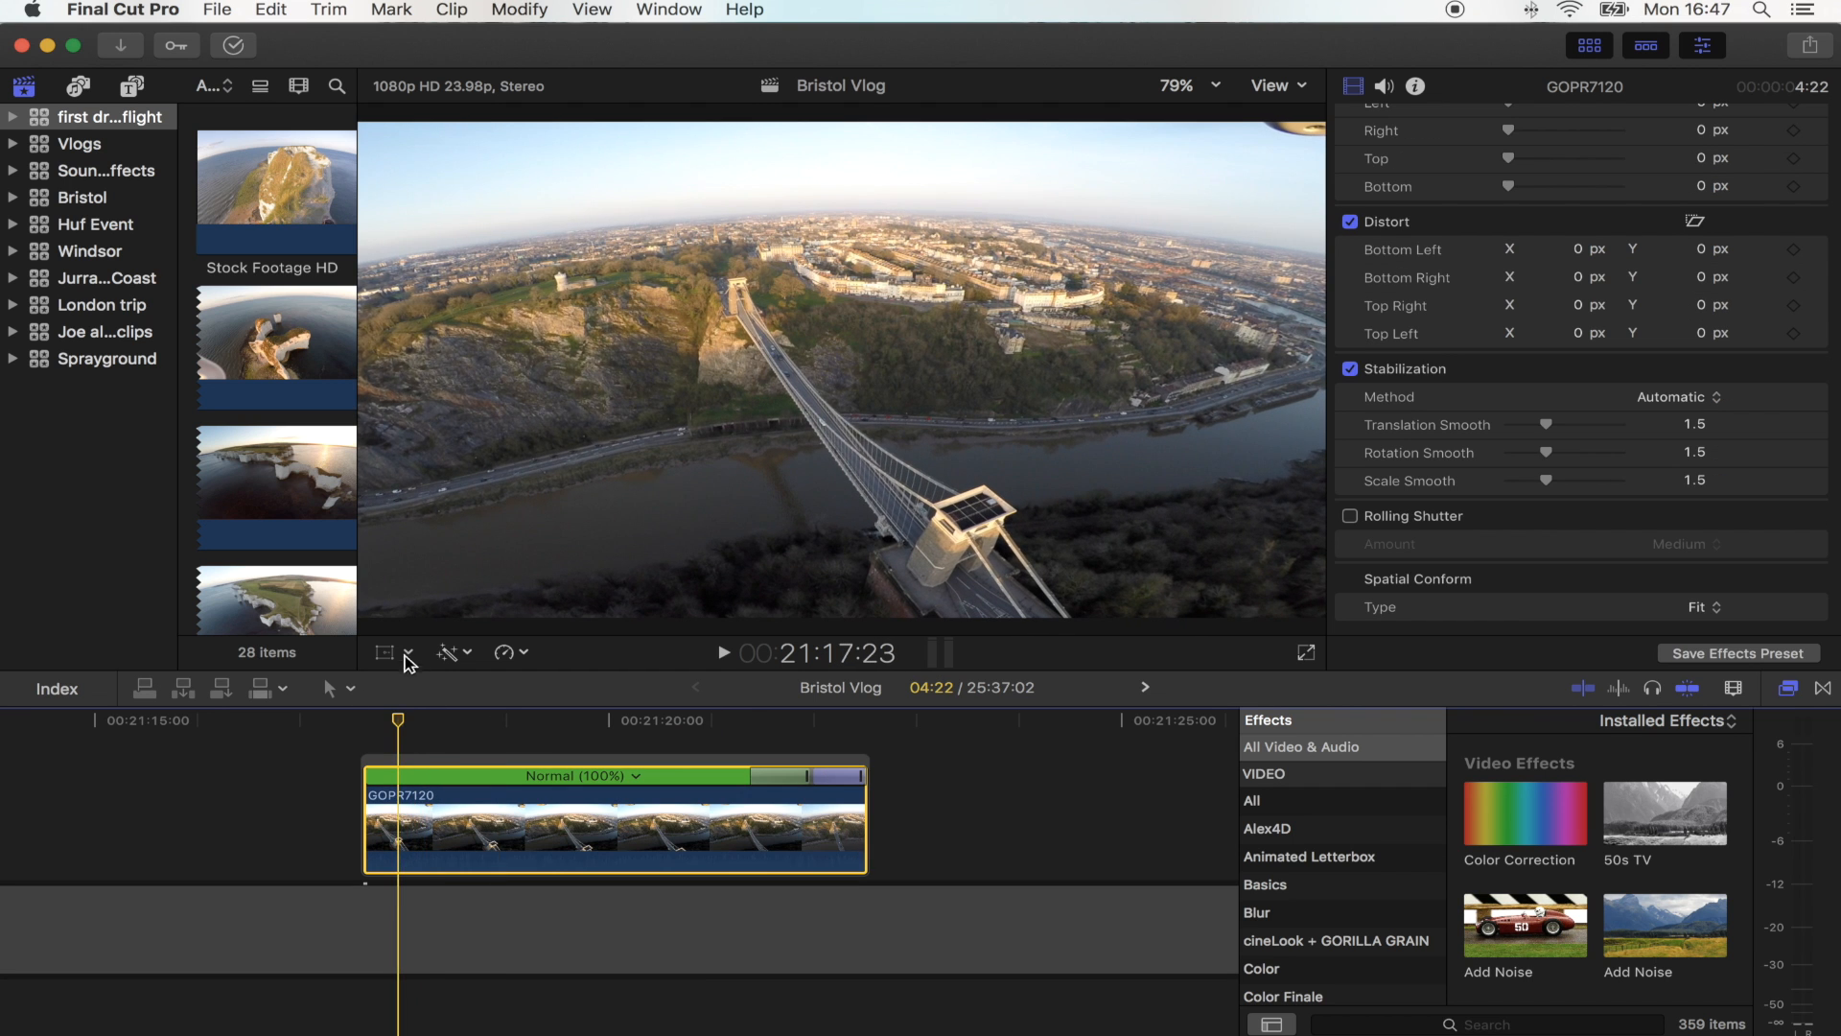
Step: Show Transform controls, keyframe the clip start at 110% scale and shift the shot slightly
{"action": "left_click", "coordinate": [383, 652]}
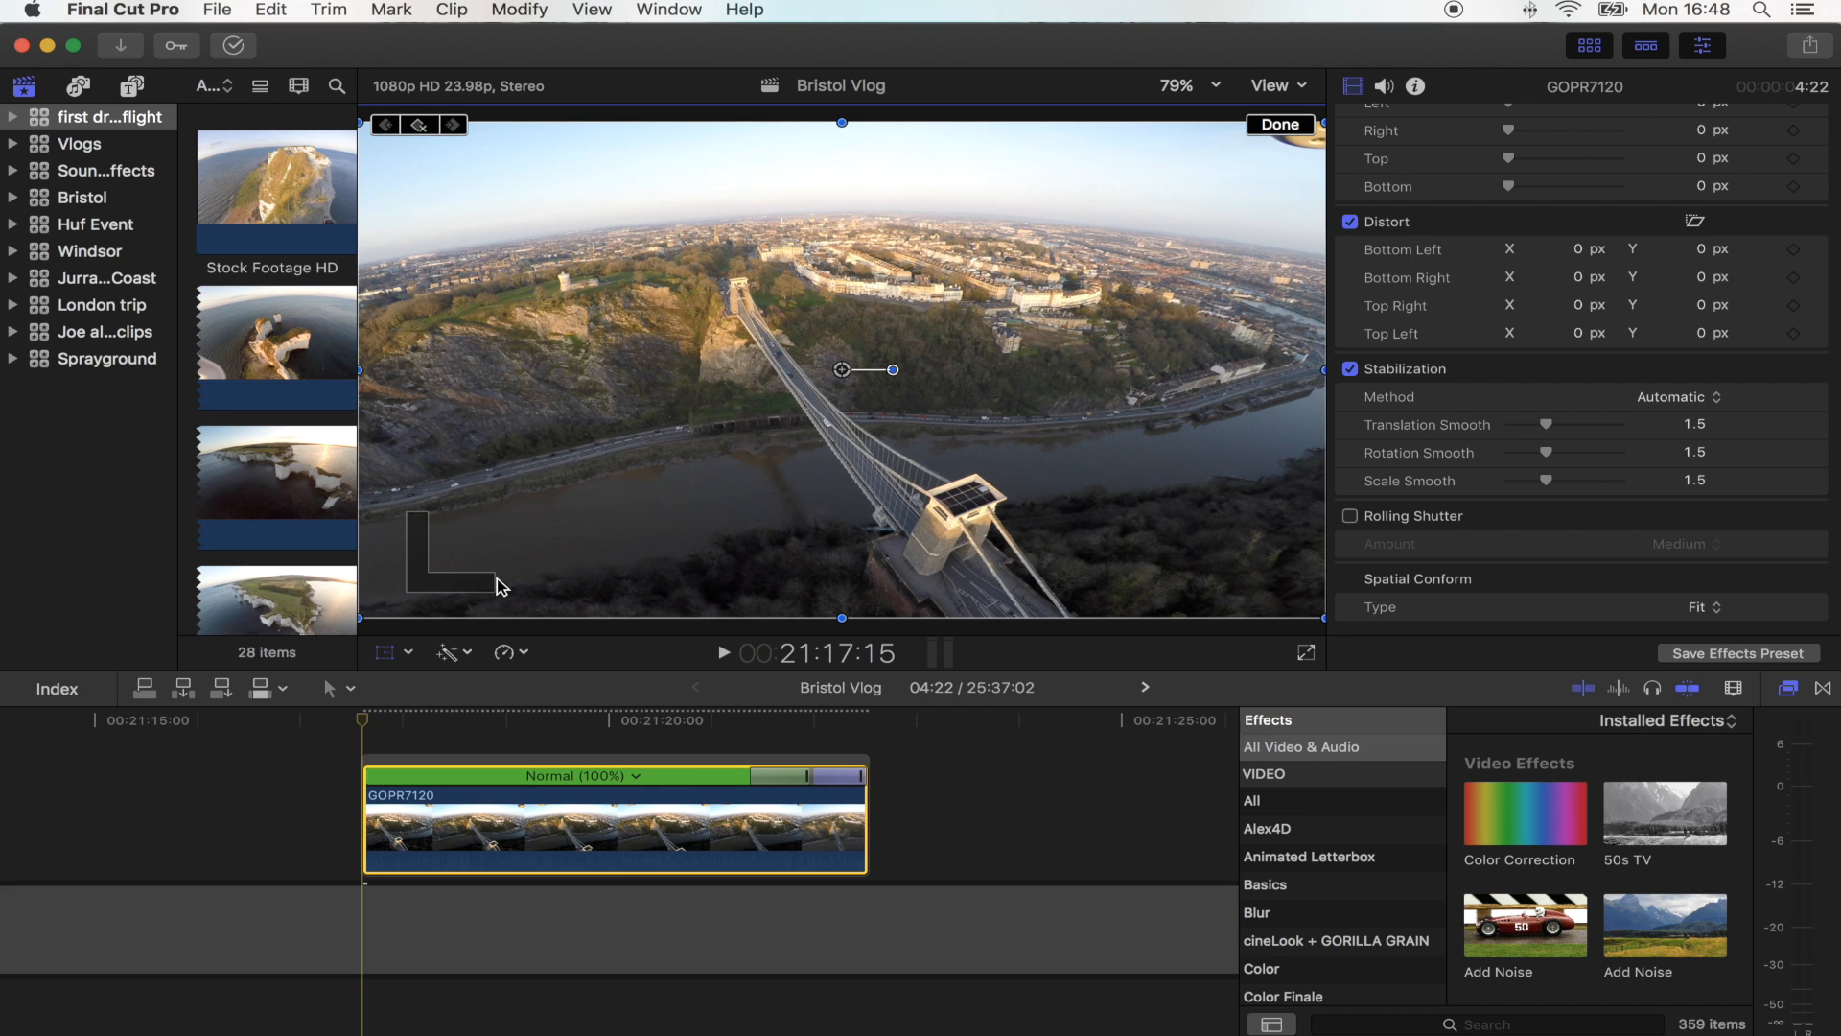
{"action": "mouse_move", "coordinate": [1275, 227]}
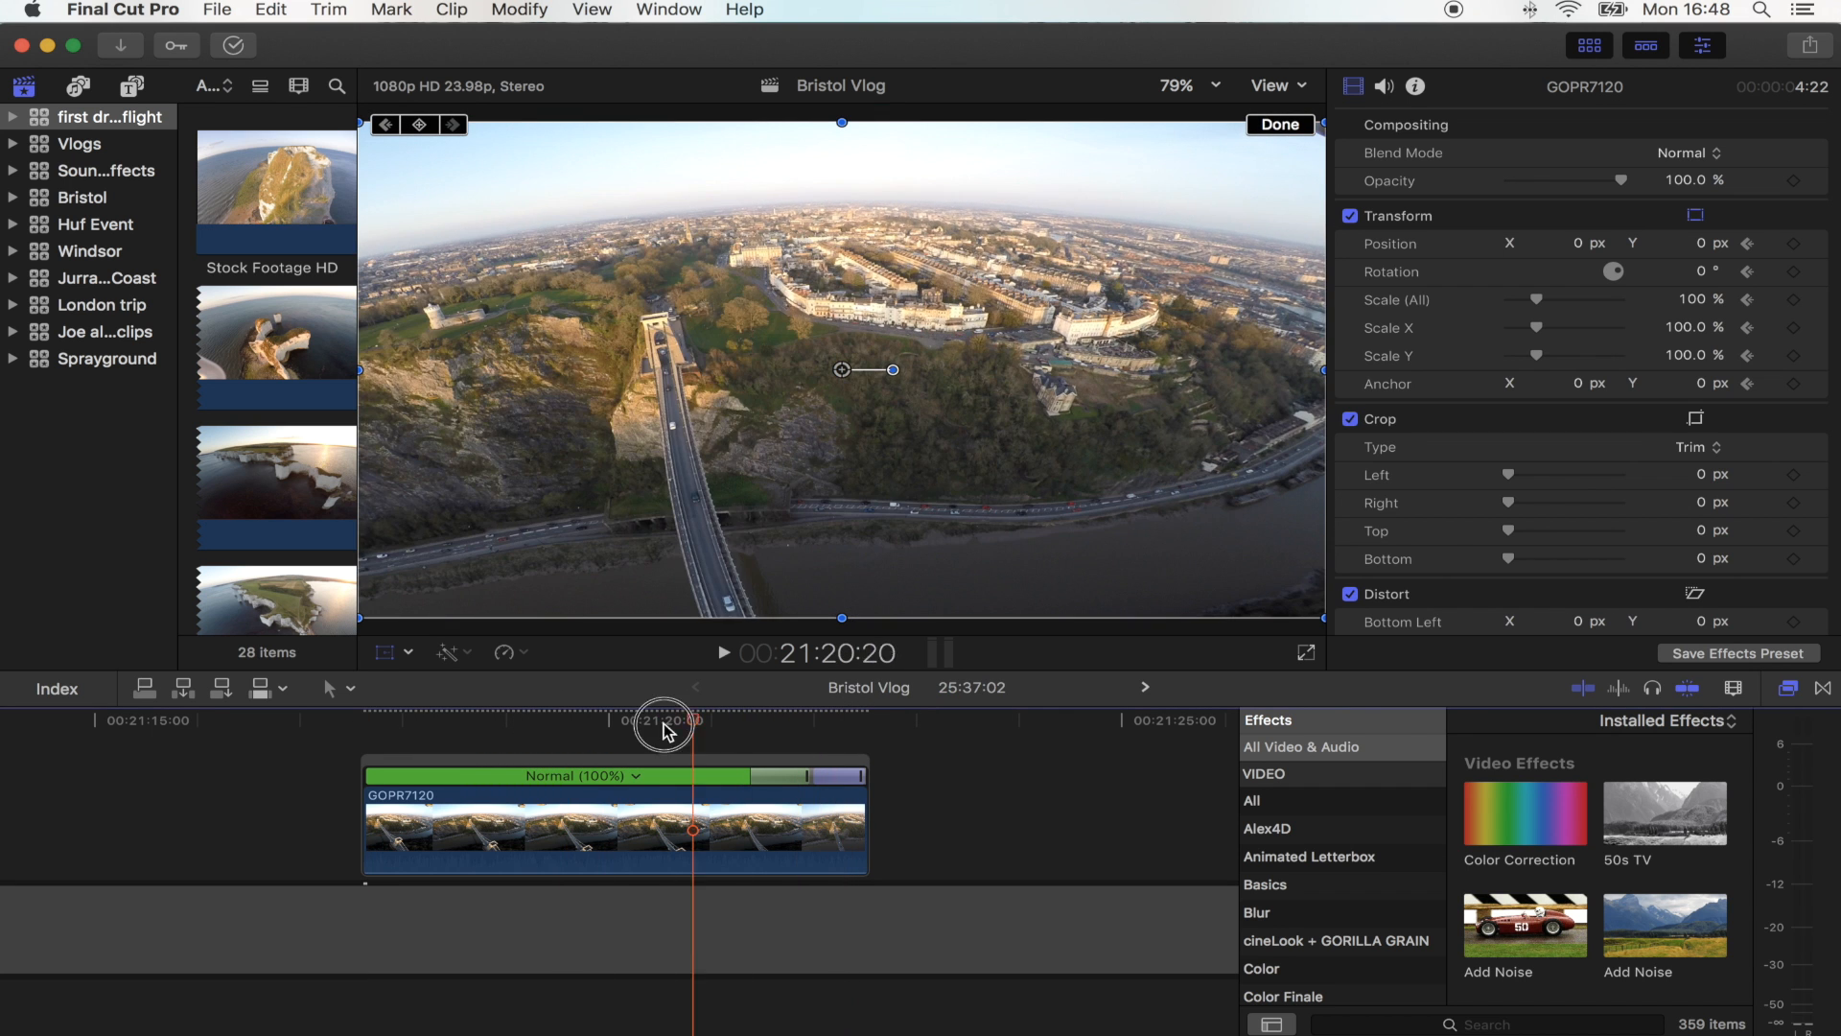
{"action": "left_click_drag", "start_coordinate": [663, 719], "coordinate": [489, 719]}
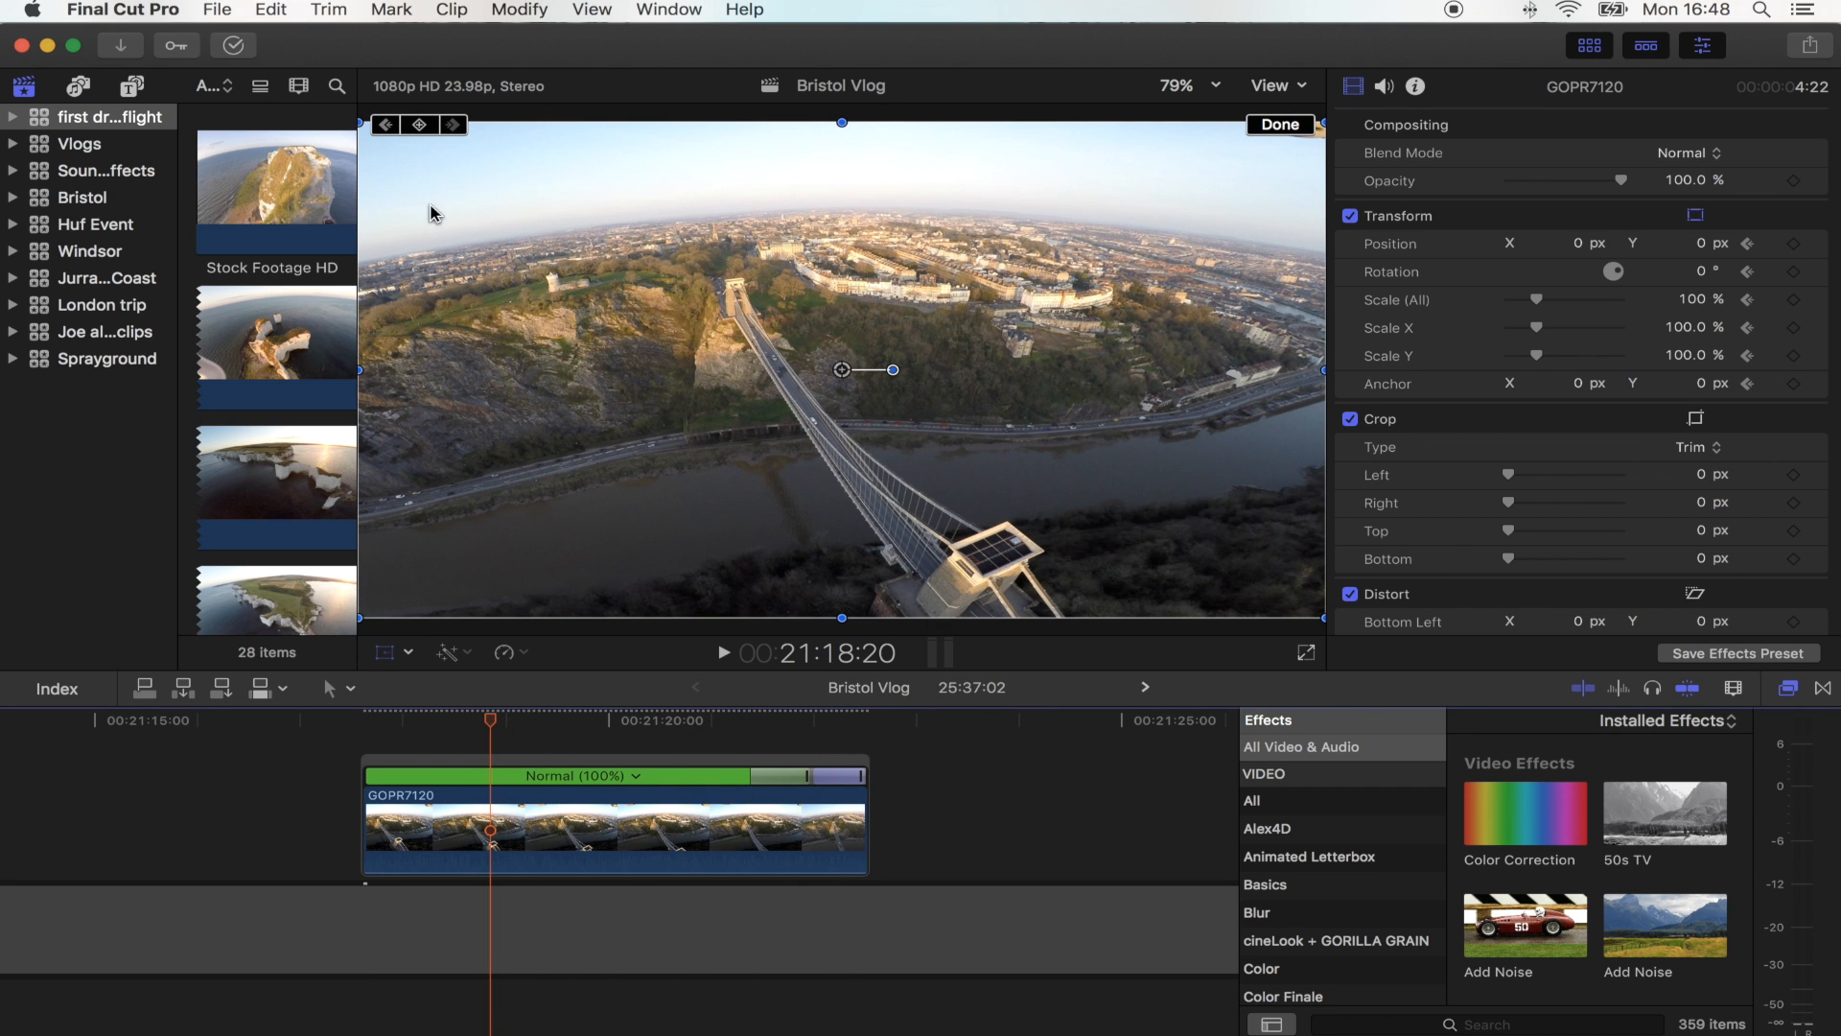
{"action": "left_click_drag", "start_coordinate": [489, 719], "coordinate": [441, 725]}
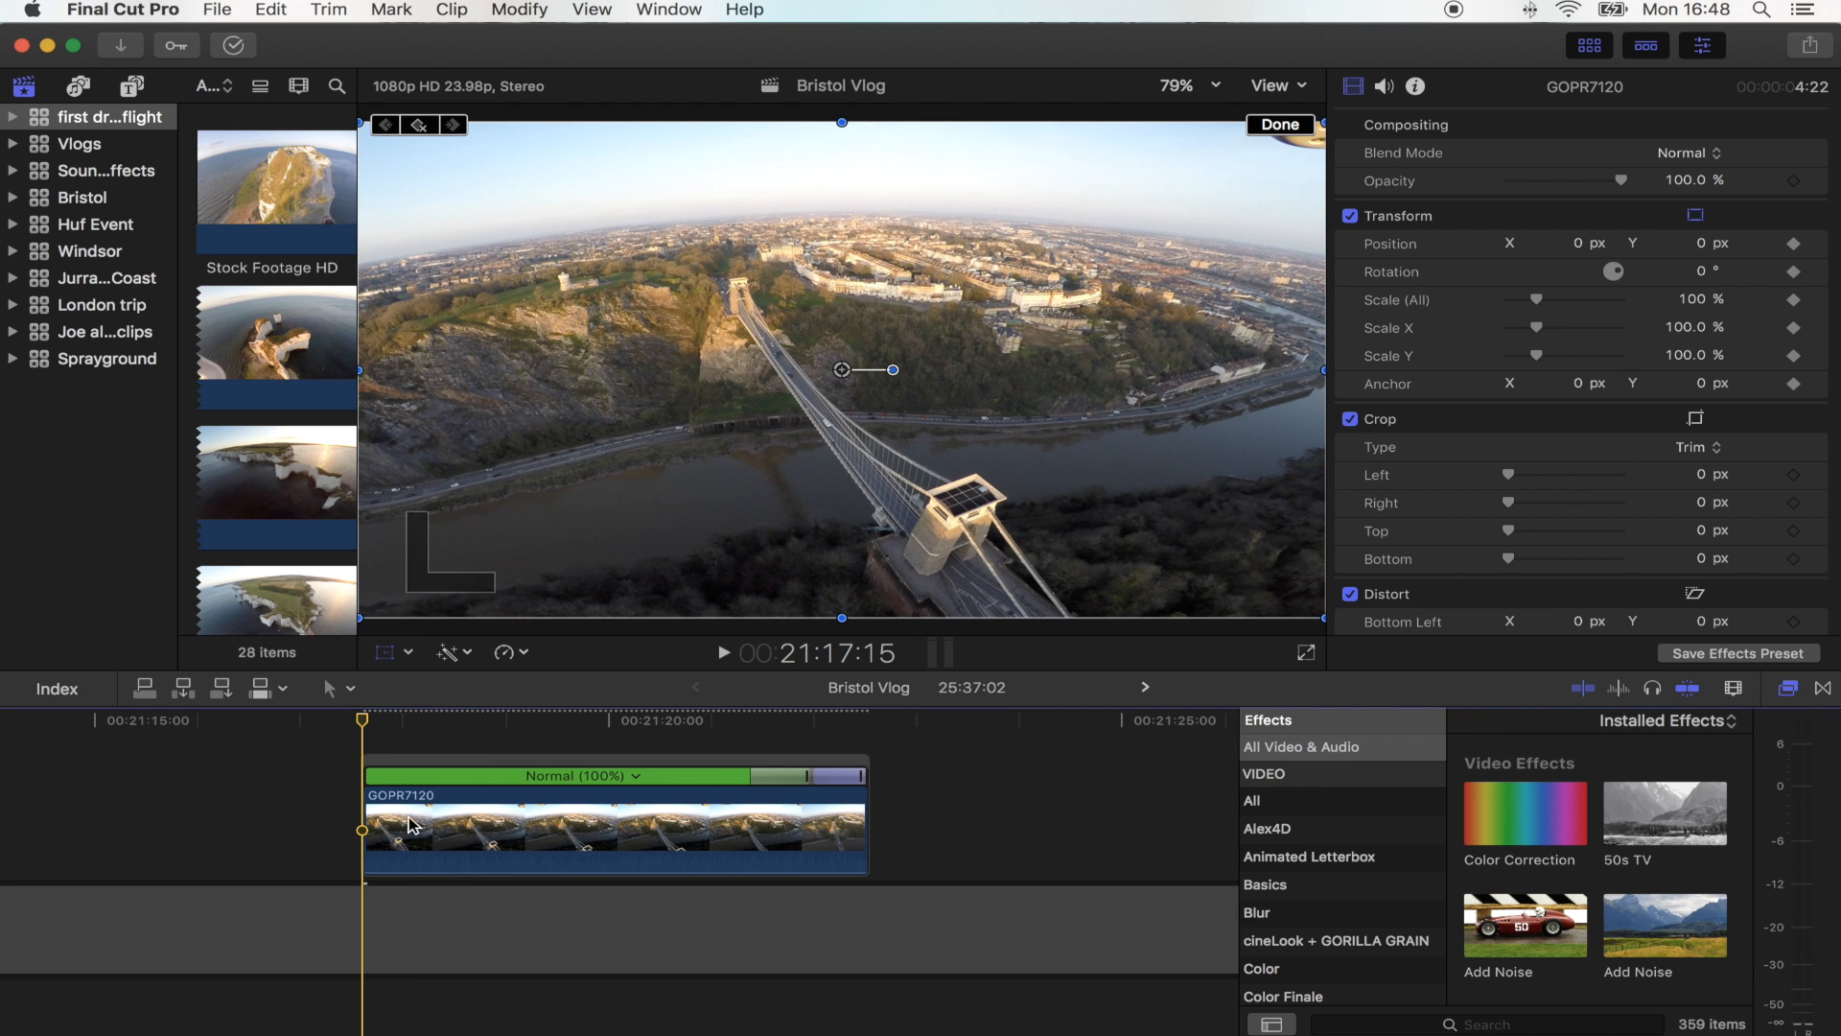
{"action": "left_click_drag", "start_coordinate": [1514, 301], "coordinate": [1544, 301]}
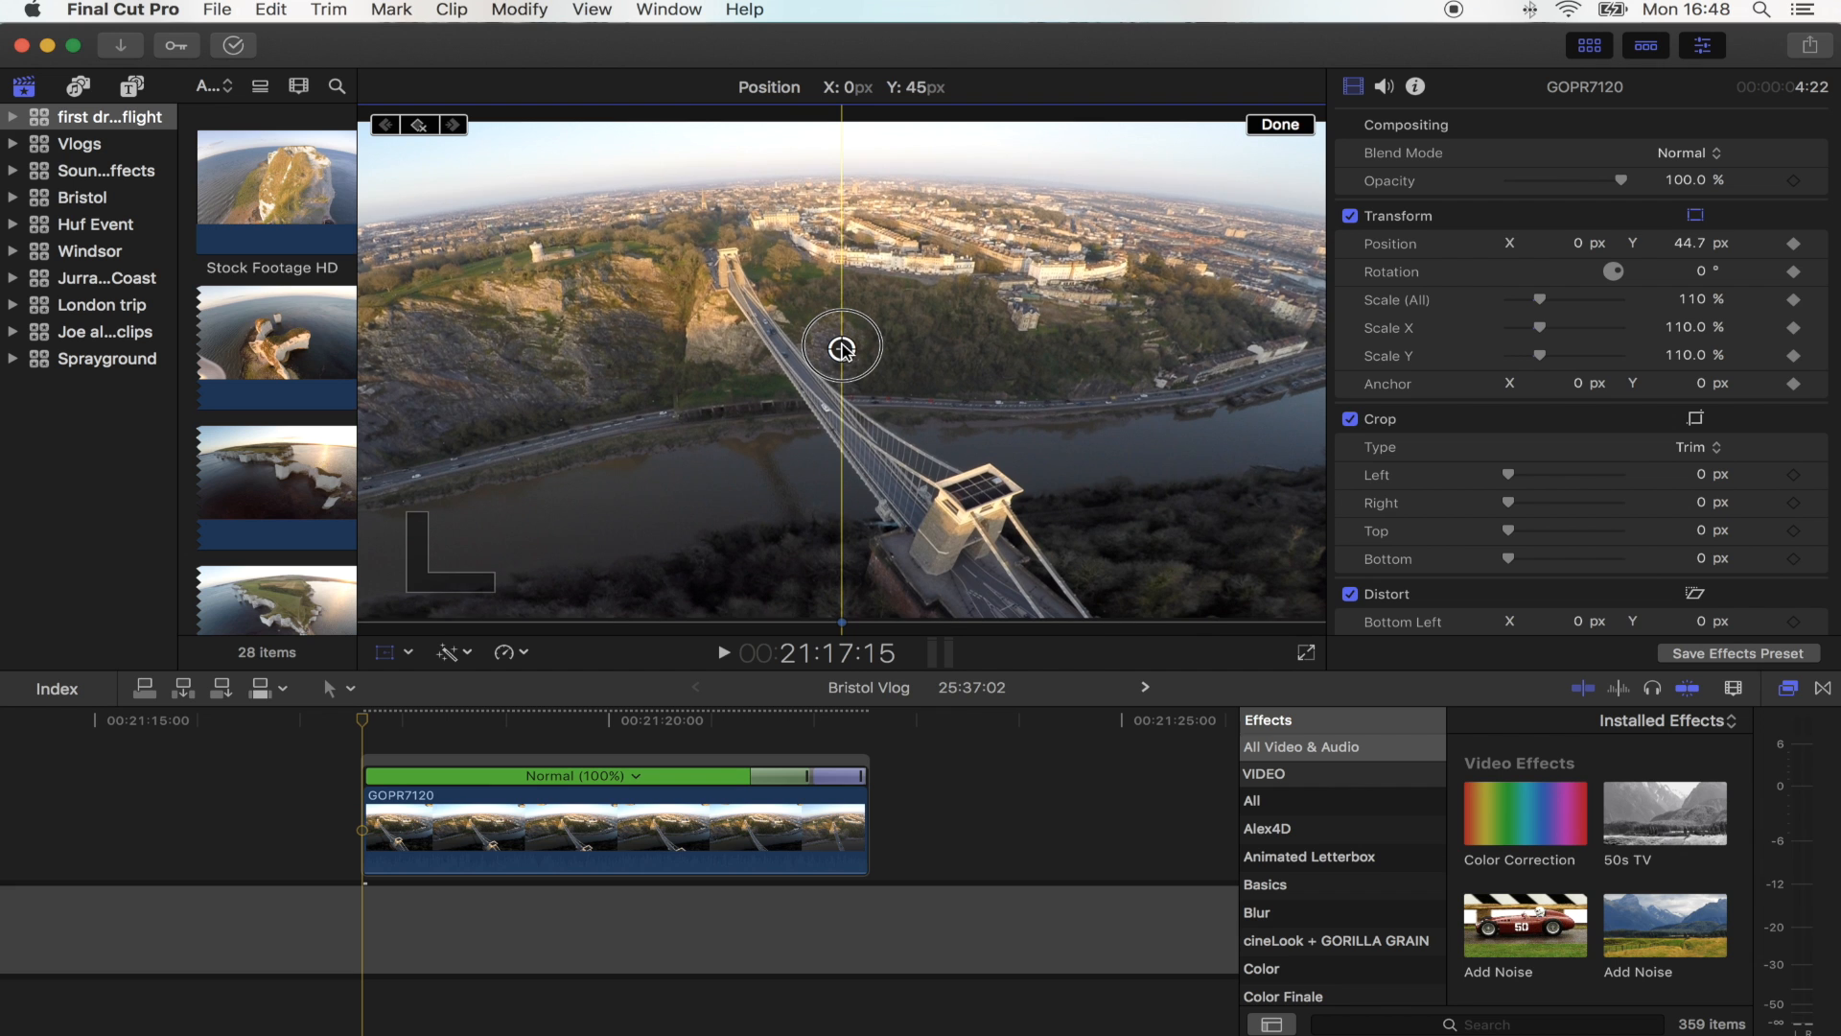
{"action": "left_click_drag", "start_coordinate": [840, 347], "coordinate": [840, 347]}
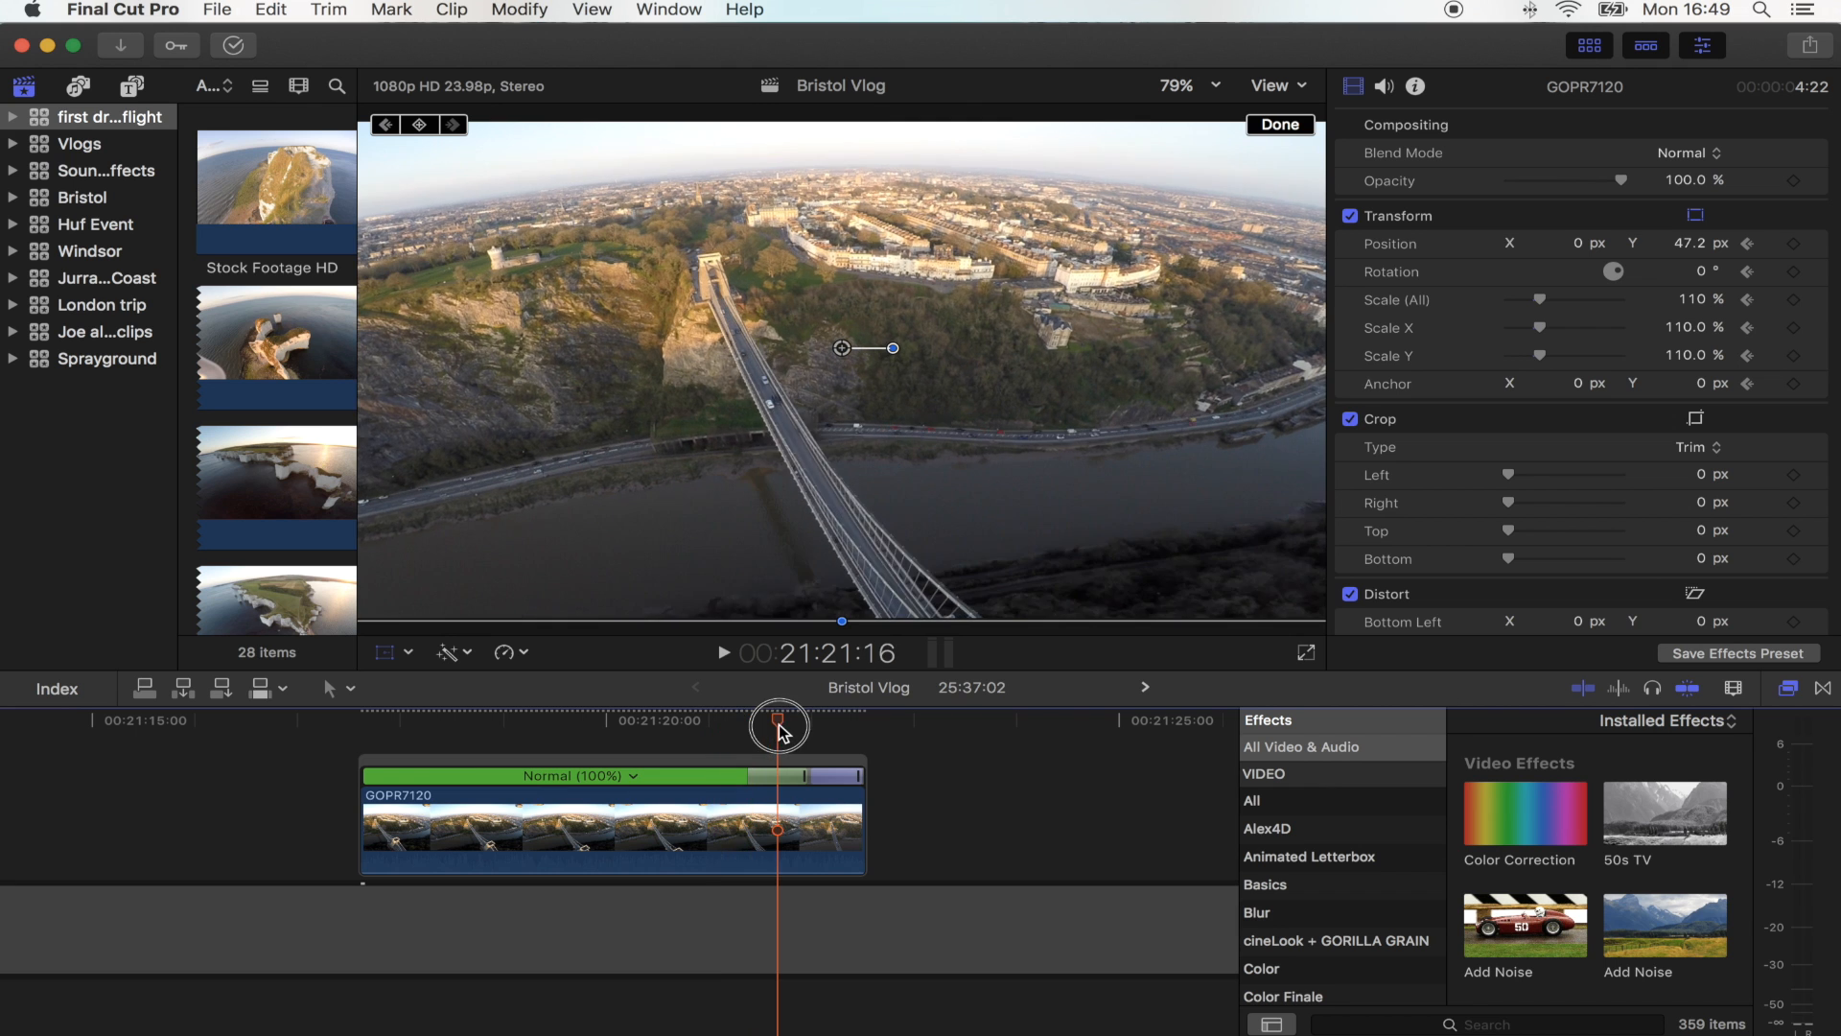
Step: At the clip end, shift the shot sideways and zoom it in toward 147%
{"action": "left_click_drag", "start_coordinate": [777, 719], "coordinate": [811, 719]}
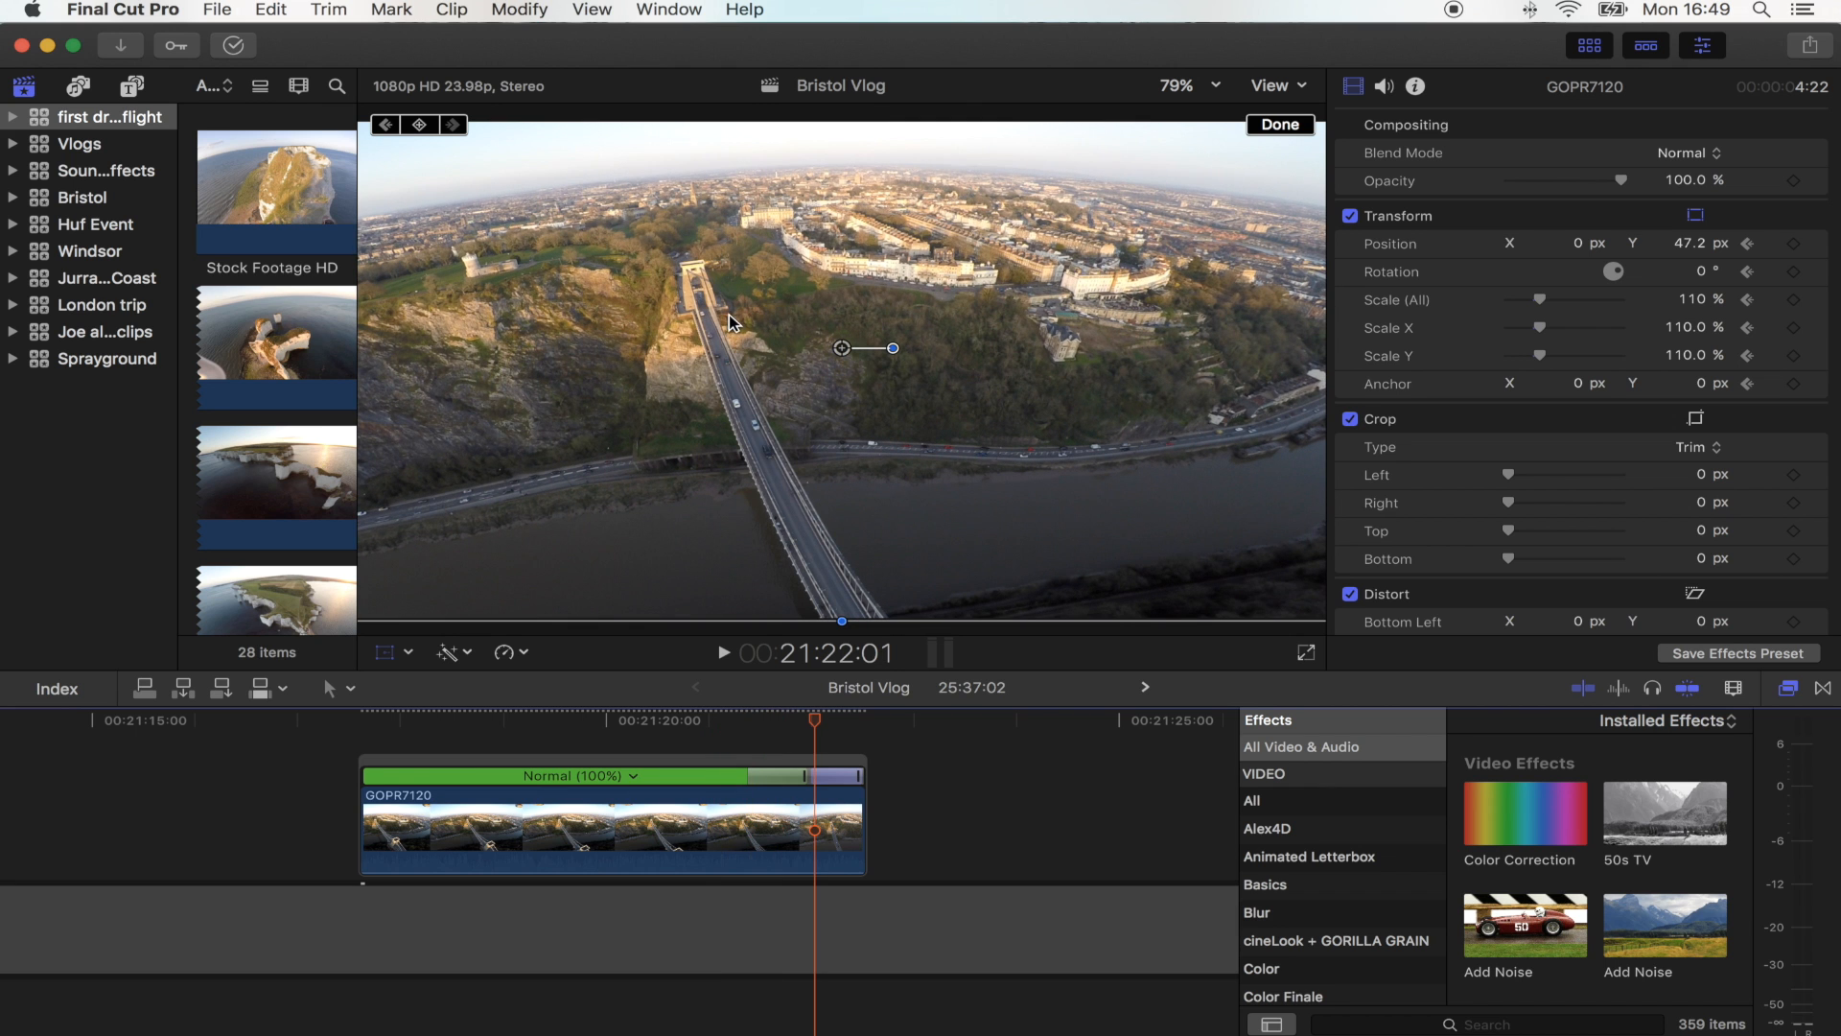
{"action": "mouse_move", "coordinate": [713, 270]}
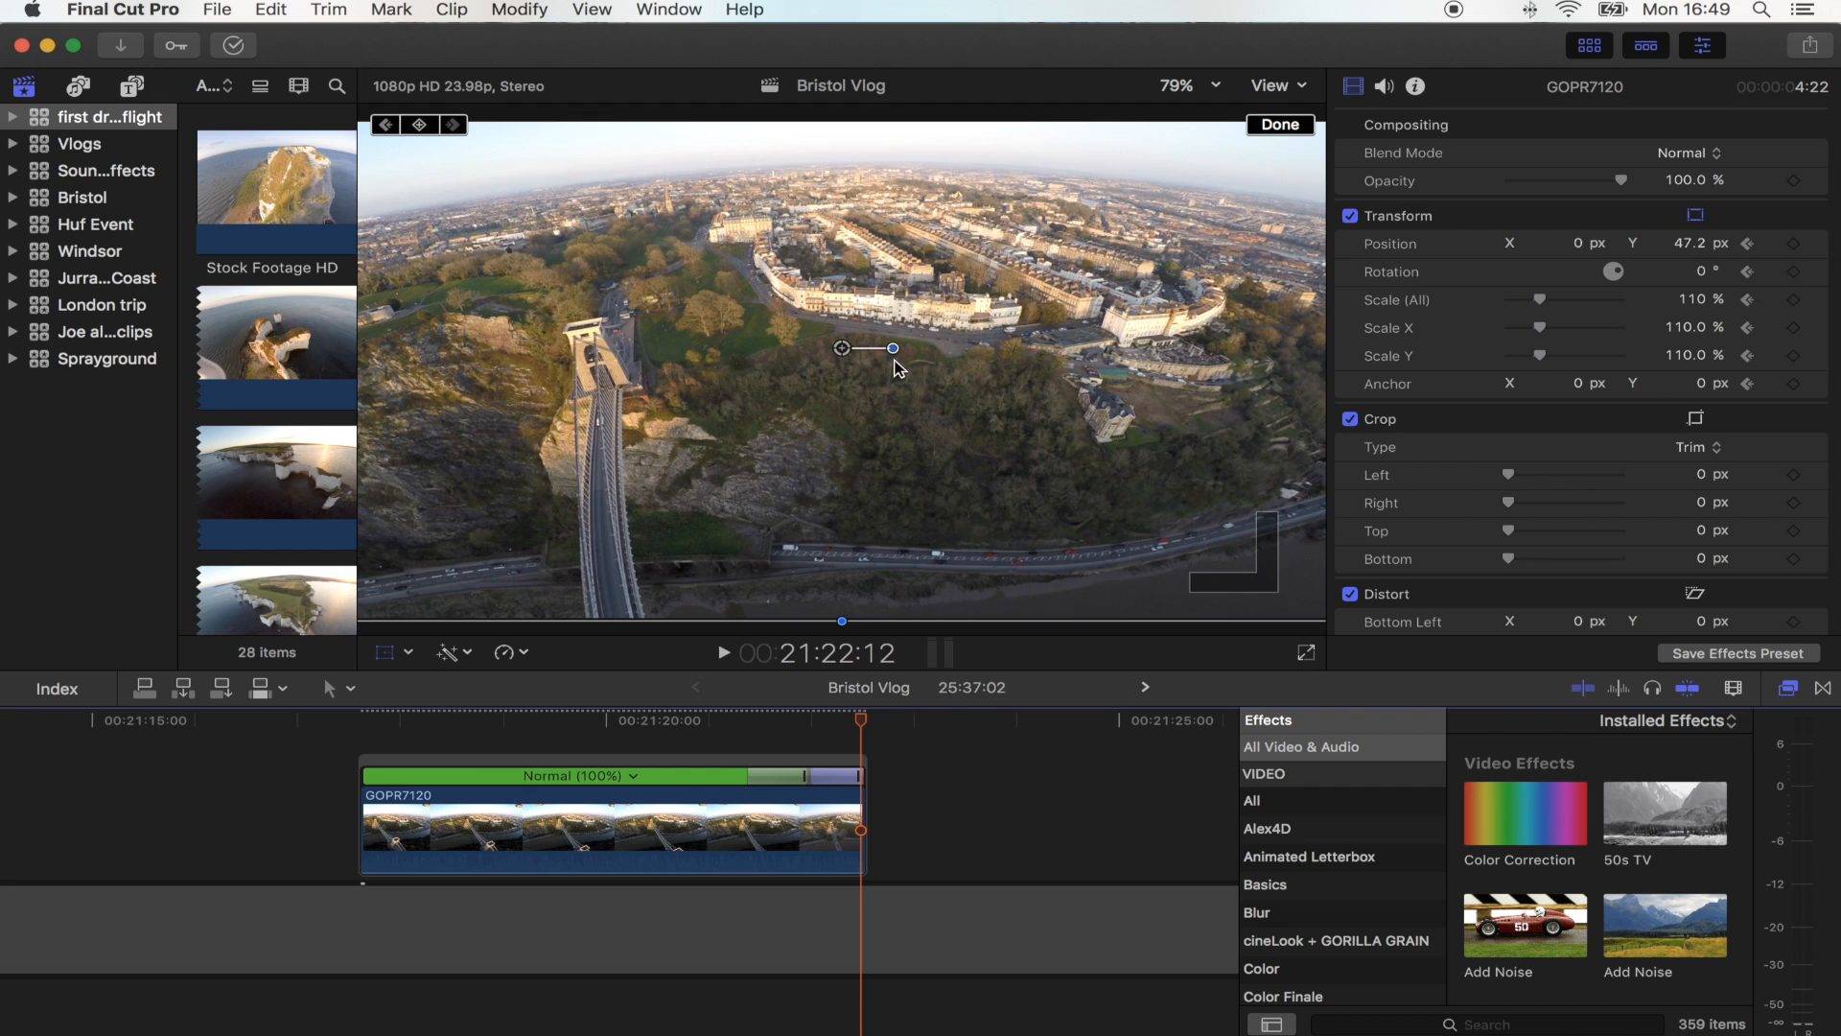
{"action": "left_click_drag", "start_coordinate": [892, 349], "coordinate": [1001, 338]}
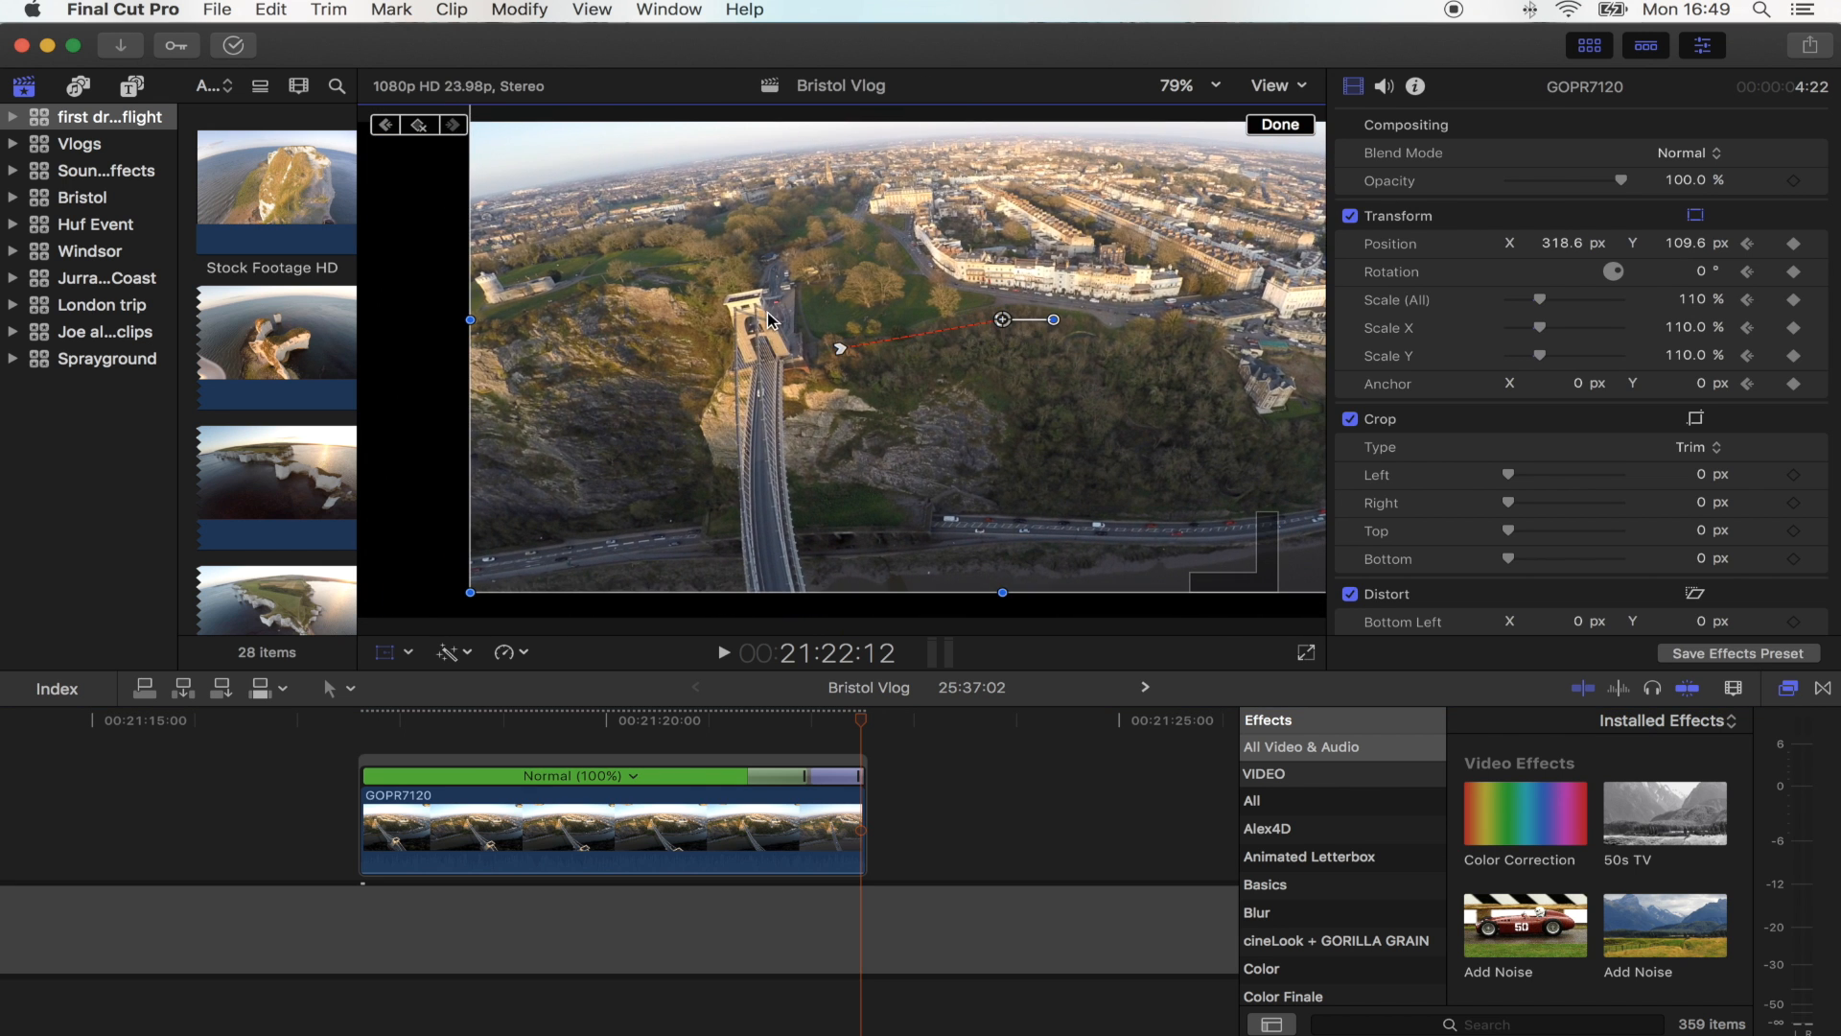
{"action": "mouse_move", "coordinate": [1018, 347]}
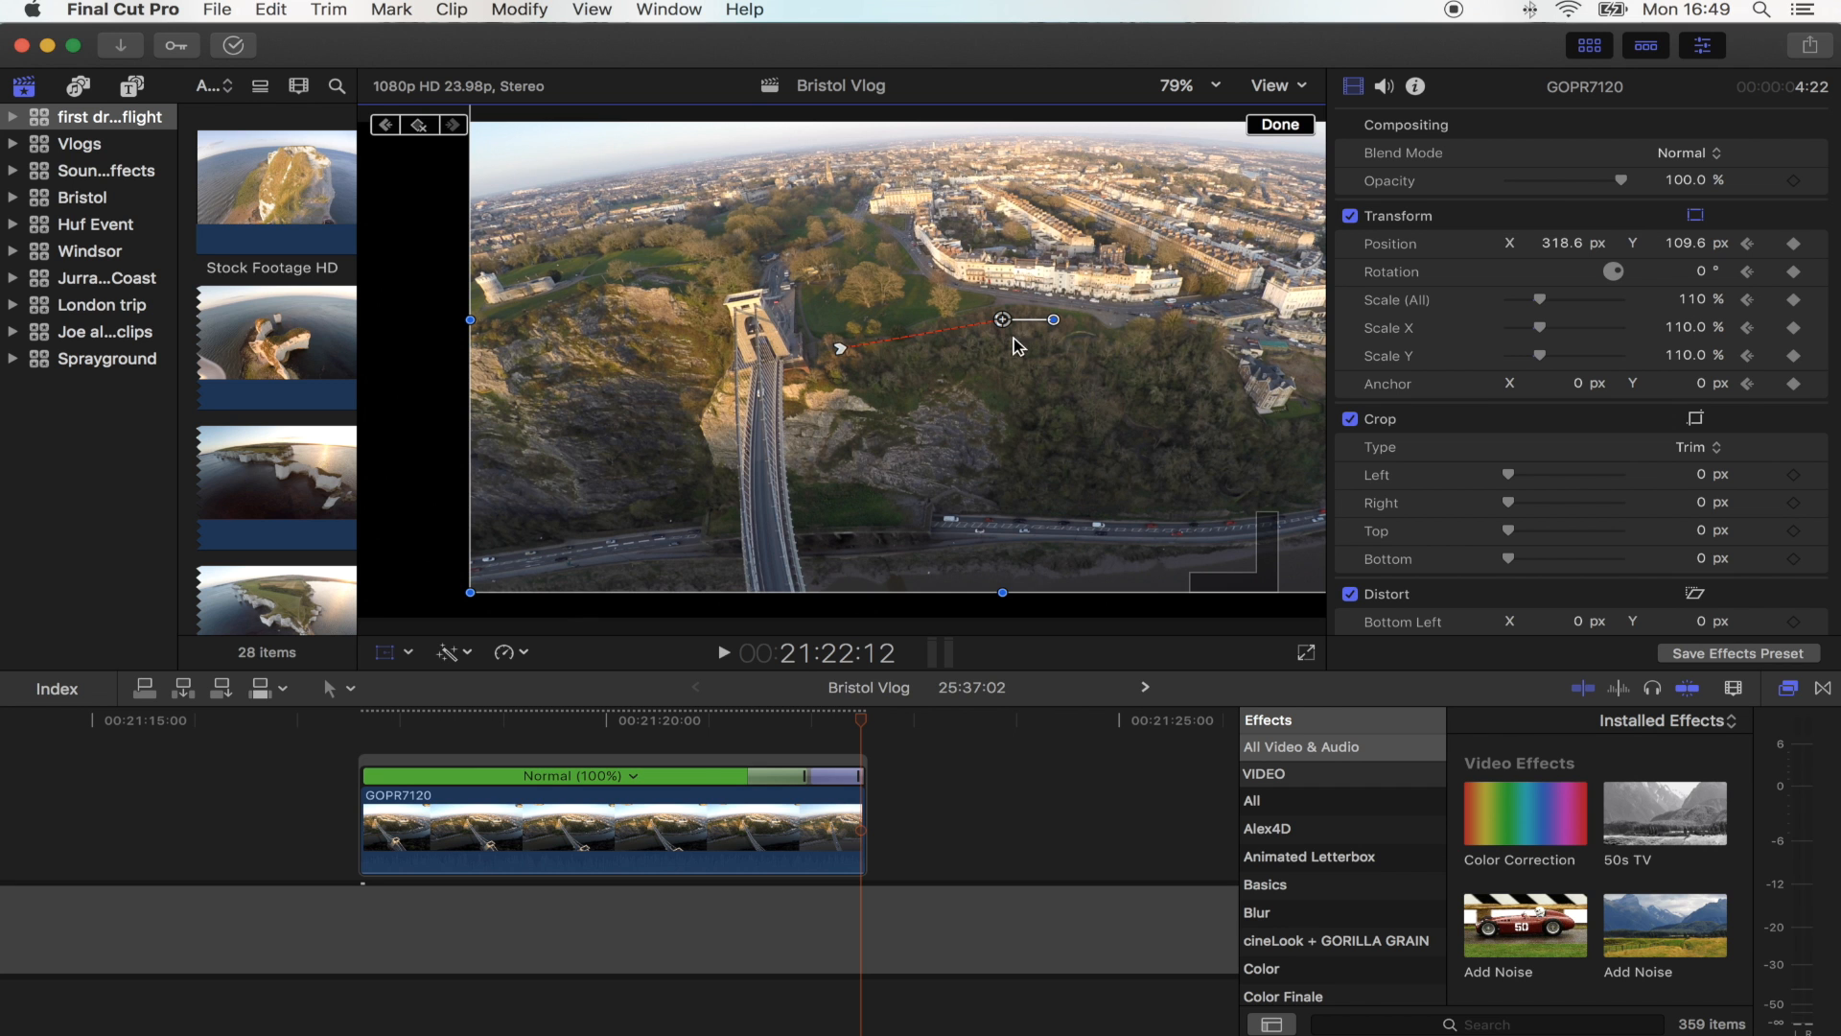
{"action": "left_click_drag", "start_coordinate": [1532, 301], "coordinate": [1550, 301]}
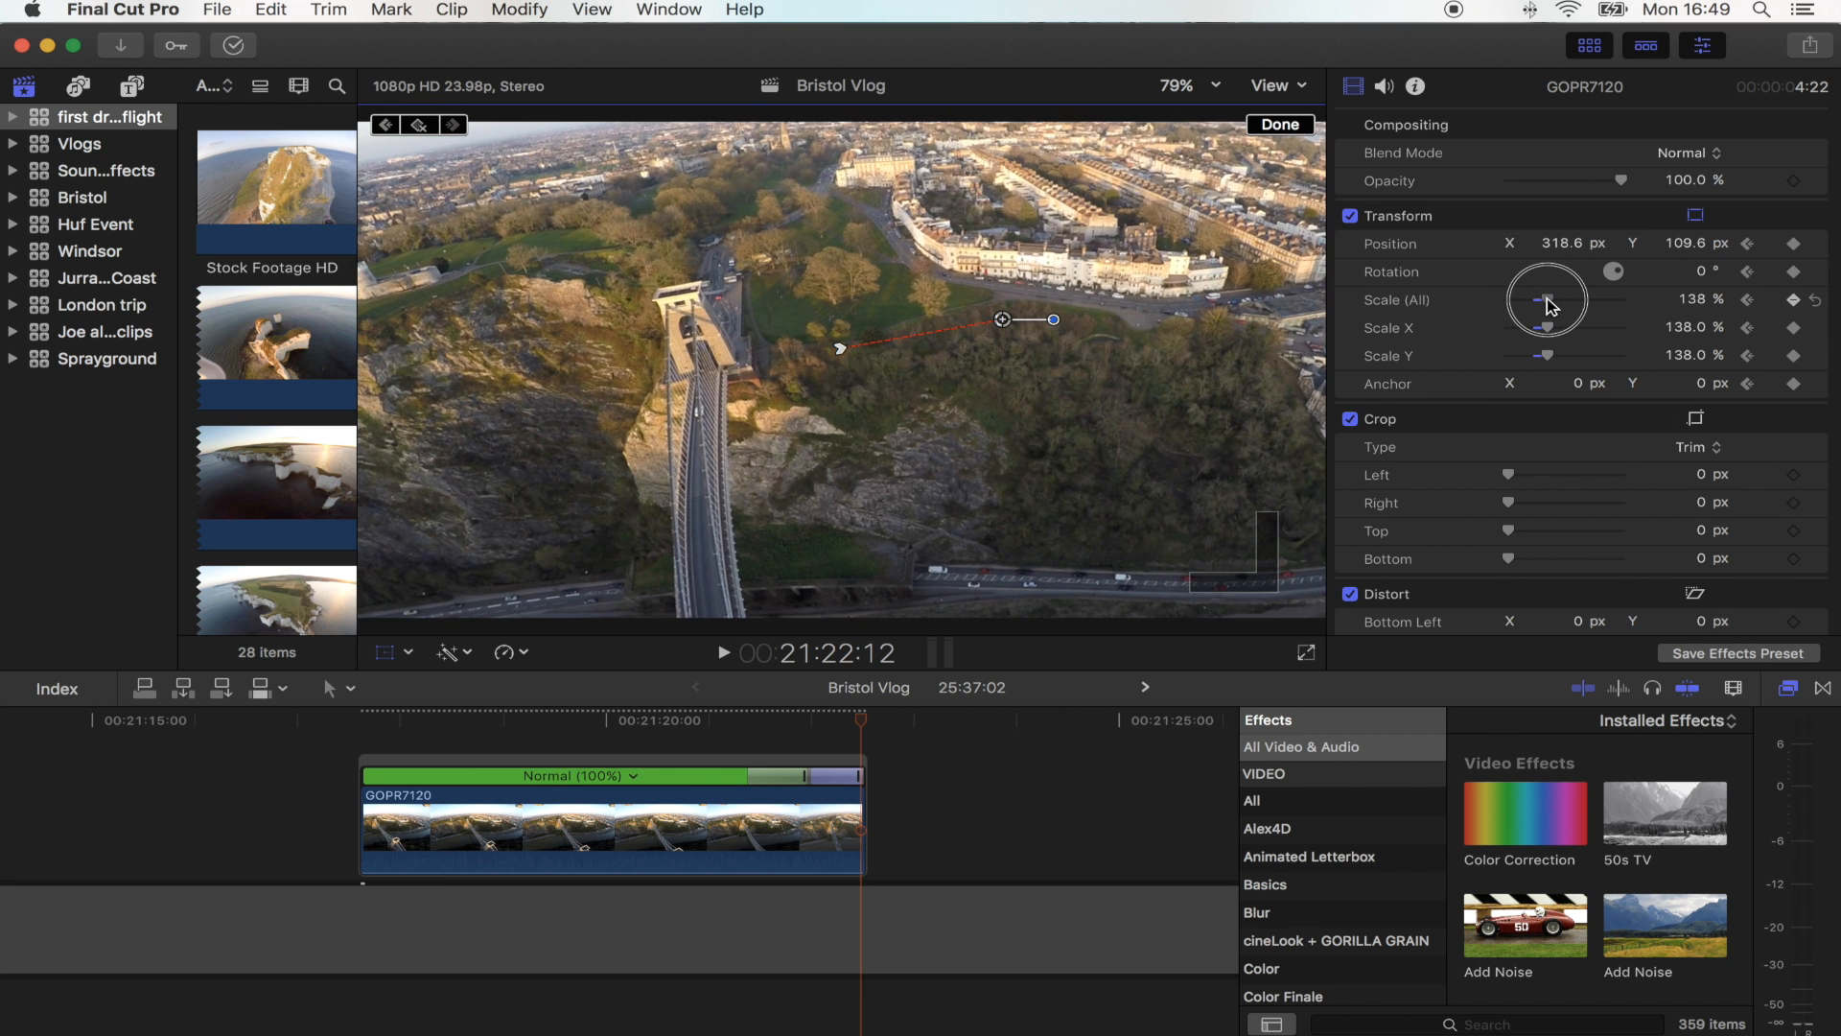
{"action": "left_click_drag", "start_coordinate": [1537, 299], "coordinate": [1551, 299]}
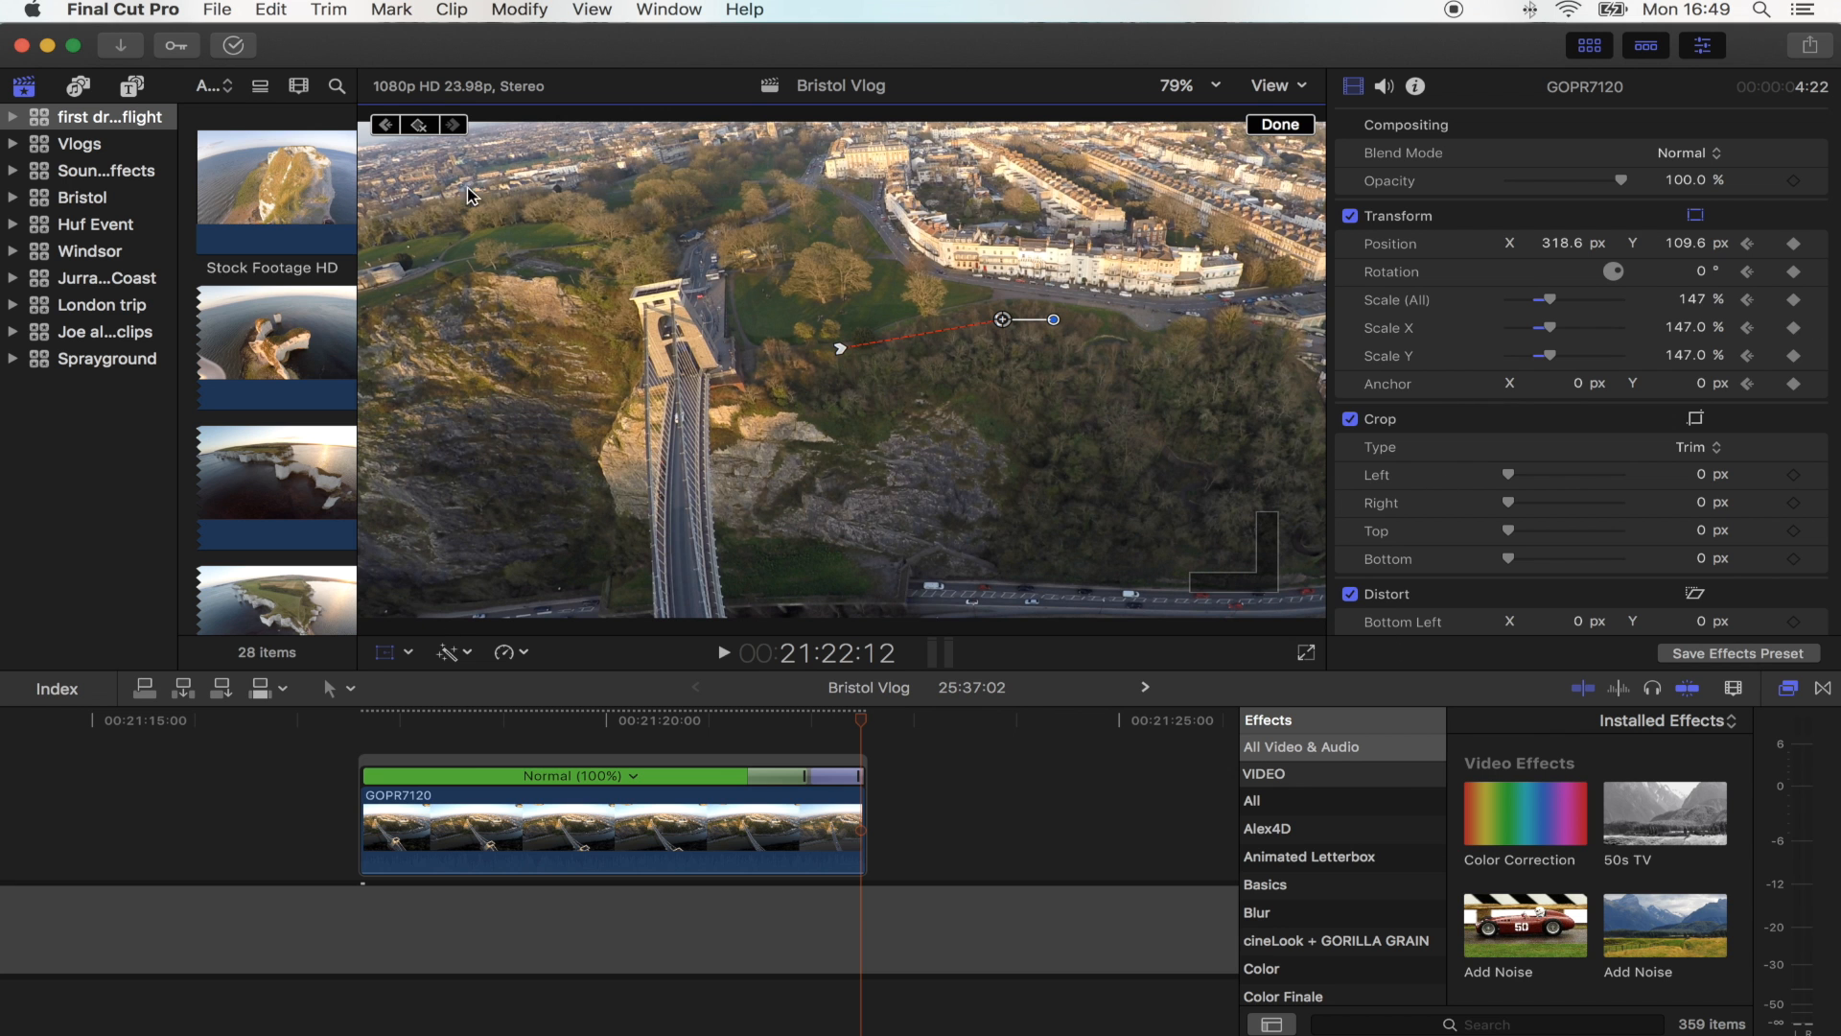
Step: Pan further toward the town, rotate the shot about -11° and reposition it
{"action": "left_click_drag", "start_coordinate": [1051, 318], "coordinate": [1062, 309]}
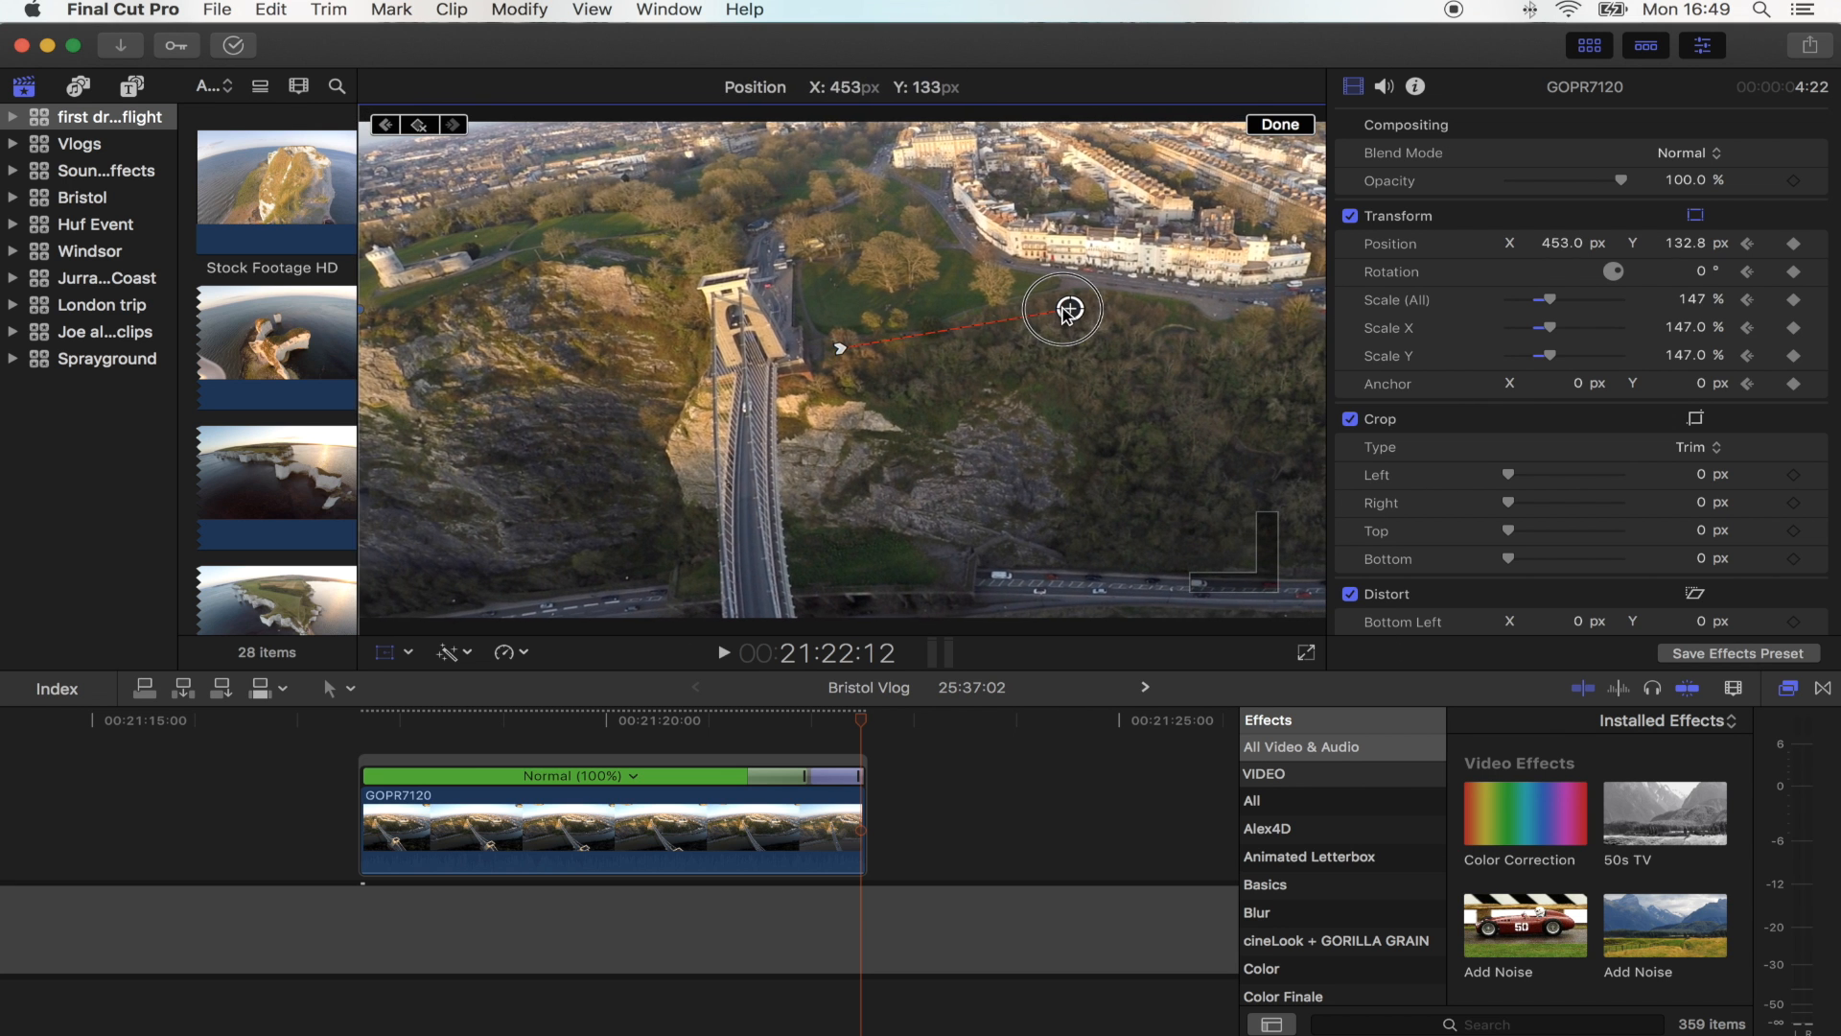
{"action": "left_click", "coordinate": [761, 719]}
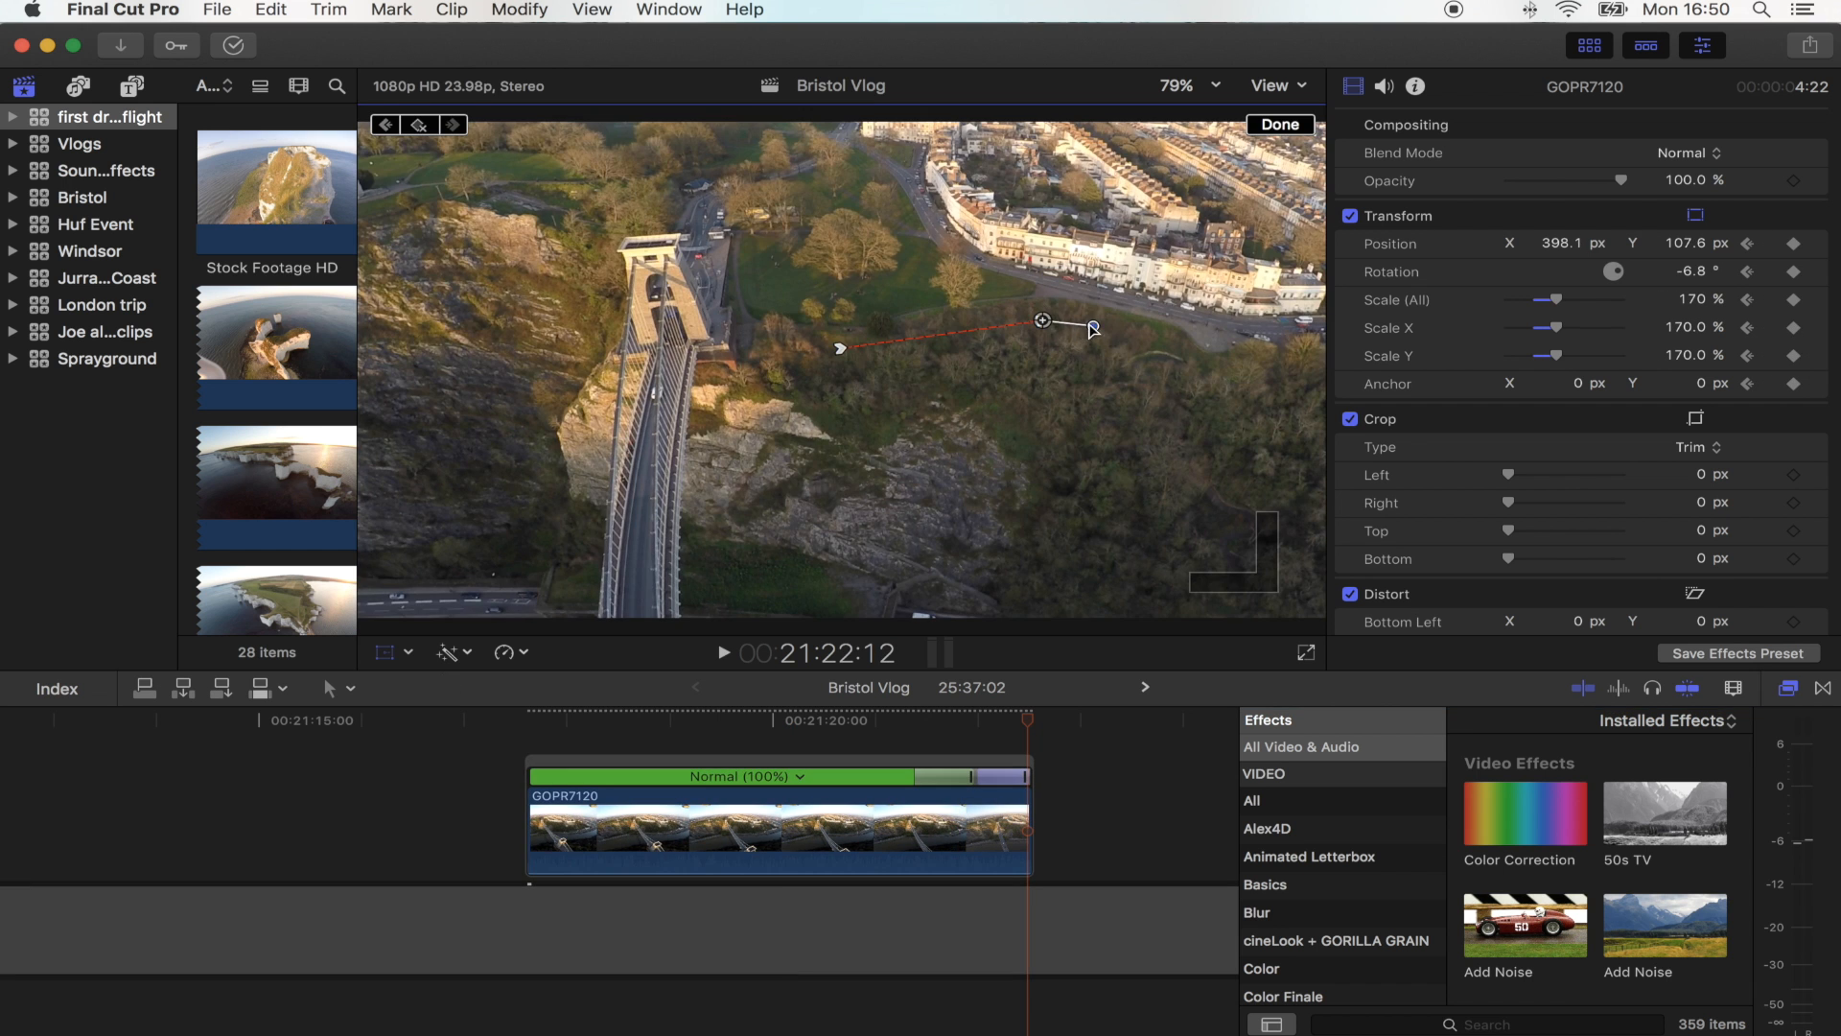
{"action": "left_click_drag", "start_coordinate": [1089, 326], "coordinate": [1112, 331]}
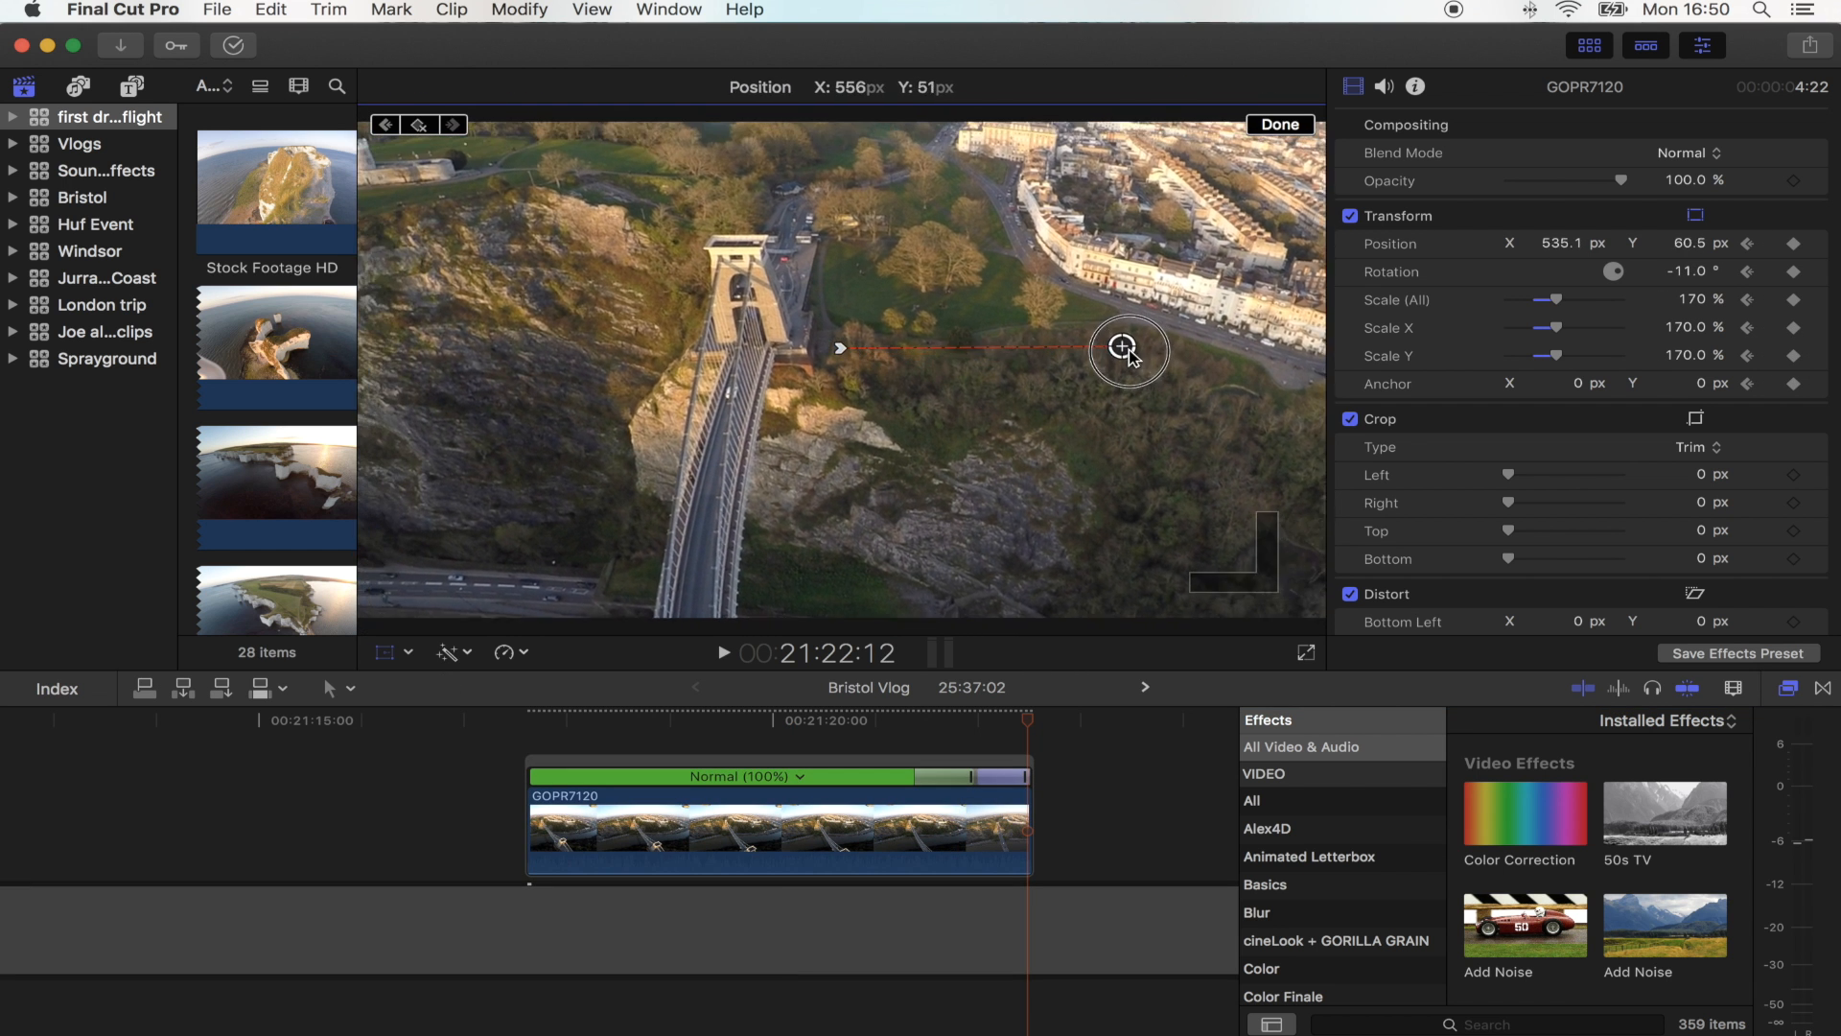
{"action": "left_click_drag", "start_coordinate": [1128, 347], "coordinate": [1135, 349]}
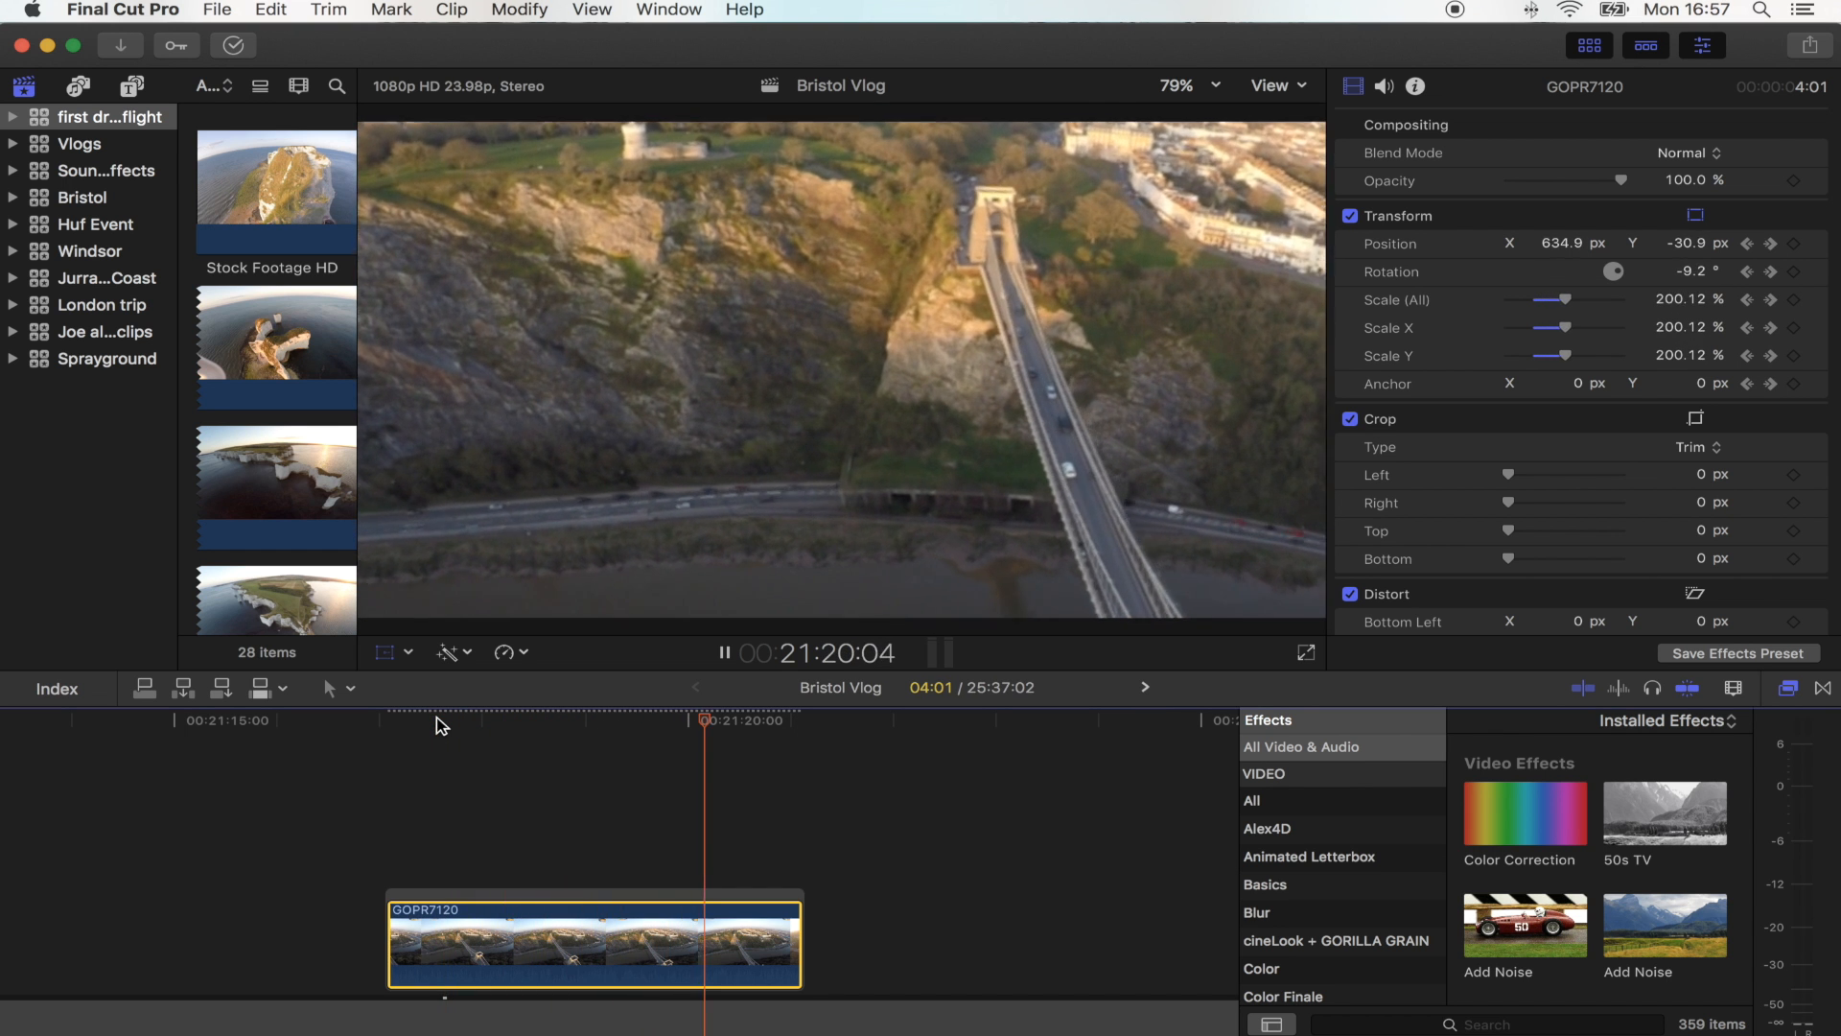
Step: Reshape the motion path curve and reframe the shot at an earlier keyframe
{"action": "left_click", "coordinate": [454, 719]}
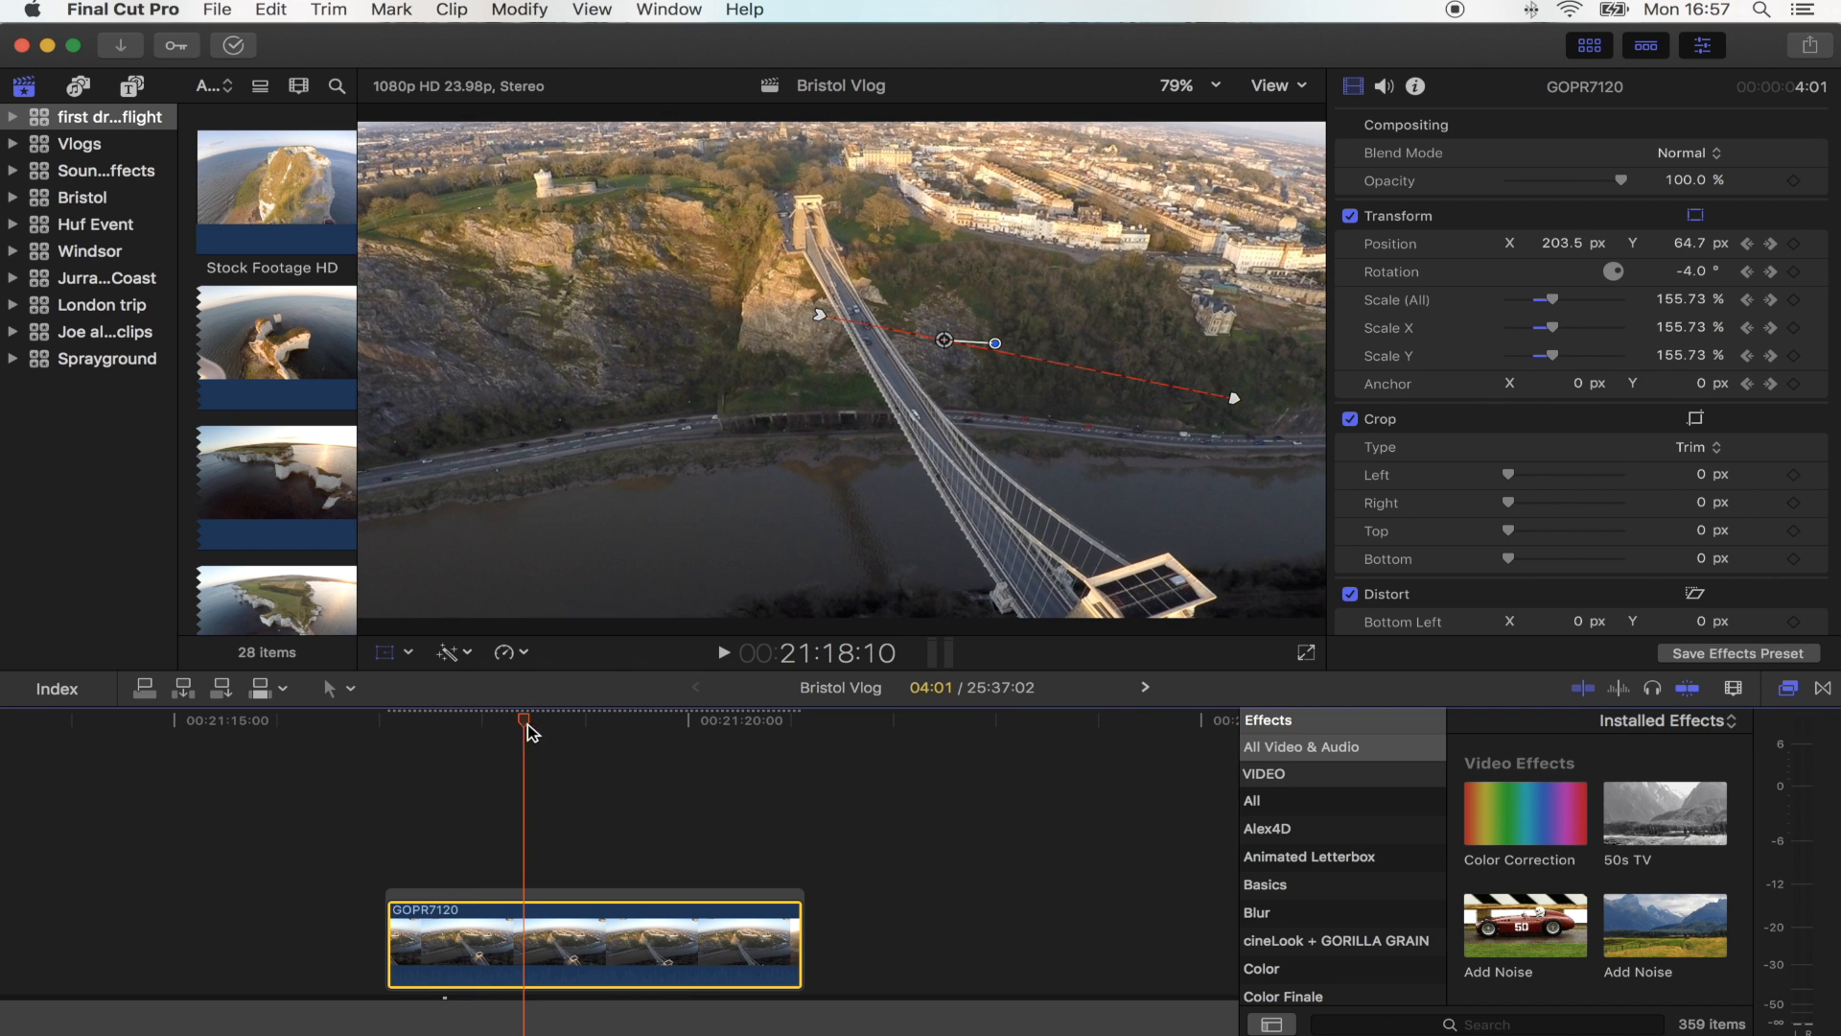
{"action": "mouse_move", "coordinate": [698, 729]}
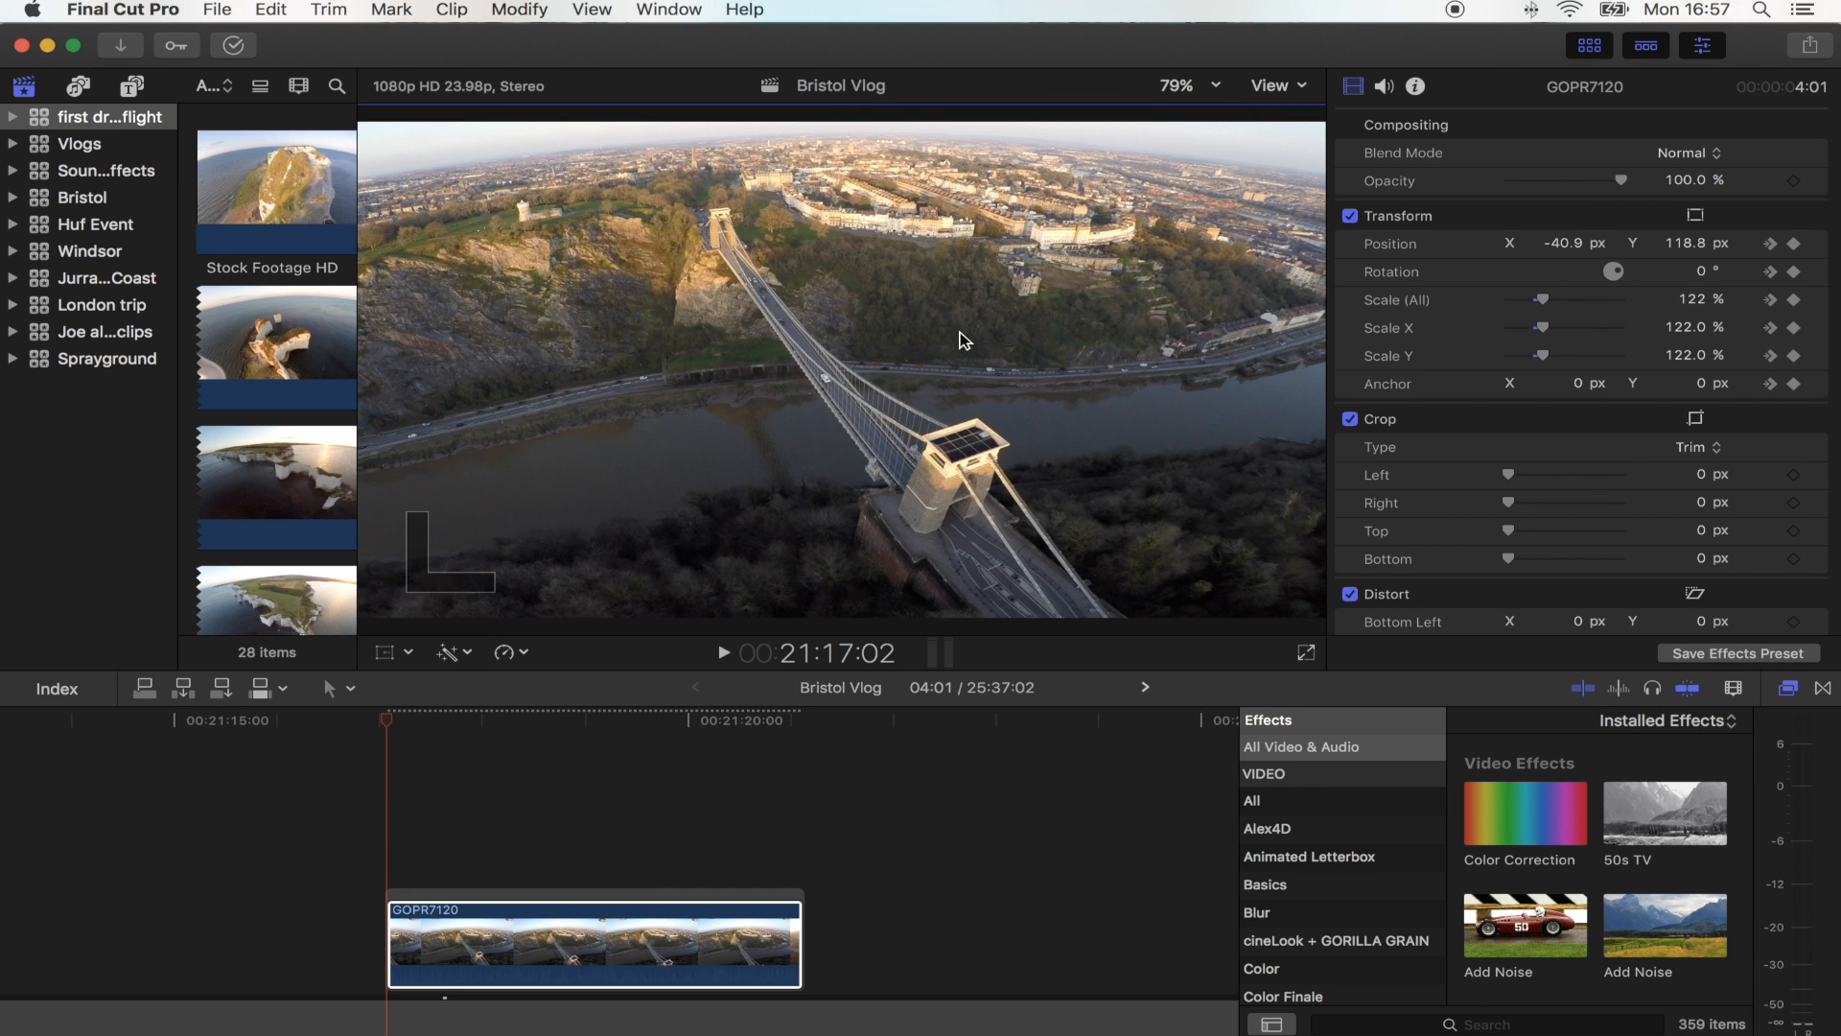
{"action": "left_click", "coordinate": [387, 652]}
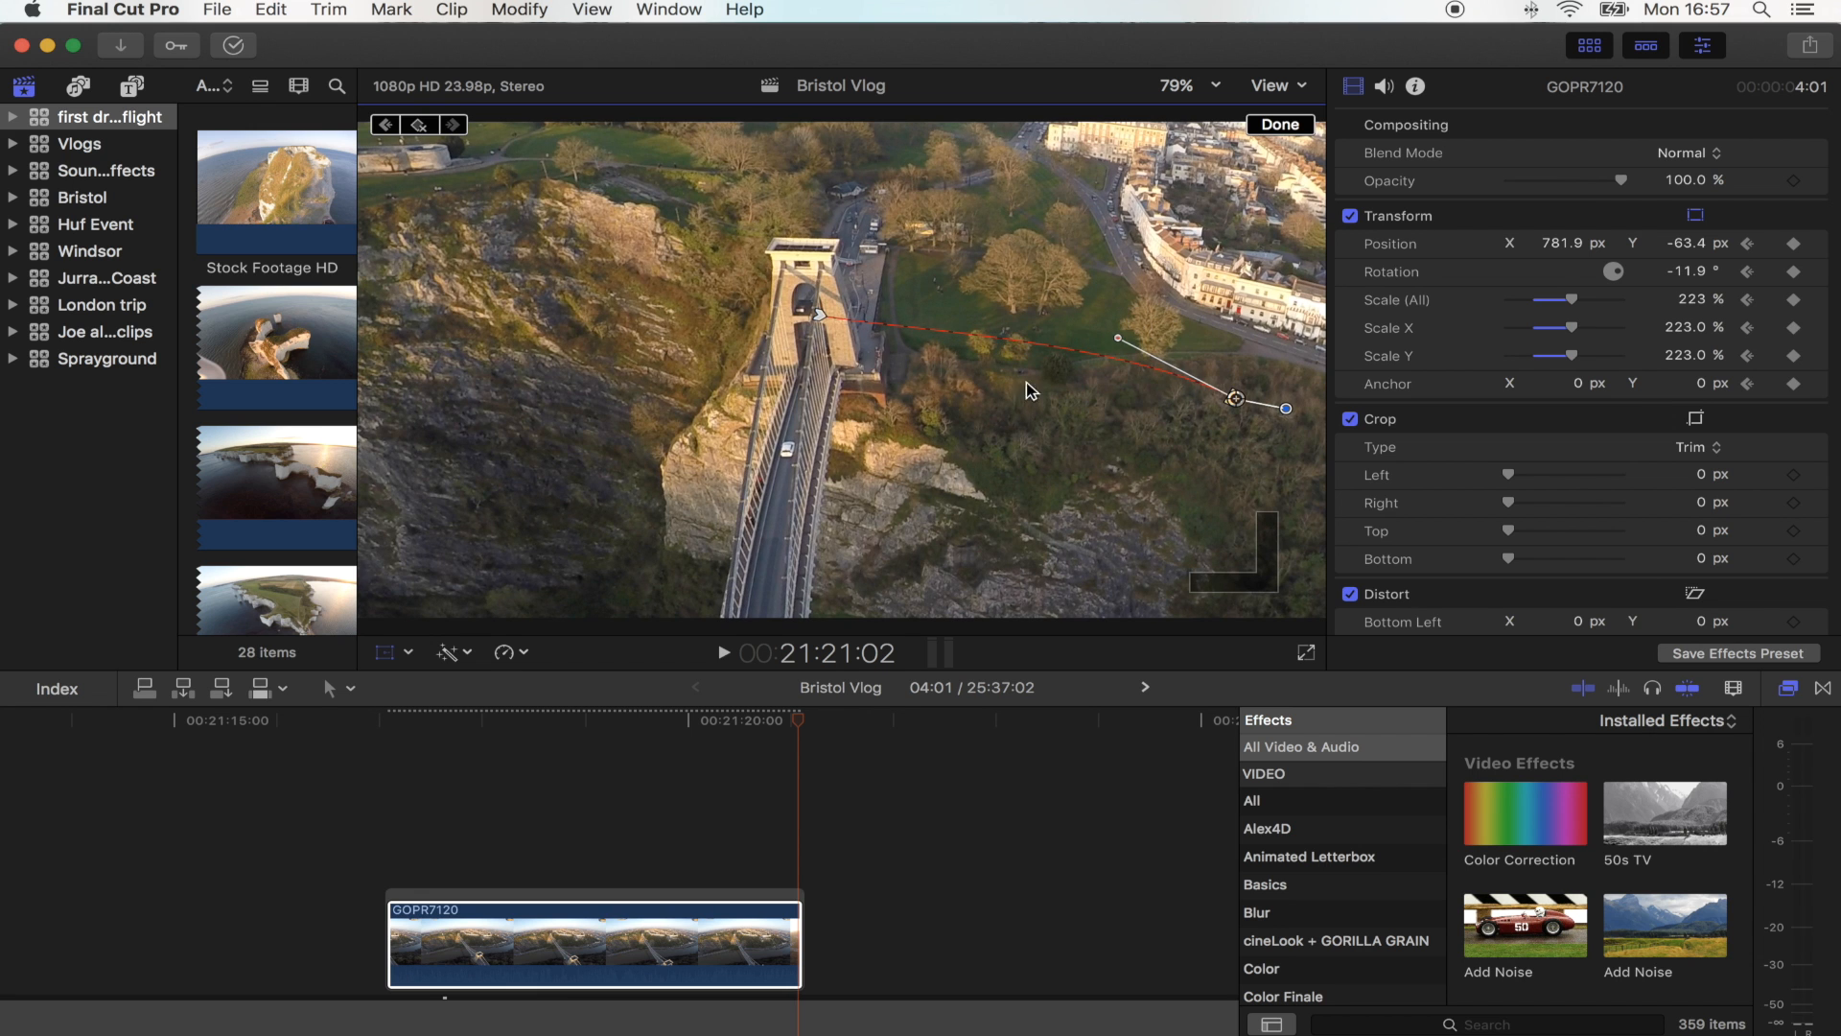
{"action": "left_click_drag", "start_coordinate": [1116, 338], "coordinate": [1070, 286]}
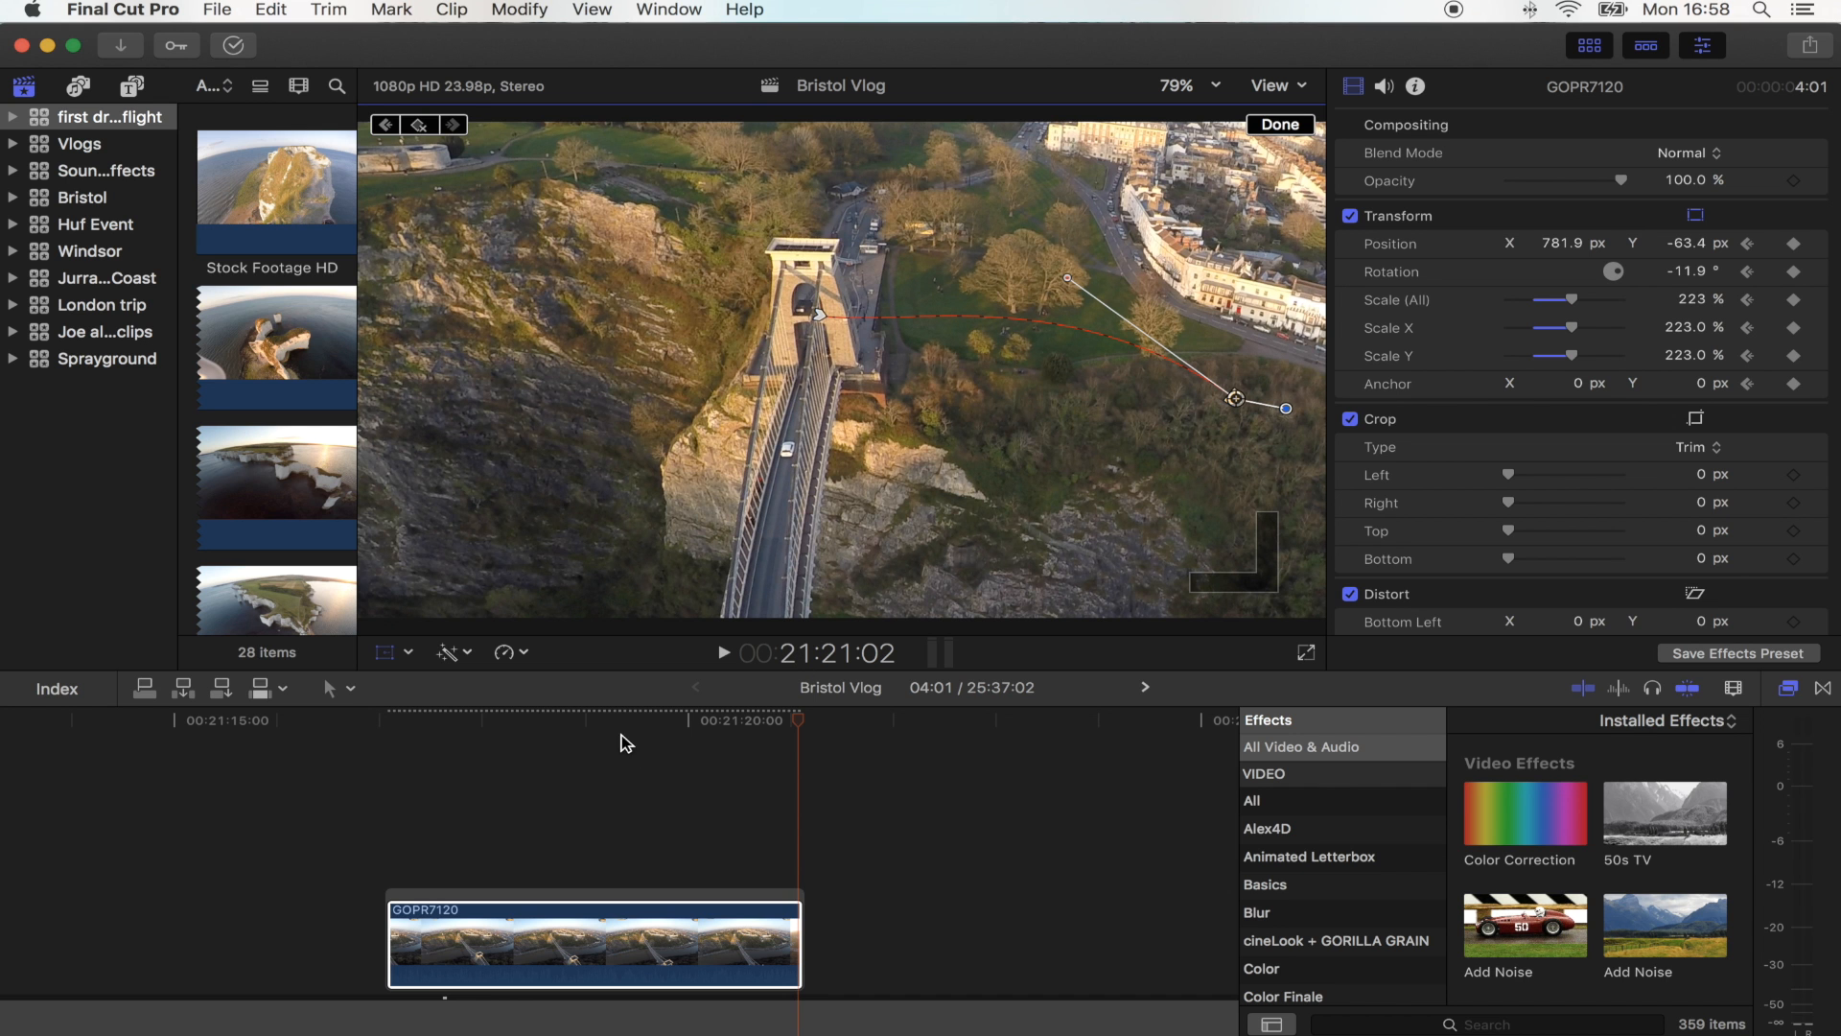
{"action": "mouse_move", "coordinate": [593, 723]}
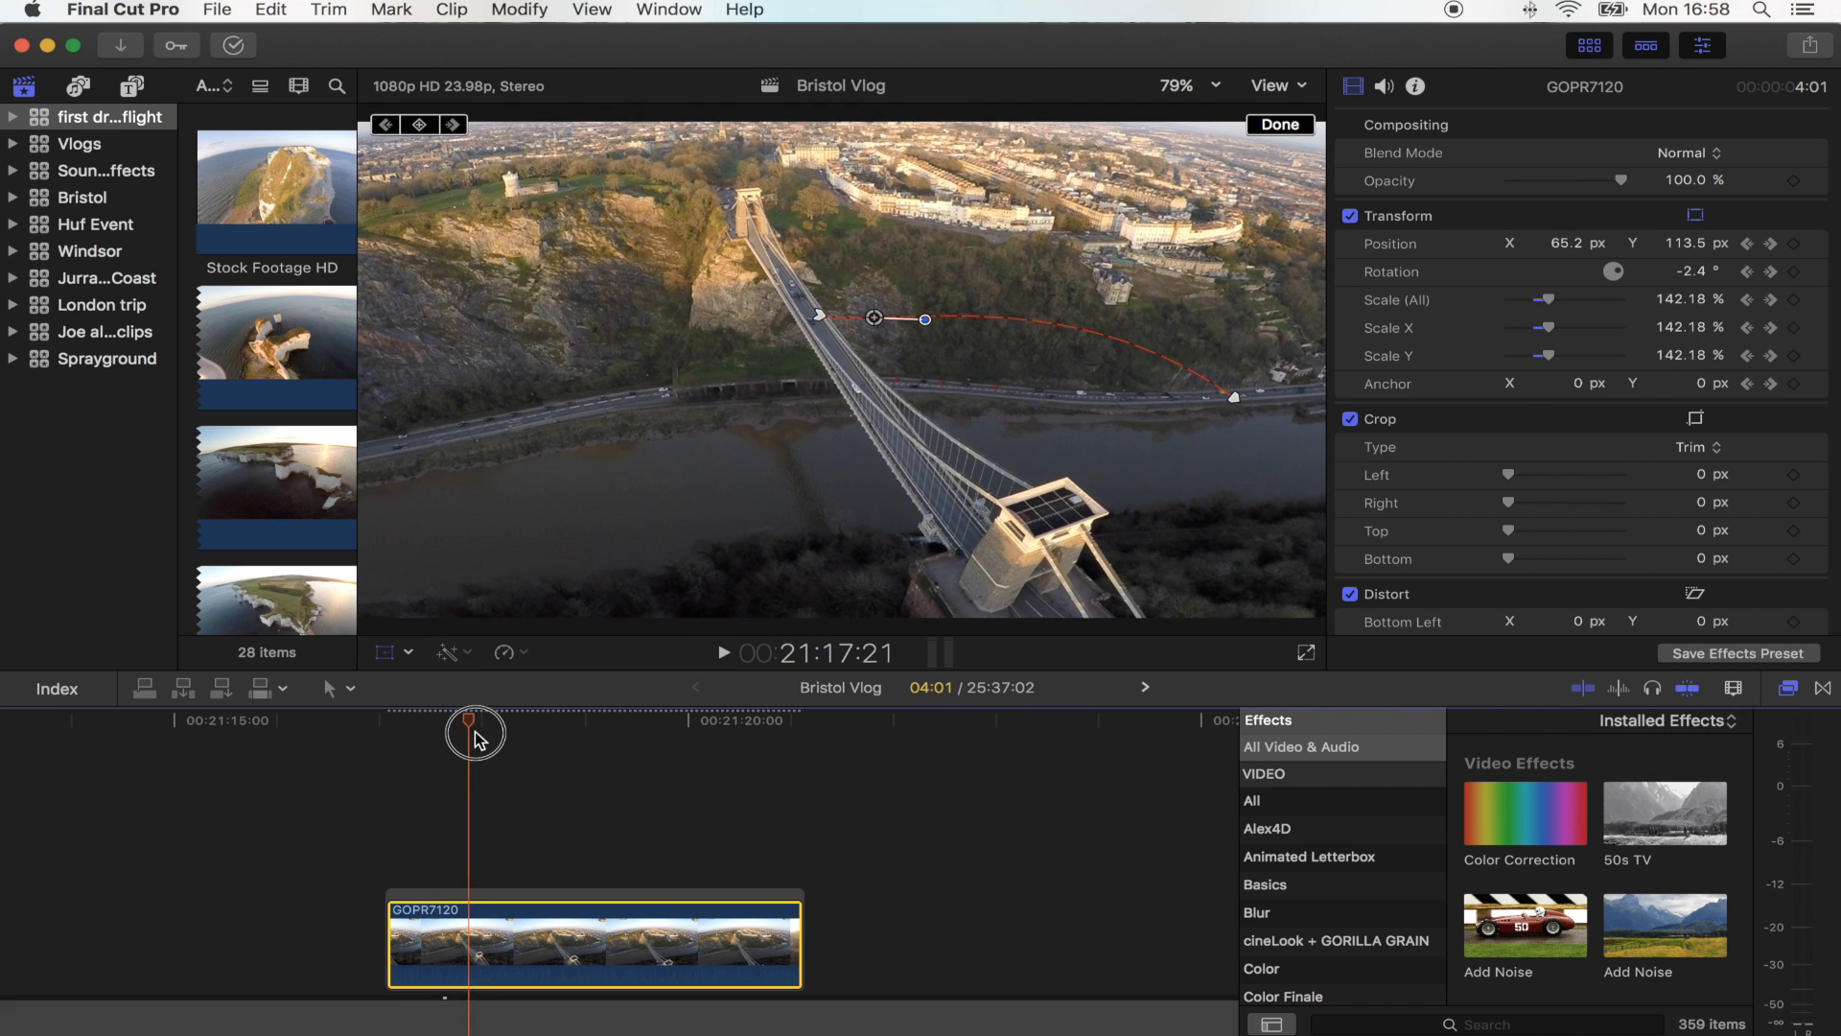
{"action": "mouse_move", "coordinate": [823, 320]}
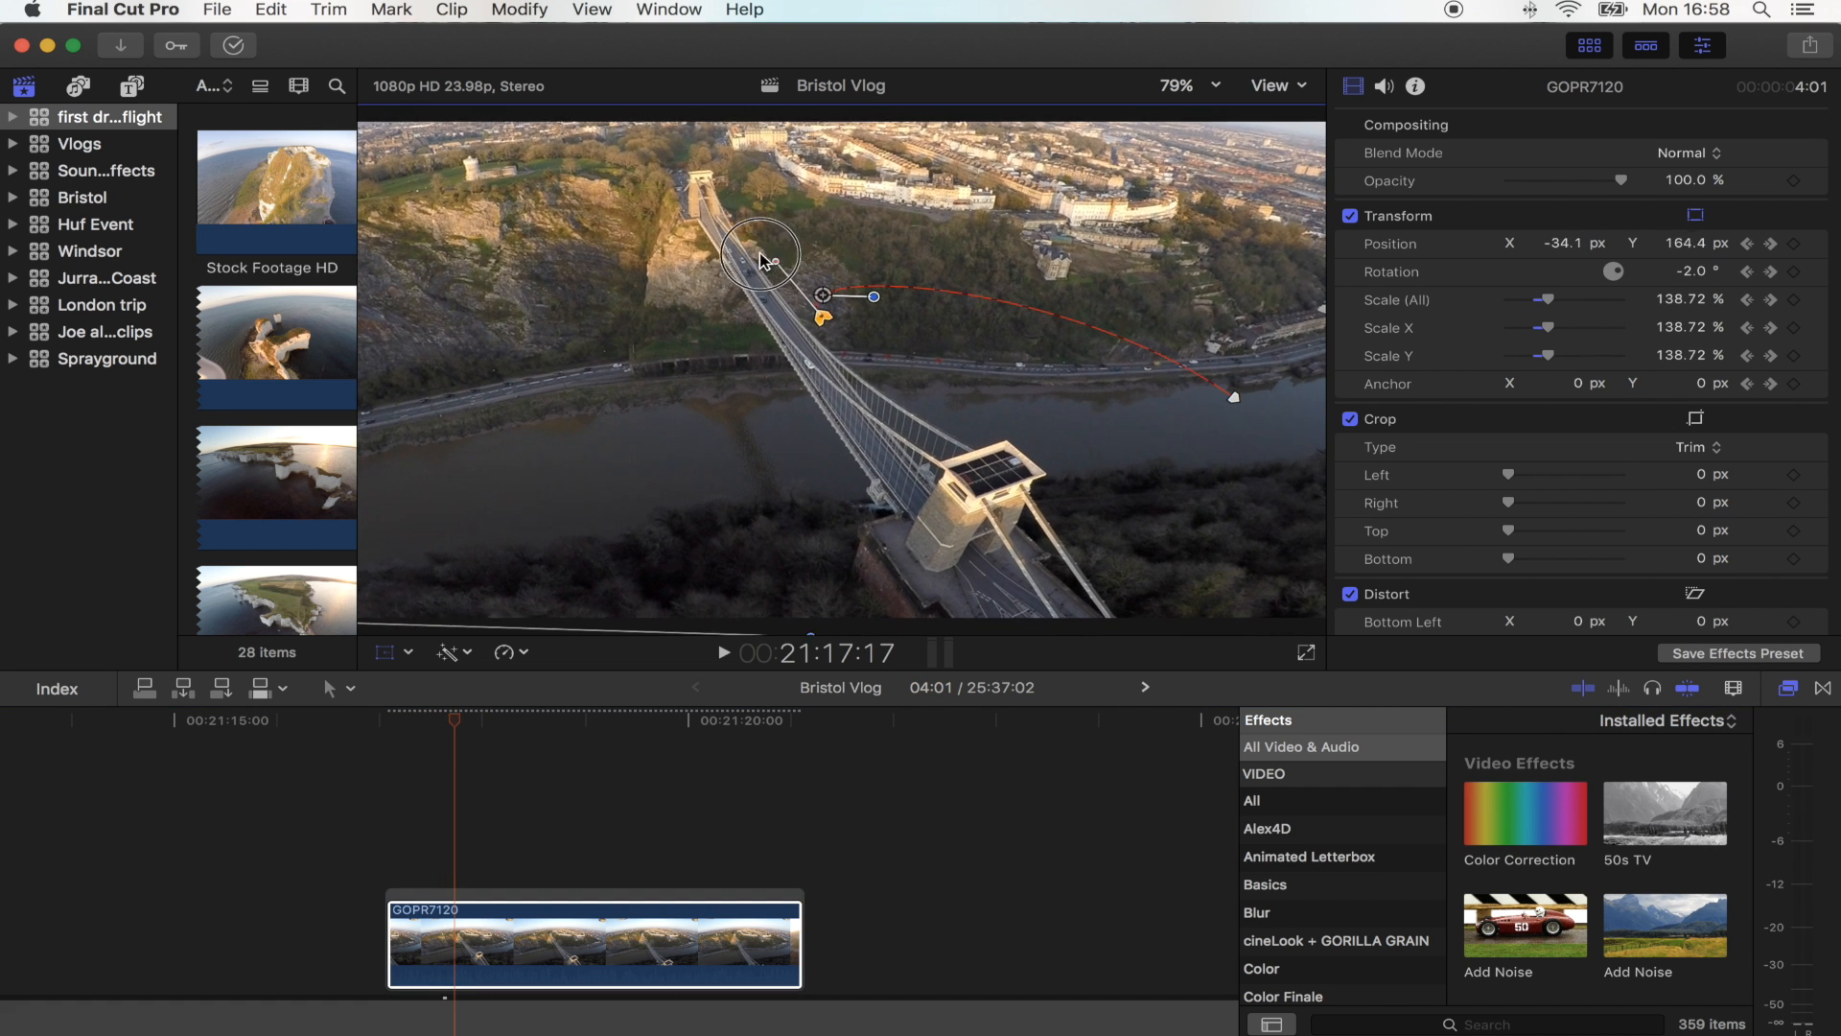
{"action": "left_click_drag", "start_coordinate": [760, 255], "coordinate": [525, 159]}
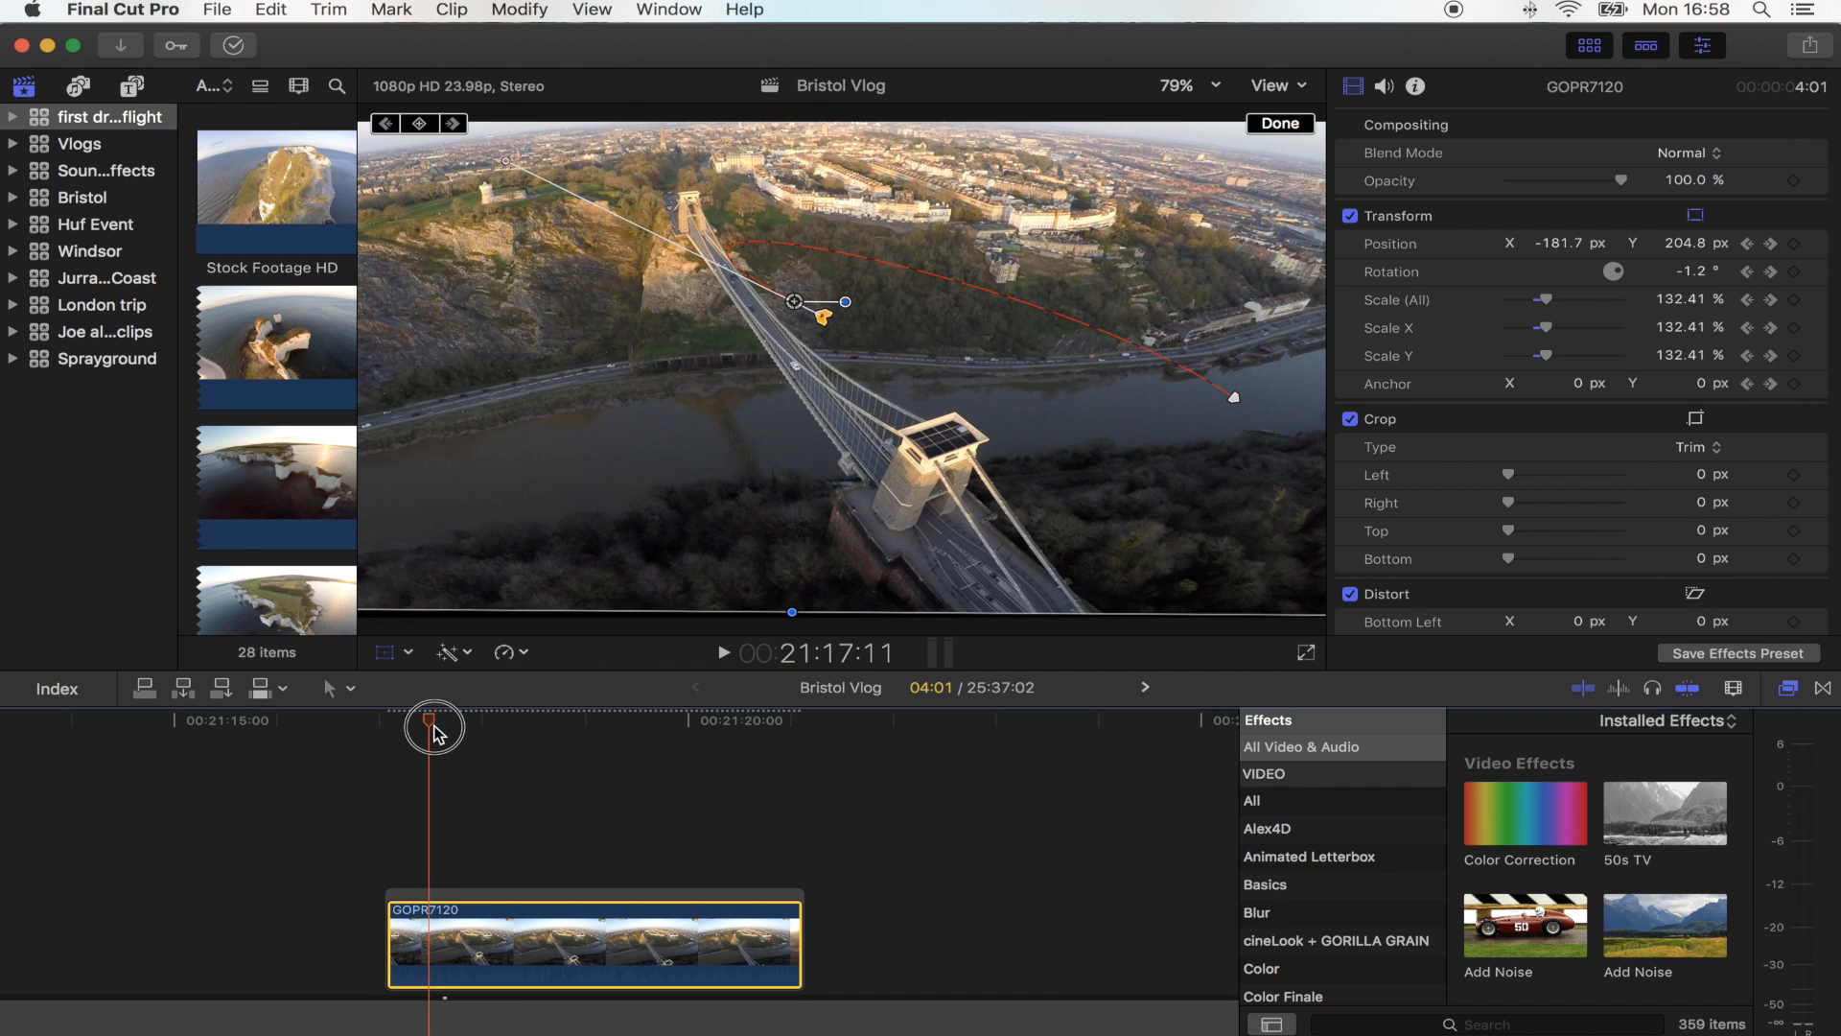
Step: Scrub through the clip to check the zoom, pan and rotation animate smoothly
{"action": "left_click_drag", "start_coordinate": [434, 719], "coordinate": [453, 719]}
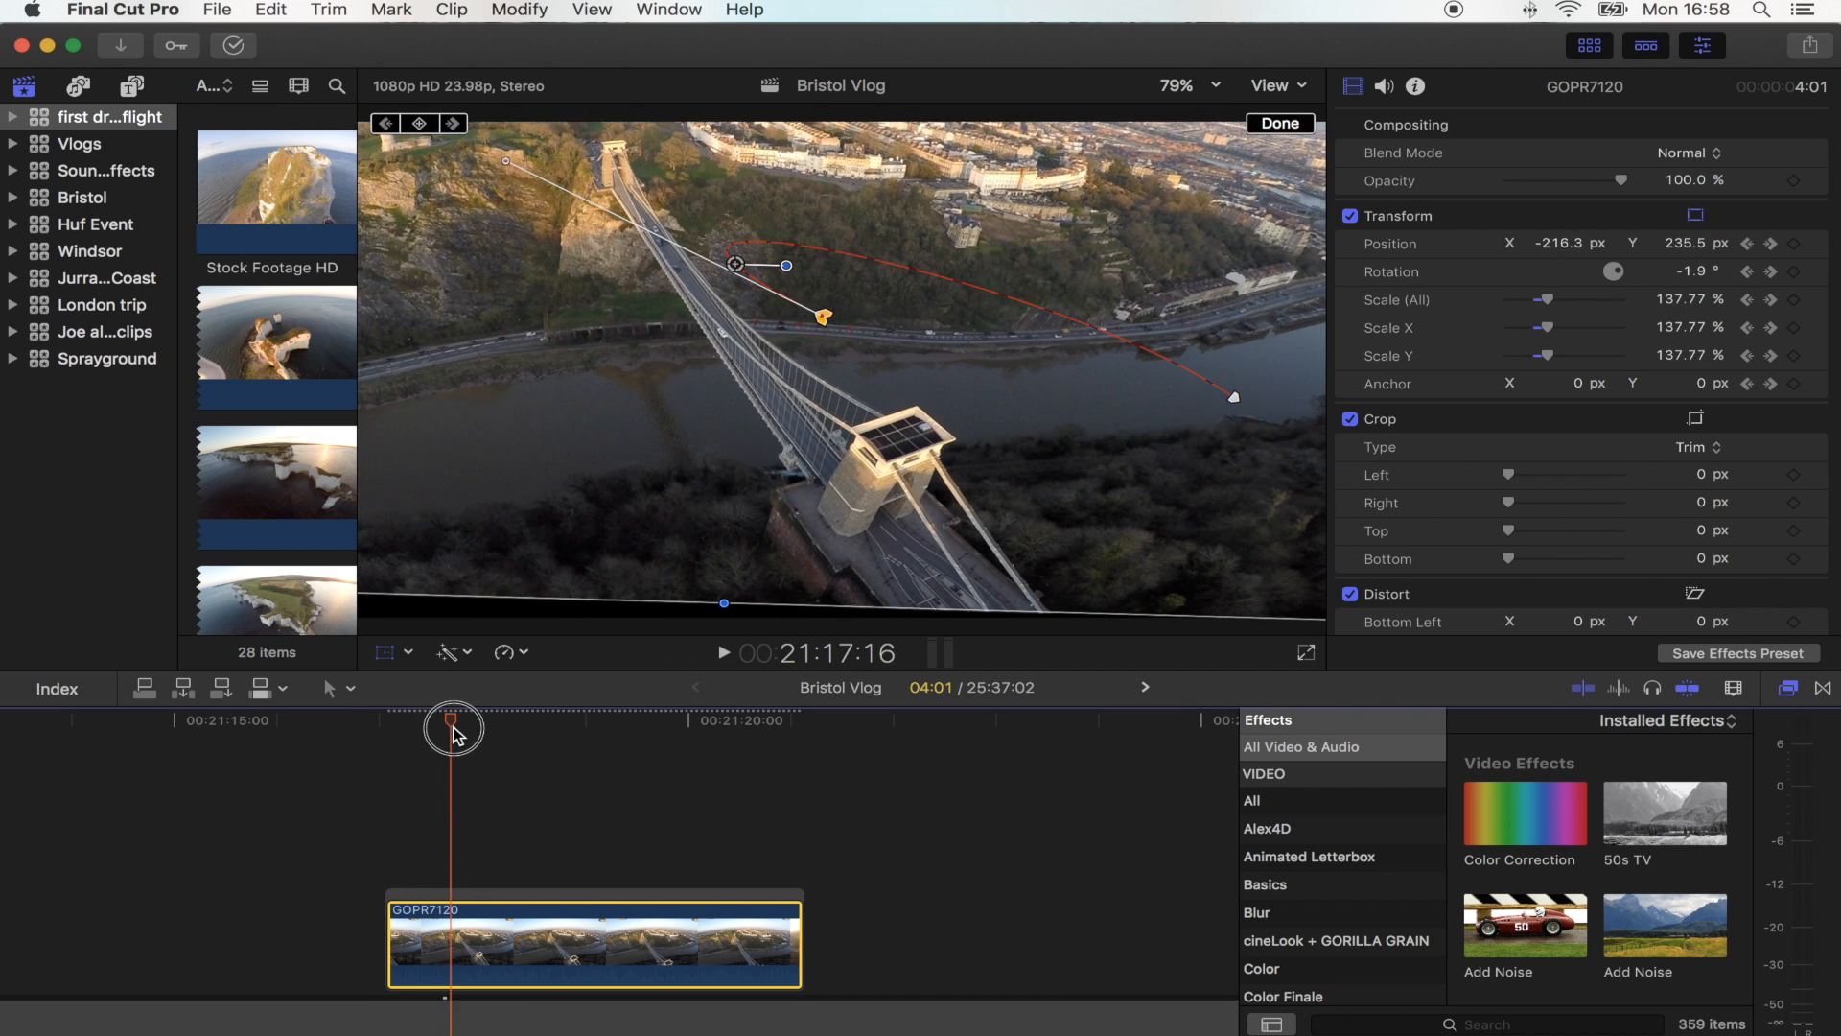
{"action": "left_click_drag", "start_coordinate": [453, 731], "coordinate": [514, 731]}
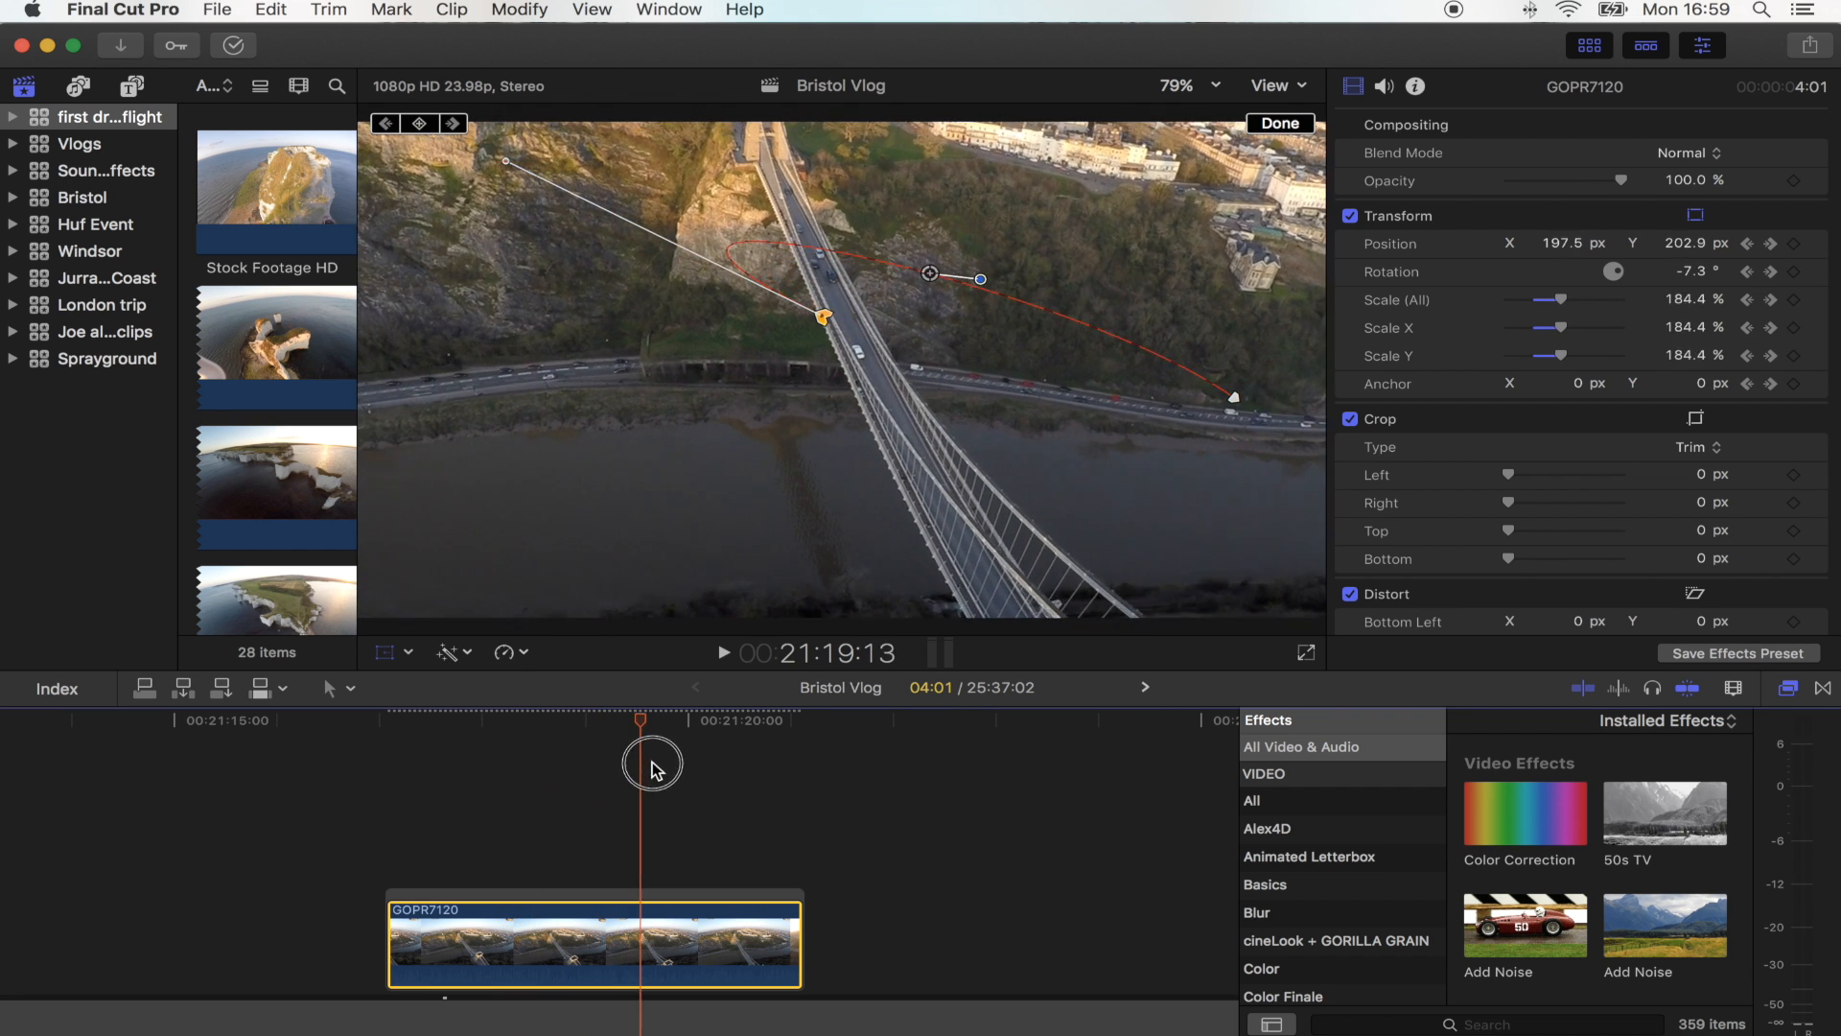
{"action": "left_click_drag", "start_coordinate": [652, 765], "coordinate": [757, 817]}
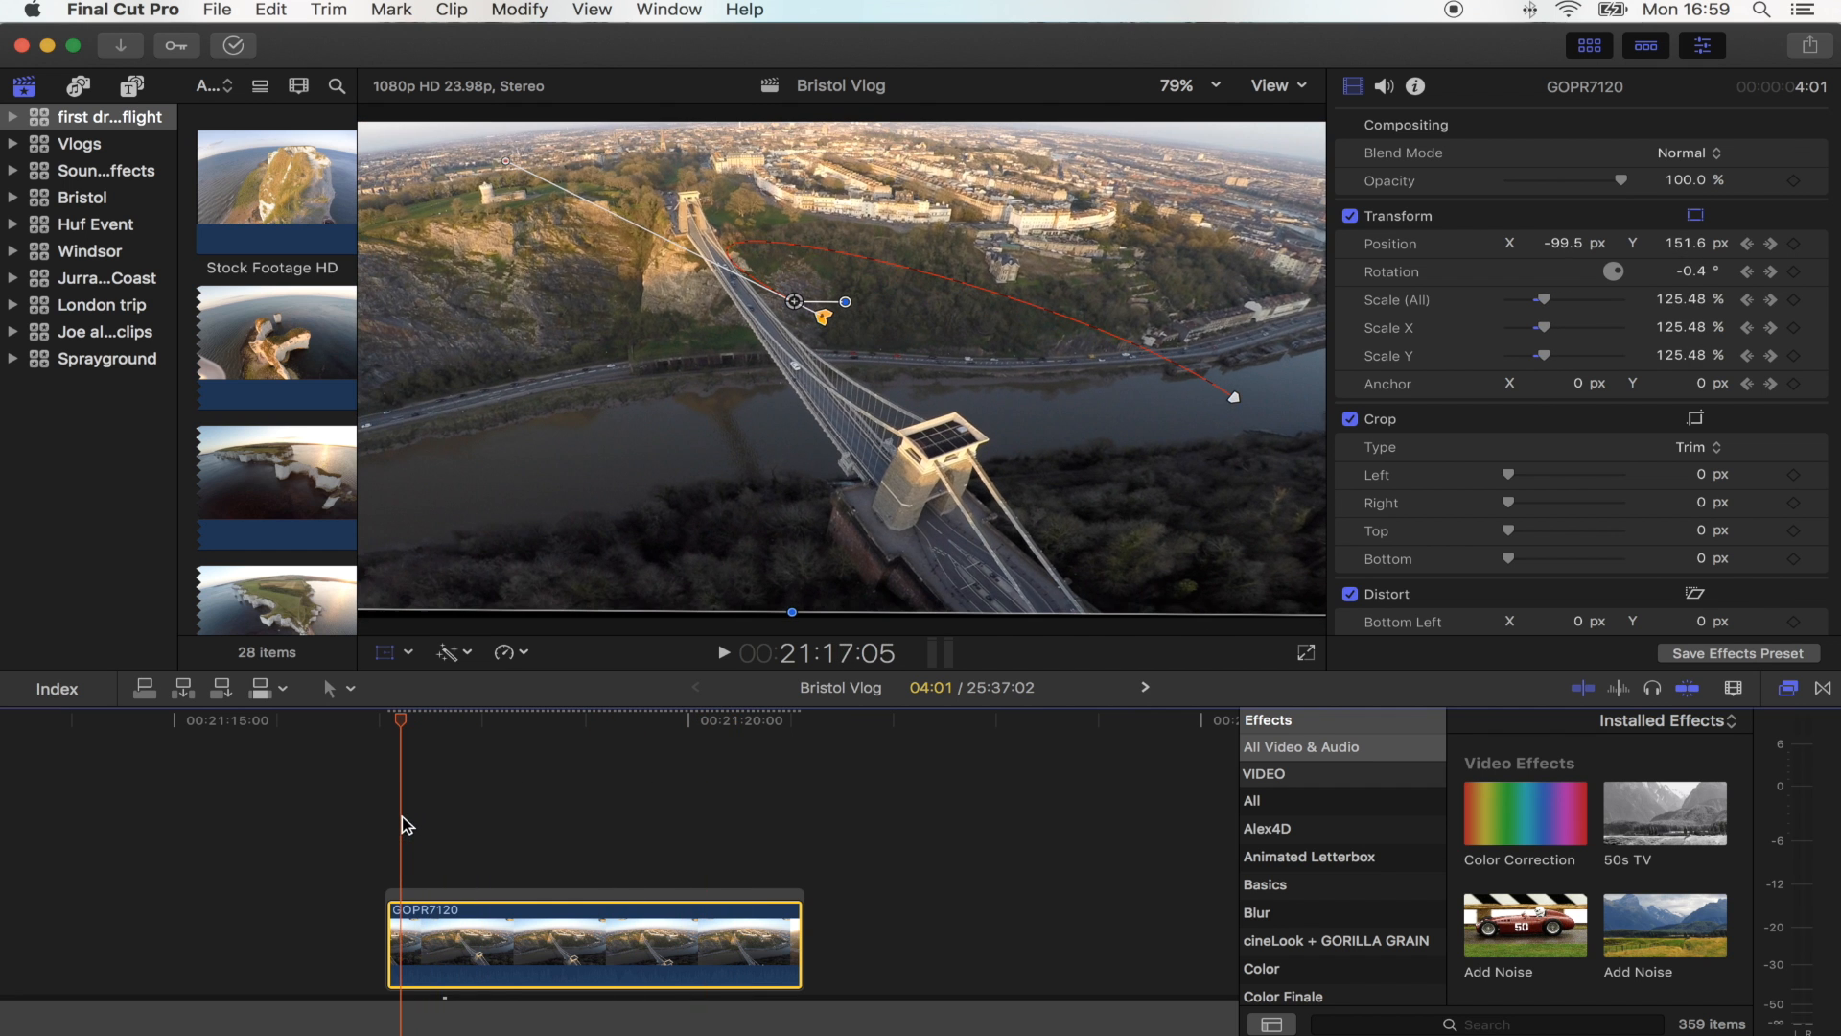
Step: Add a Retime speed segment near the end of the bridge clip
{"action": "left_click", "coordinate": [599, 719]}
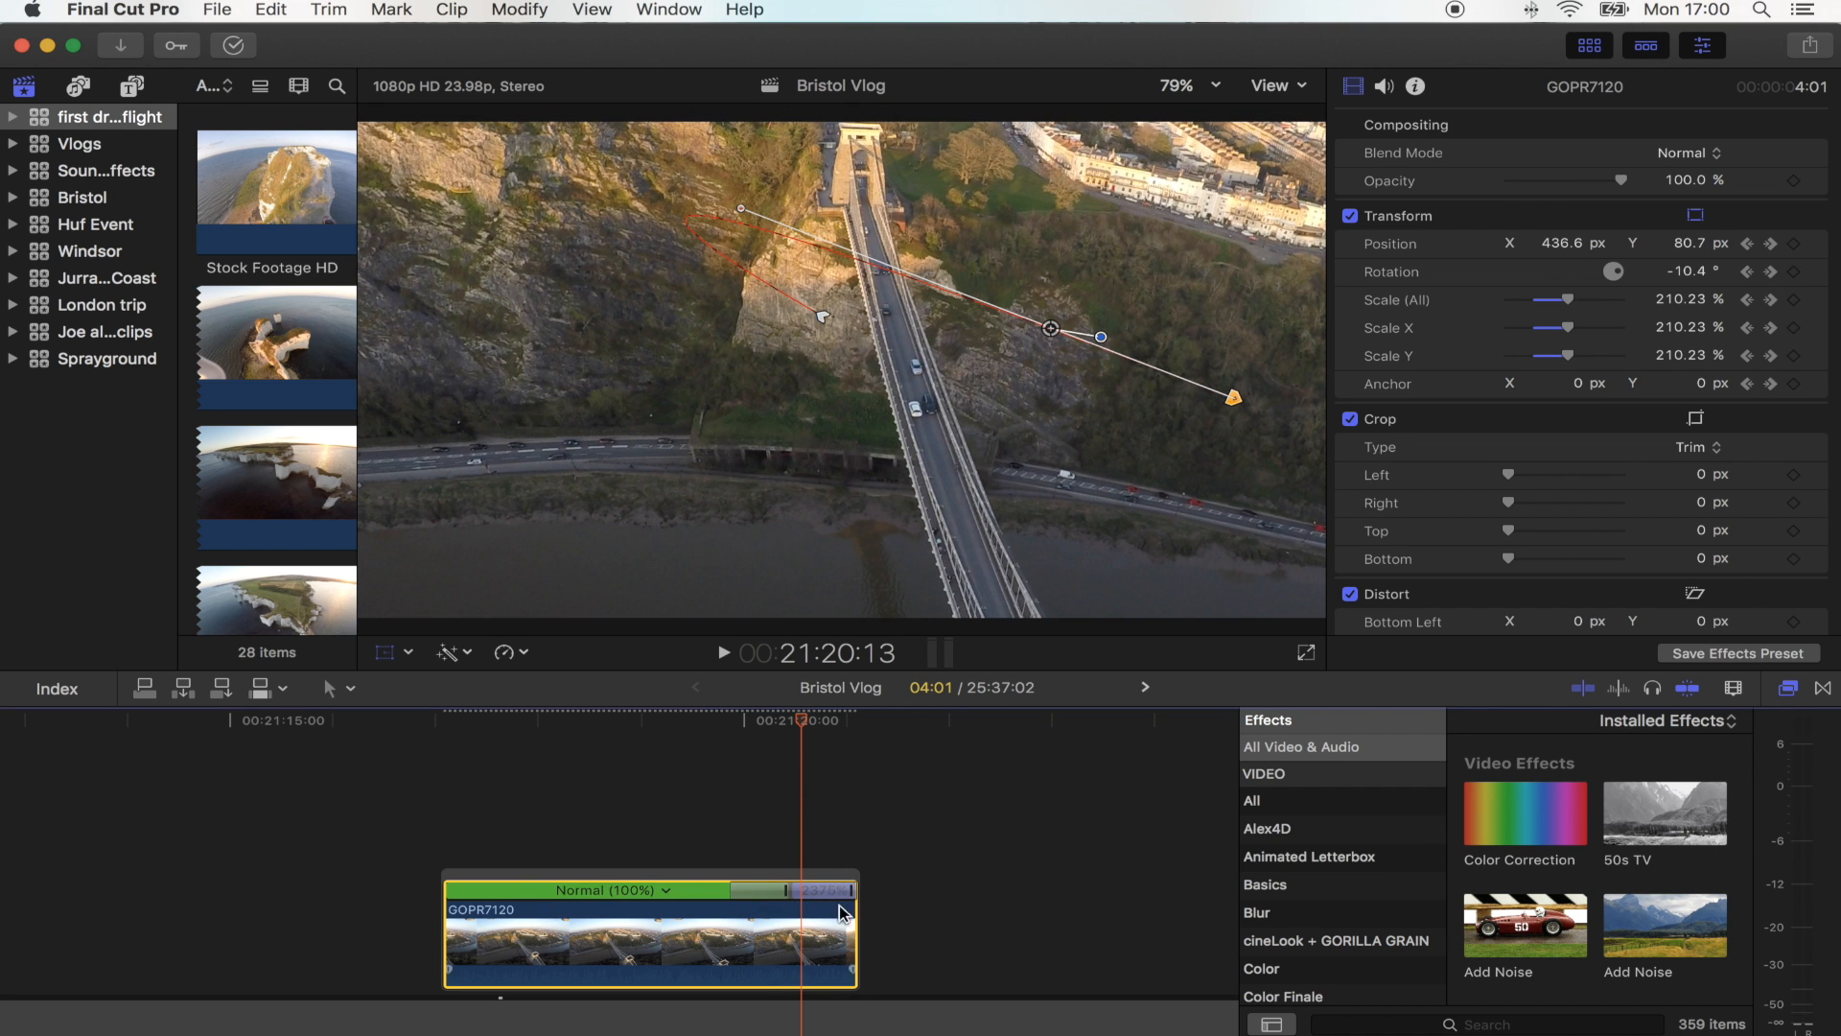
{"action": "mouse_move", "coordinate": [803, 311]}
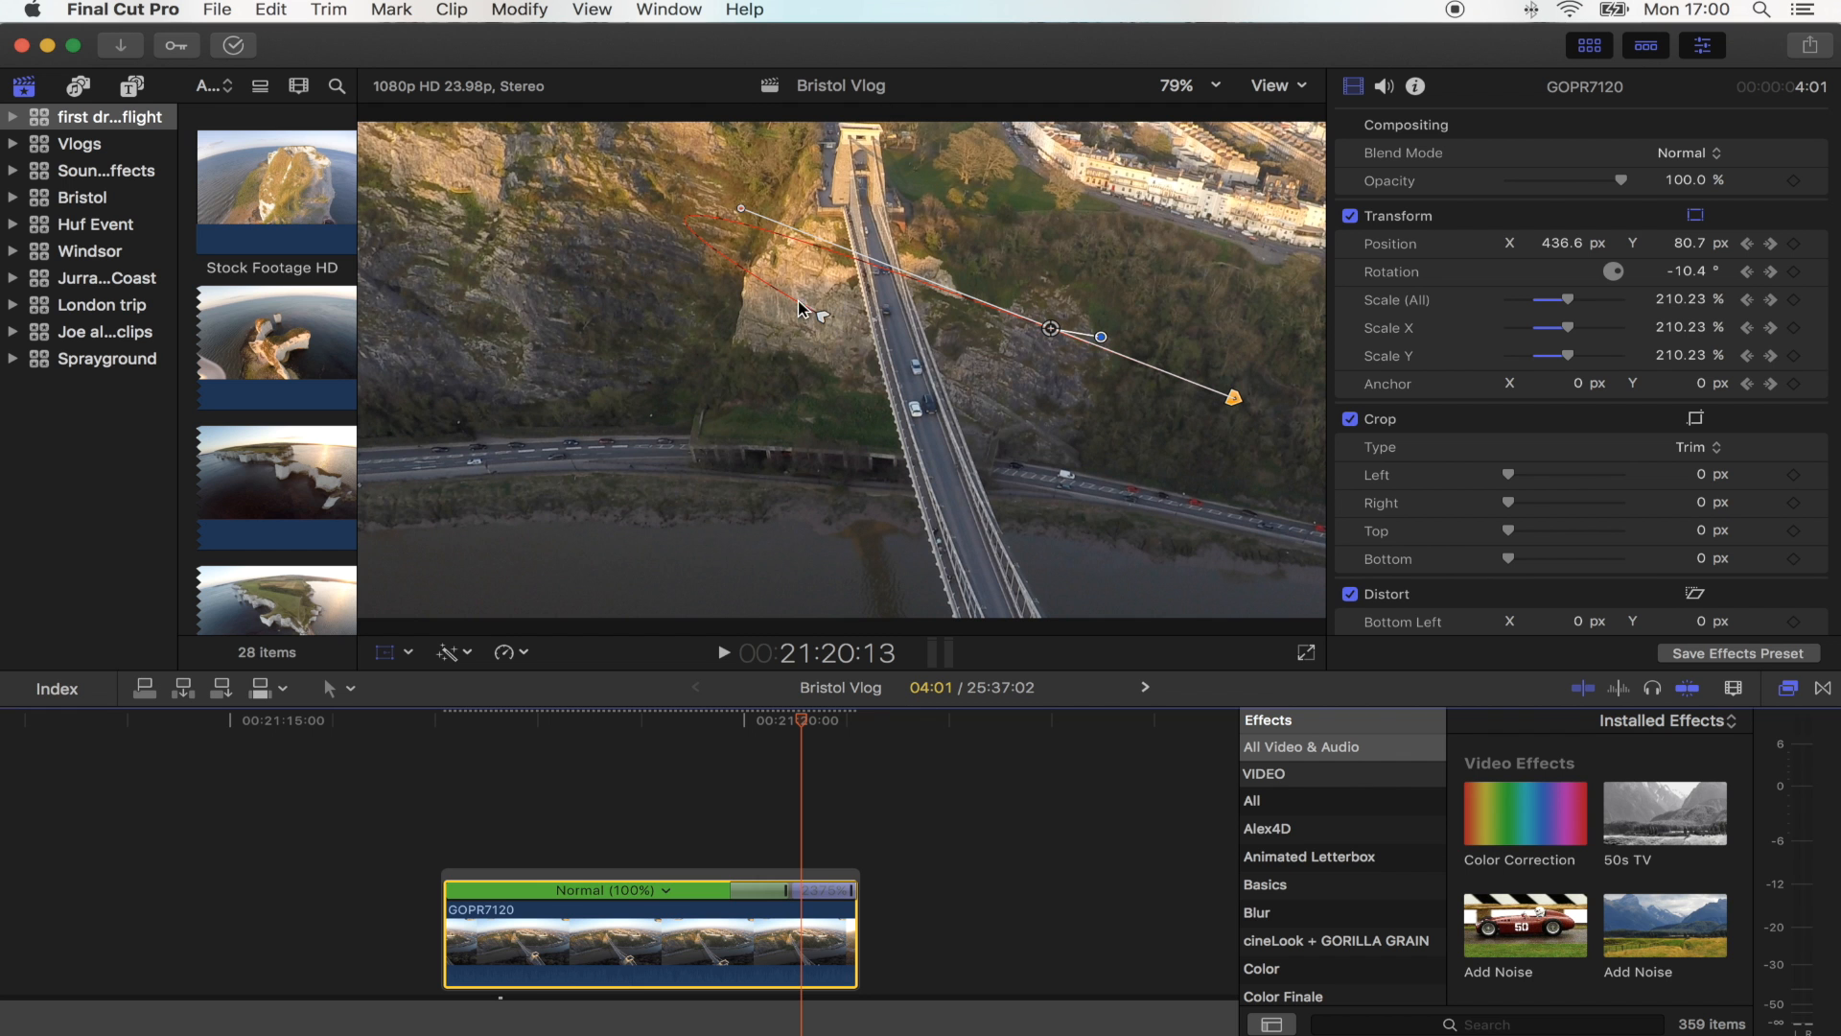
{"action": "mouse_move", "coordinate": [687, 211]}
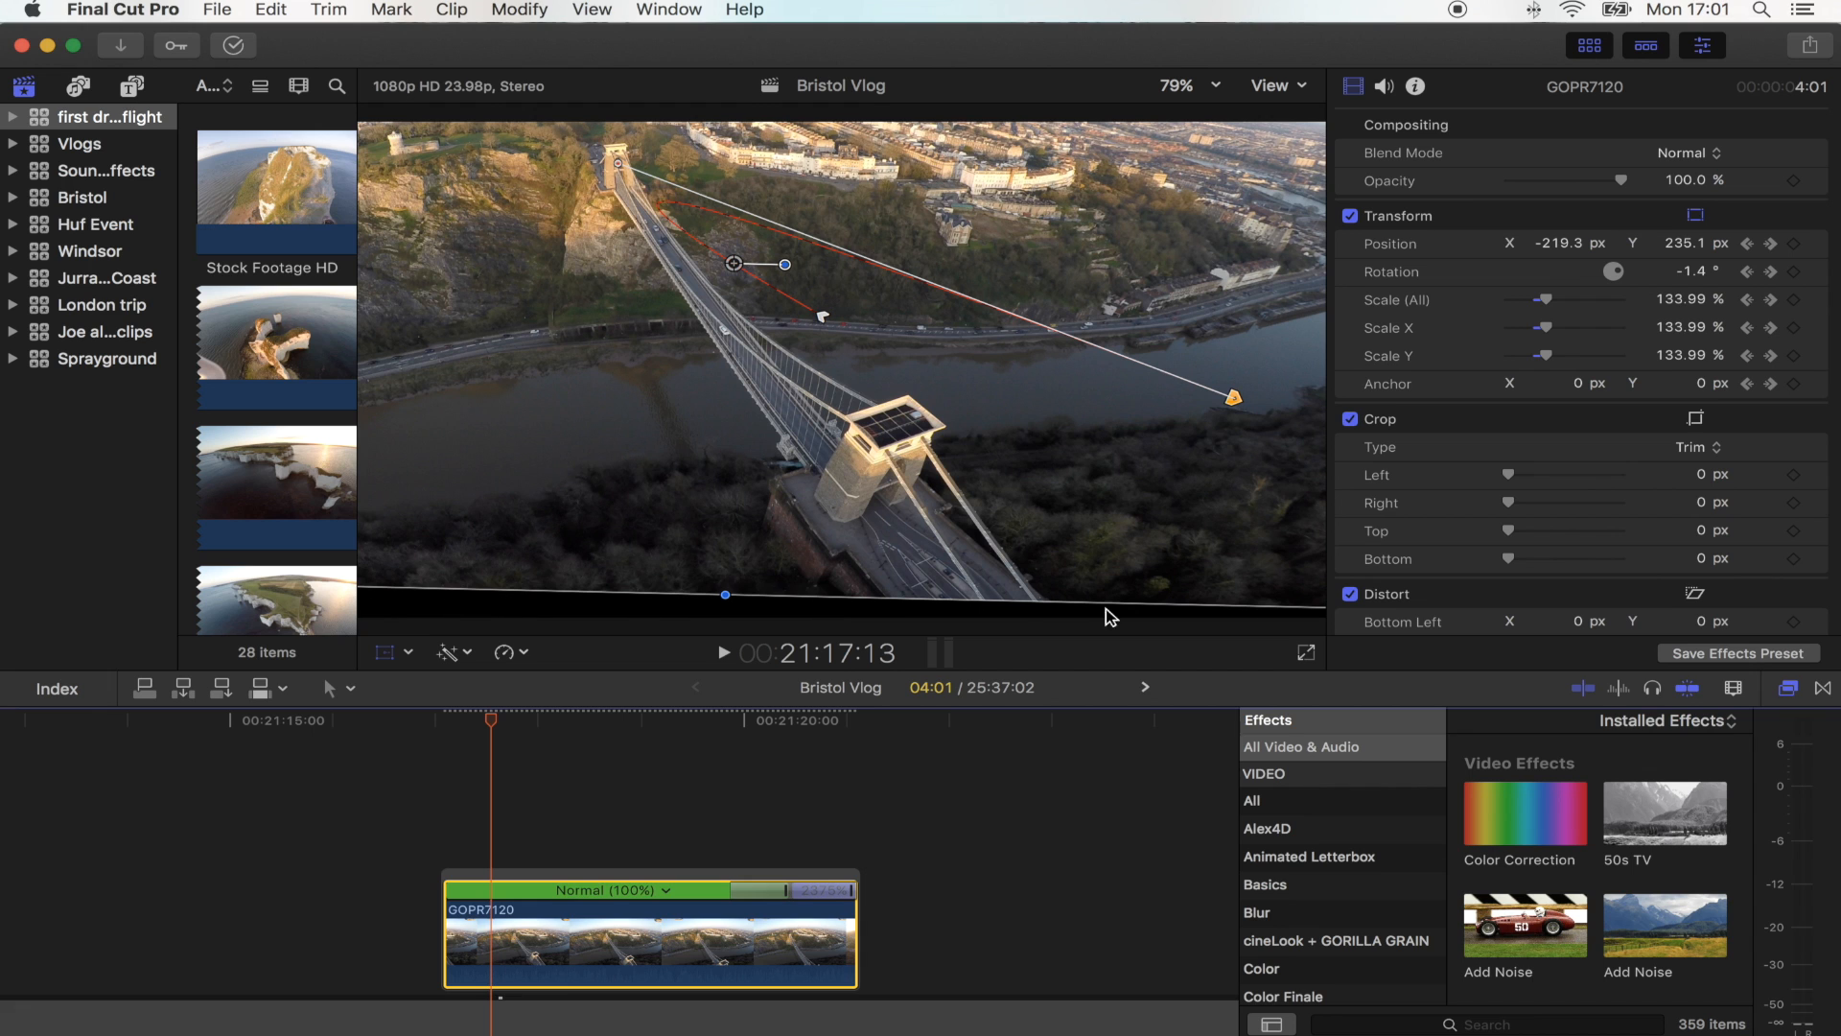
{"action": "mouse_move", "coordinate": [788, 403]}
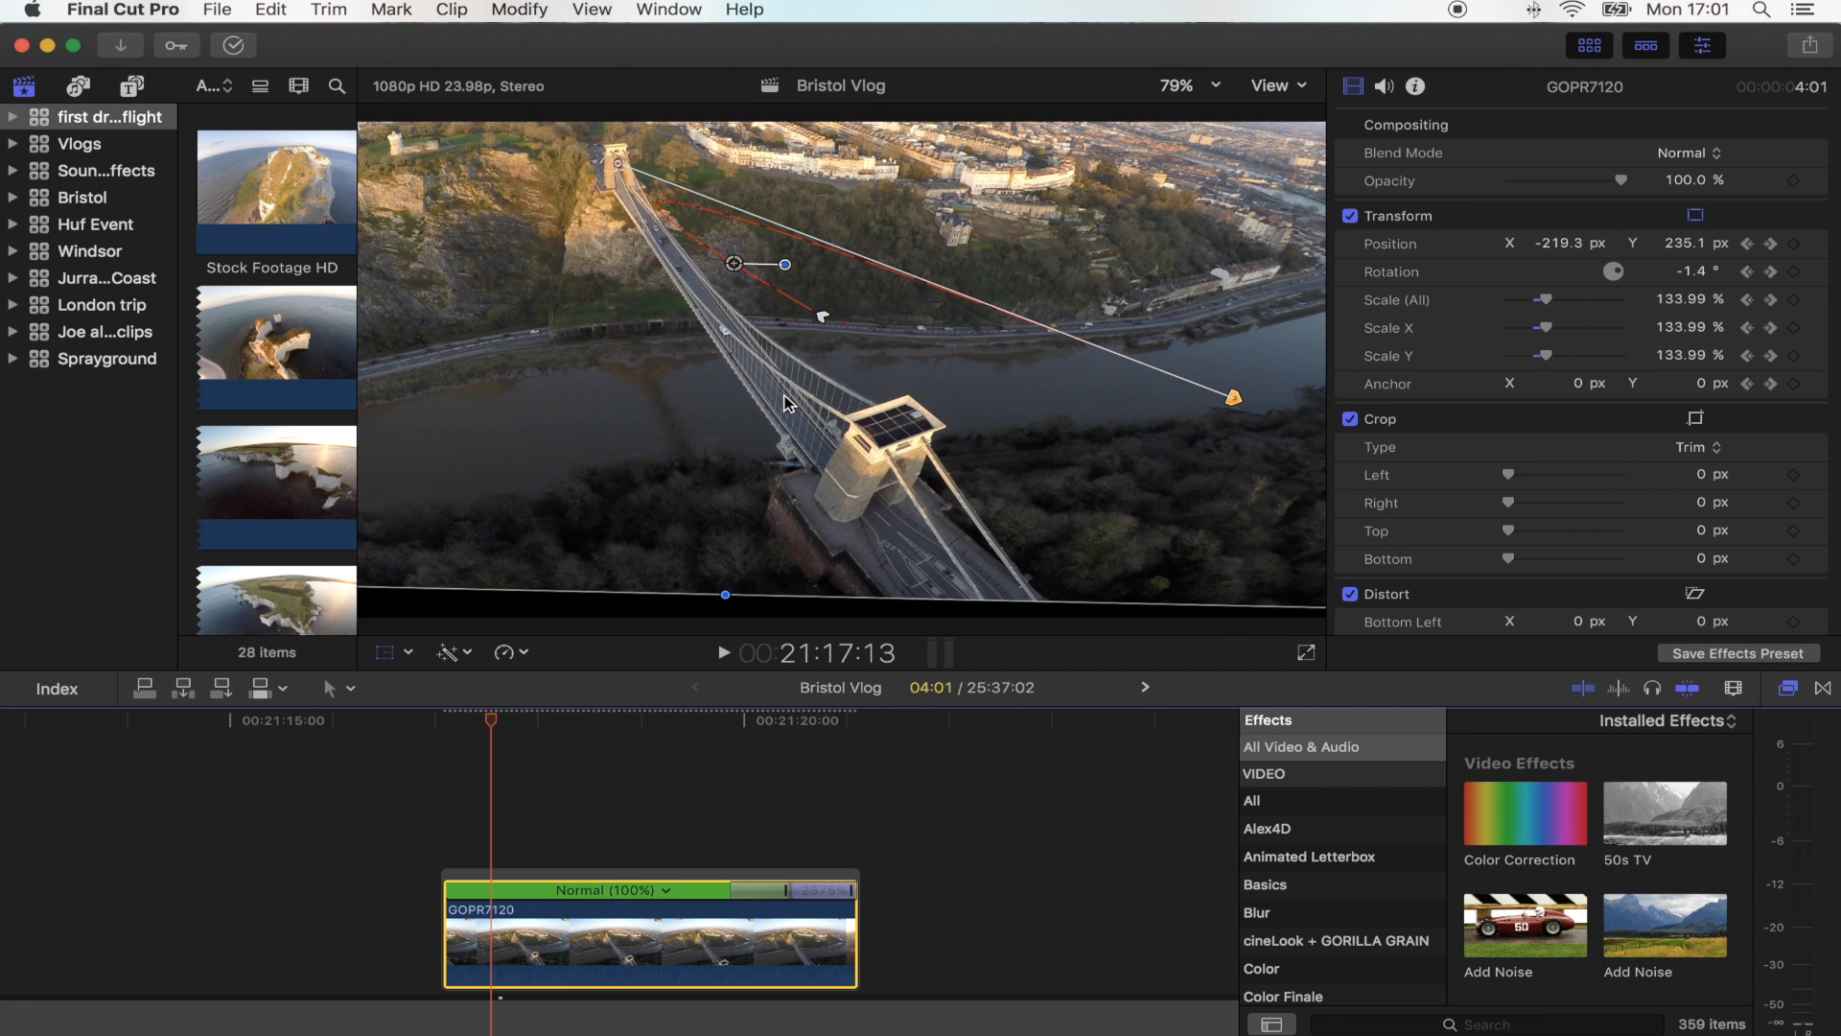
{"action": "mouse_move", "coordinate": [734, 493]}
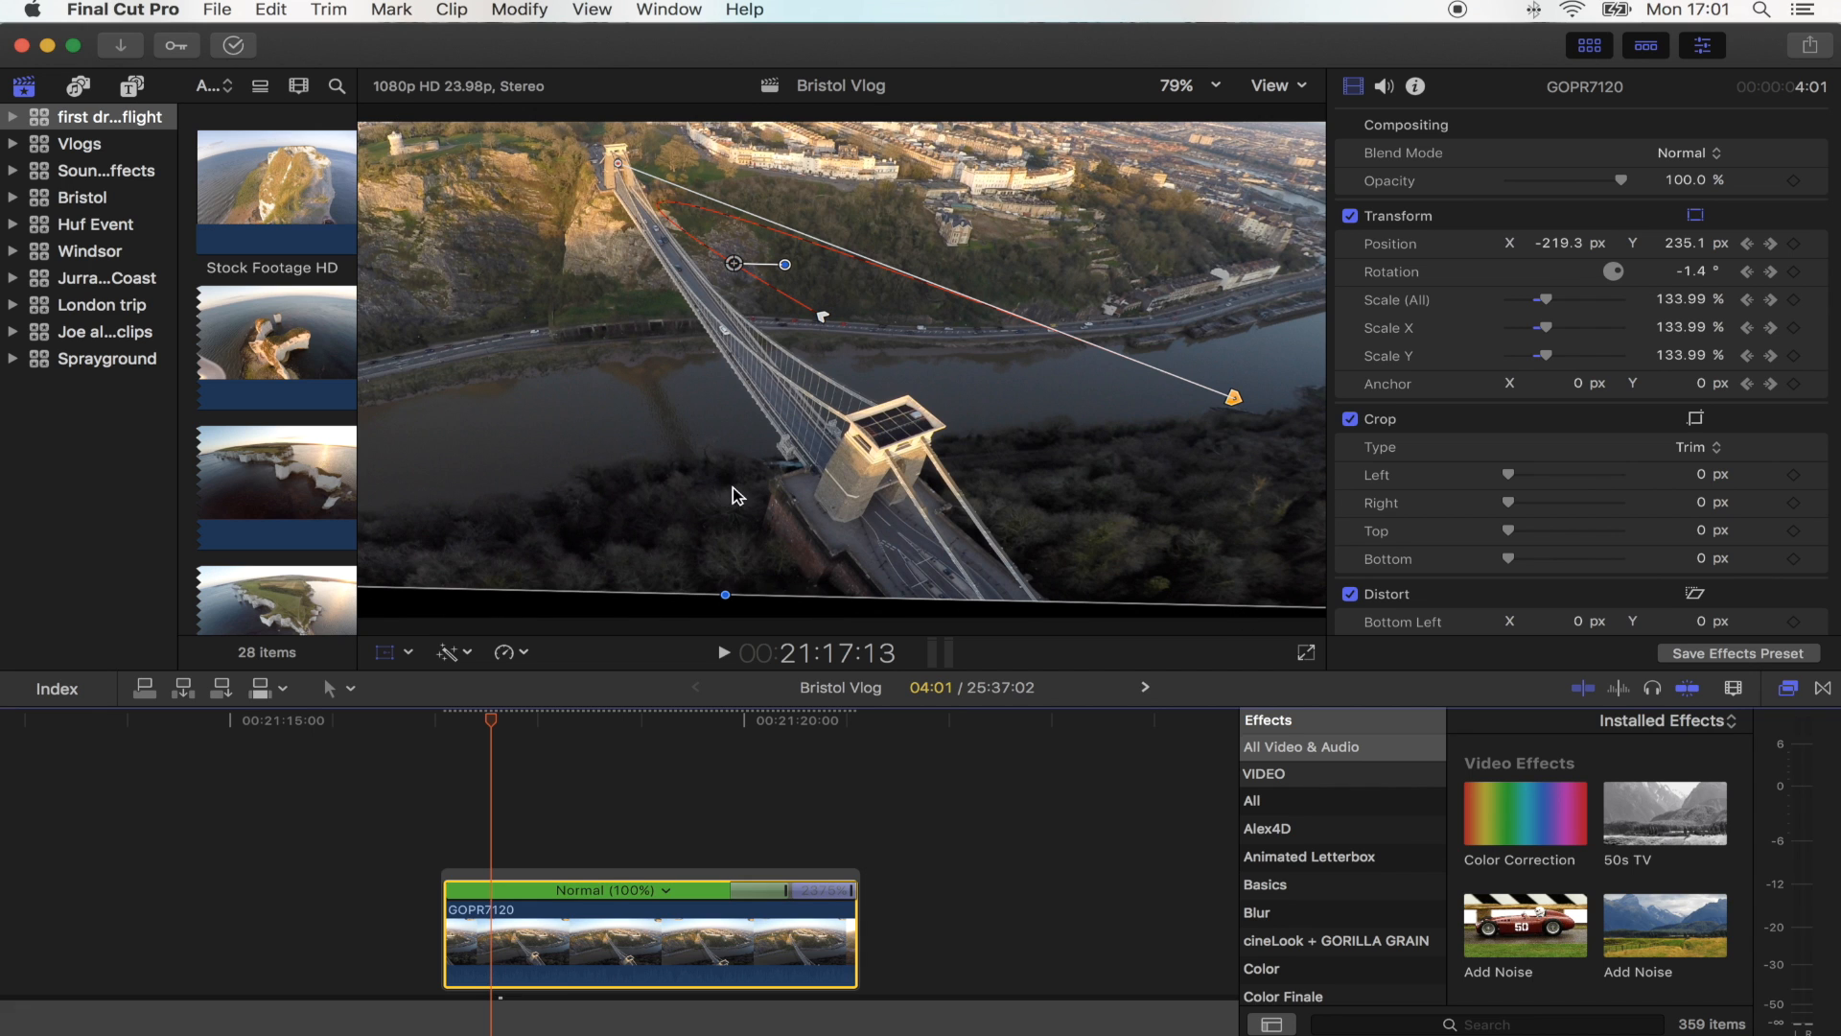
{"action": "mouse_move", "coordinate": [551, 708]}
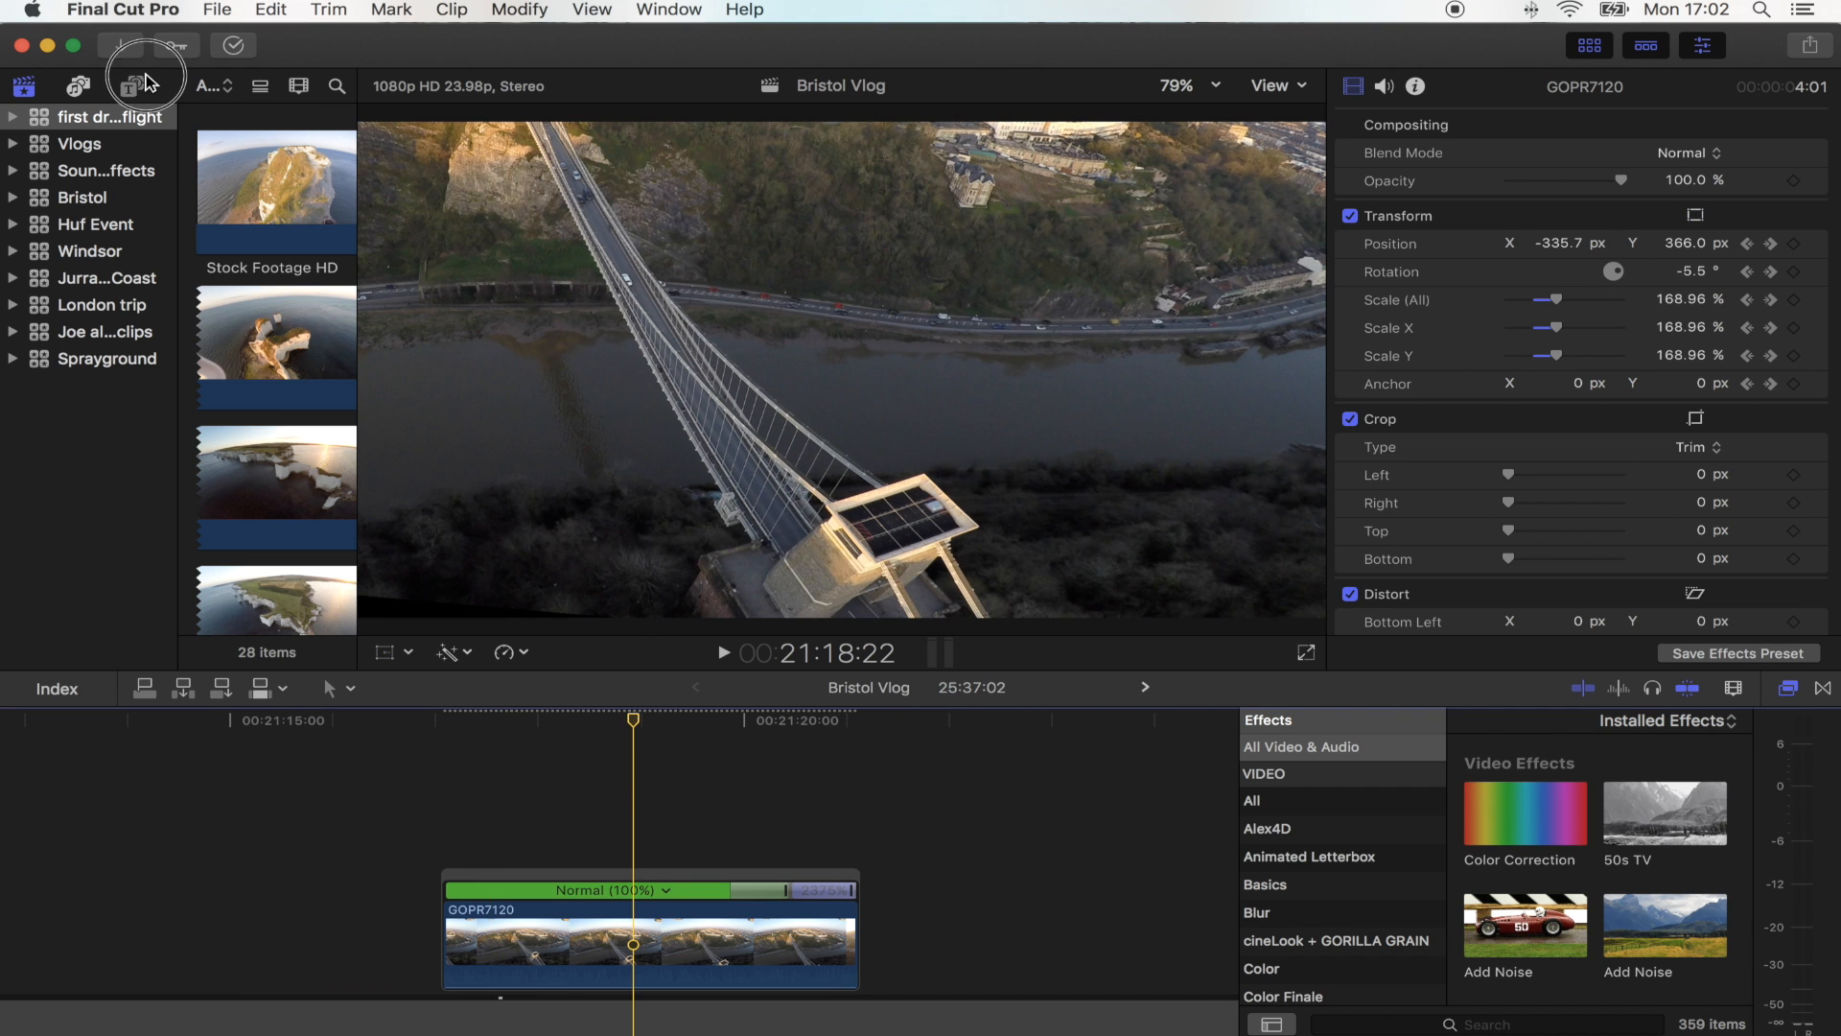
Step: Bring in an Adjustment Layer from the Titles and Generators browser above the clip
{"action": "left_click", "coordinate": [130, 87]}
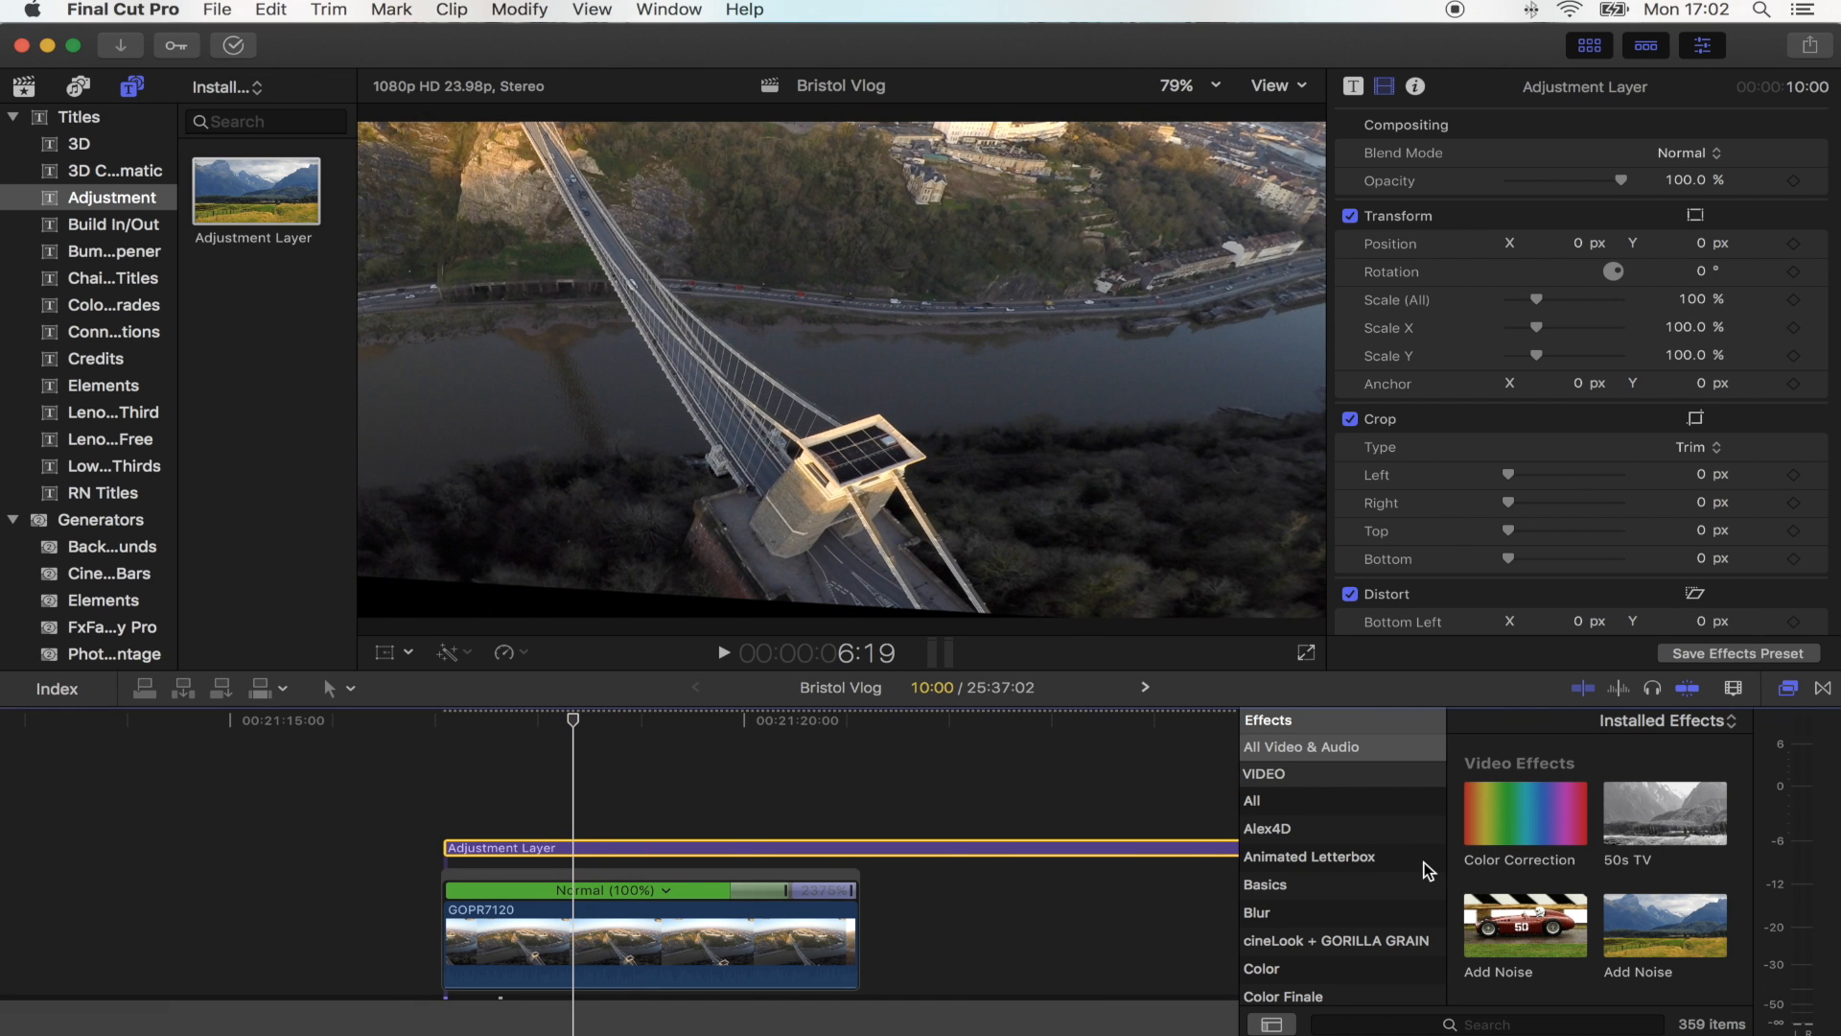
{"action": "mouse_move", "coordinate": [1334, 939]}
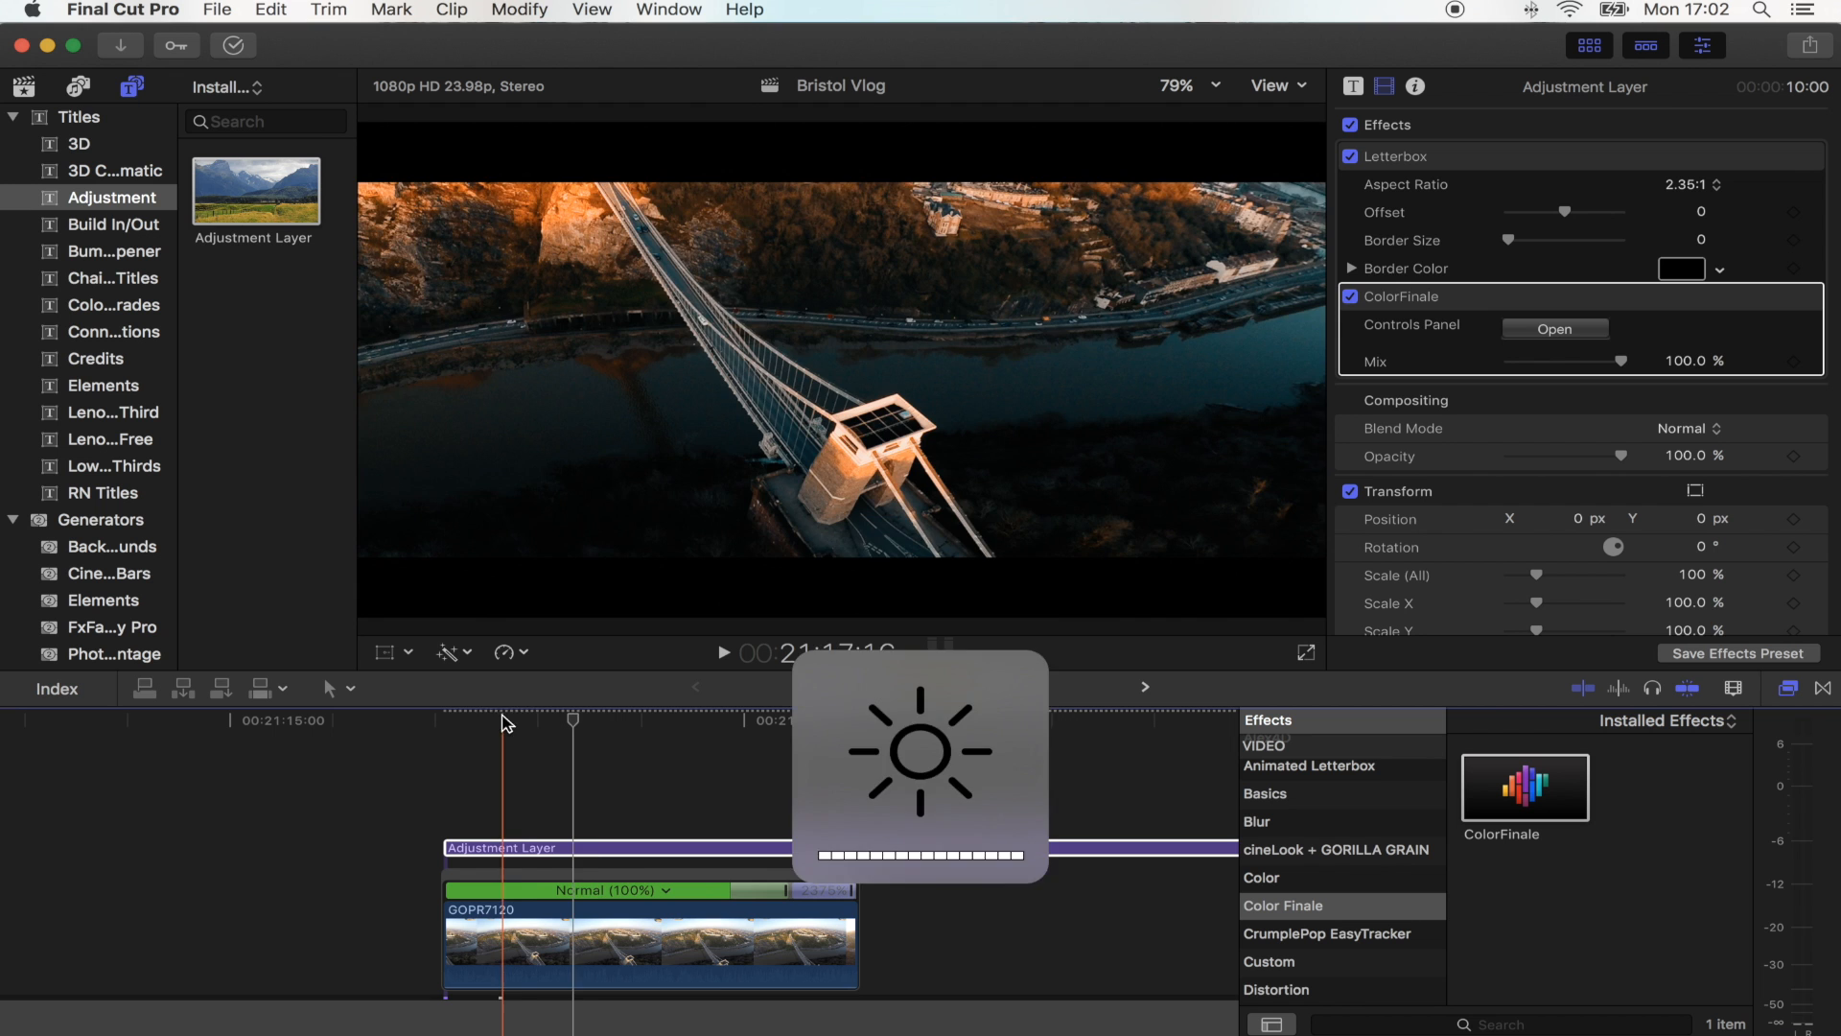
Step: Select the adjustment layer and trim its end to match the GOPR7120 clip
{"action": "left_click", "coordinate": [1554, 328]}
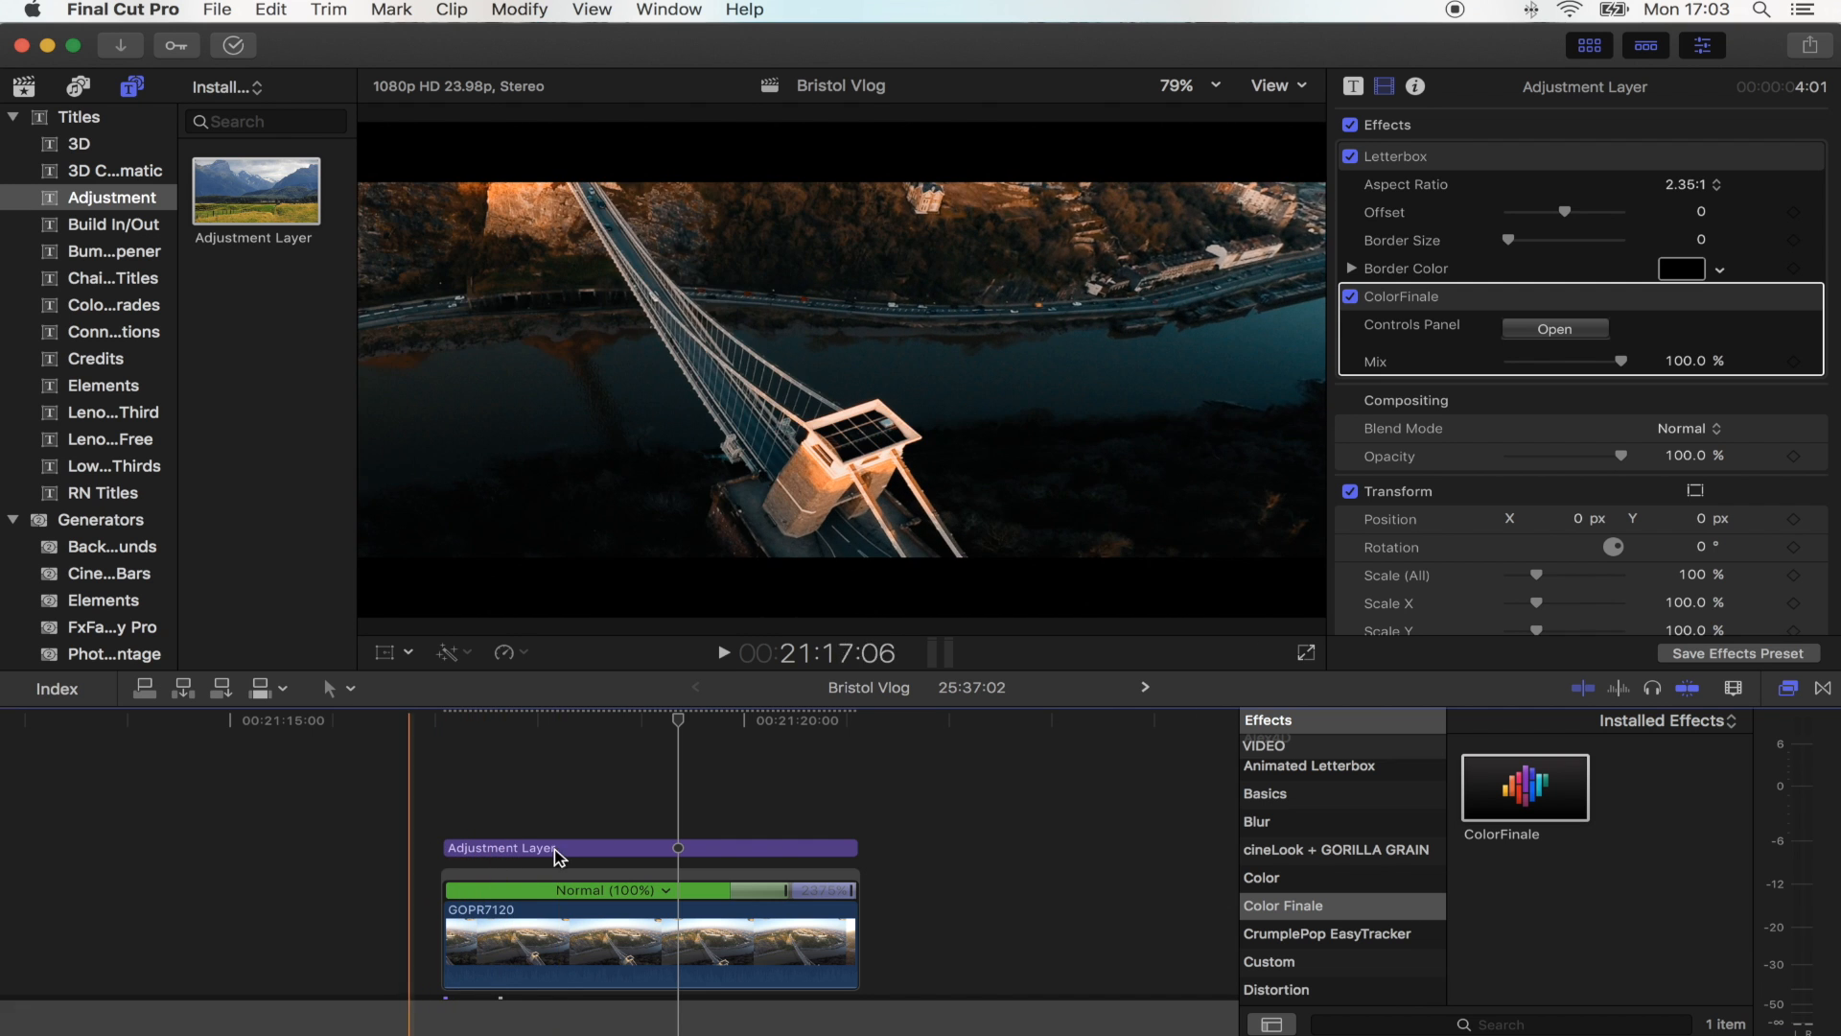
{"action": "left_click", "coordinate": [558, 834]}
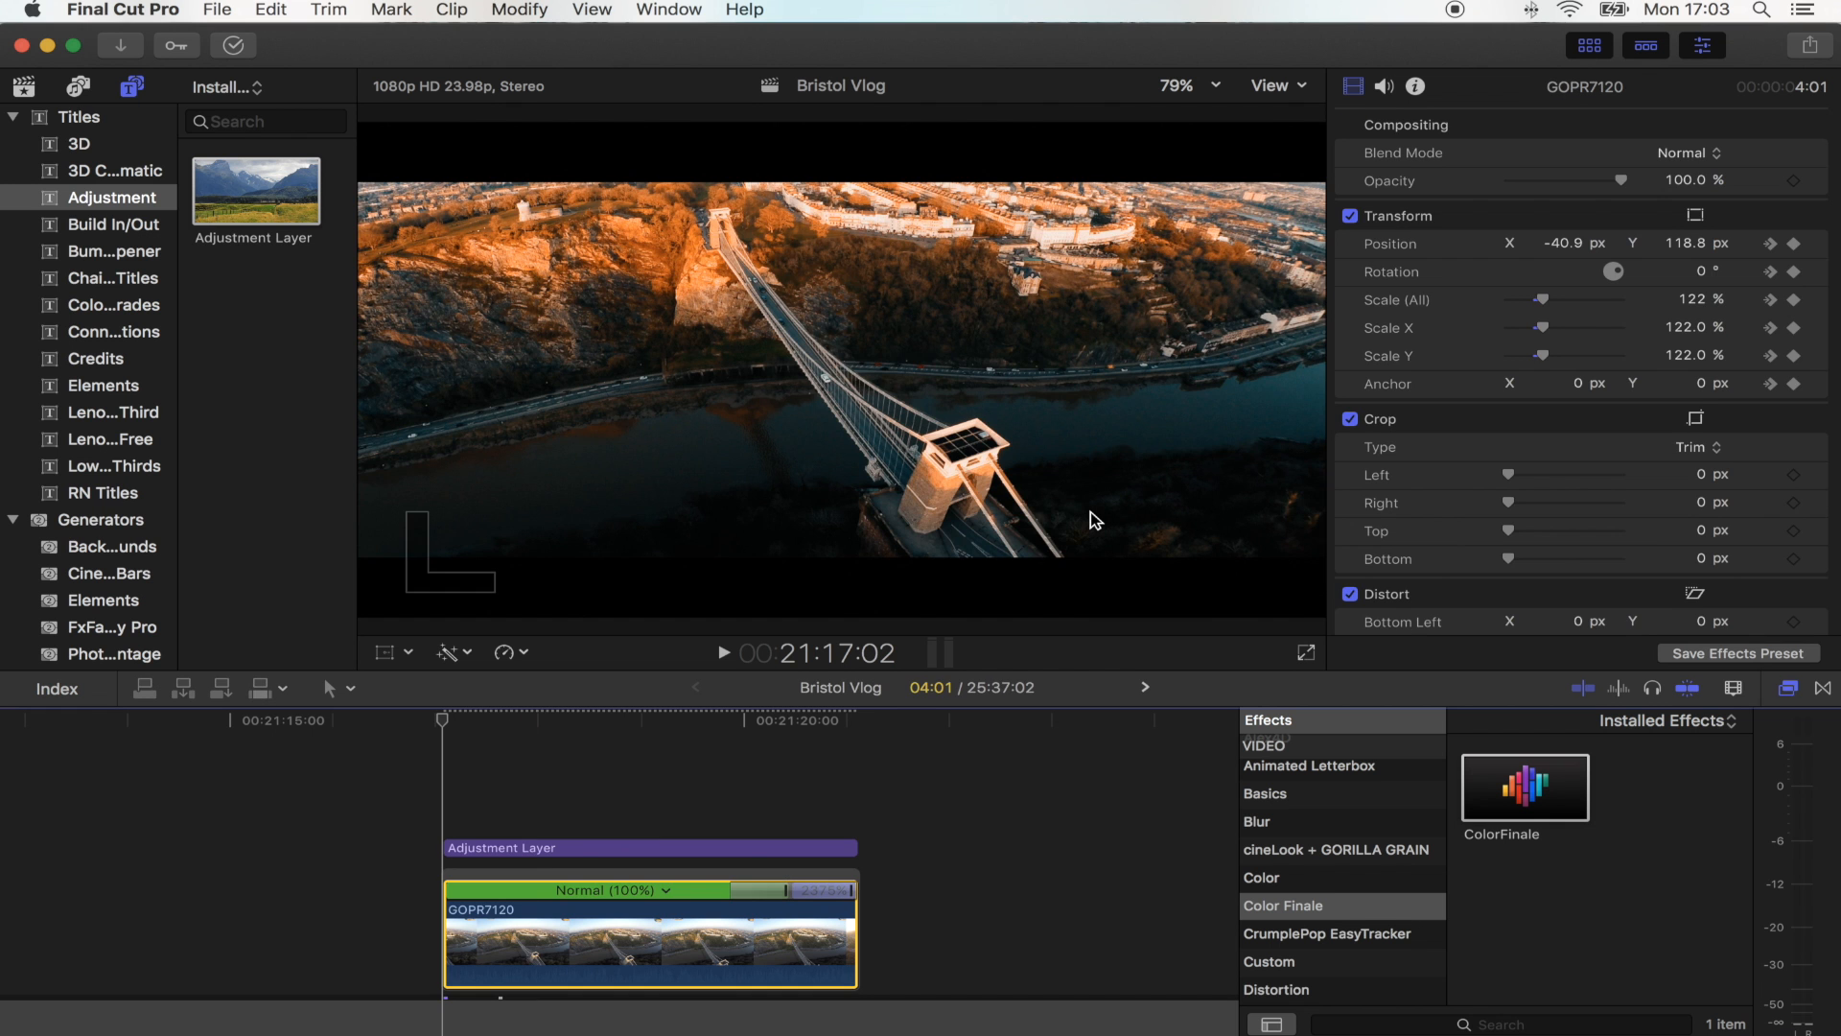
{"action": "mouse_move", "coordinate": [1319, 634]}
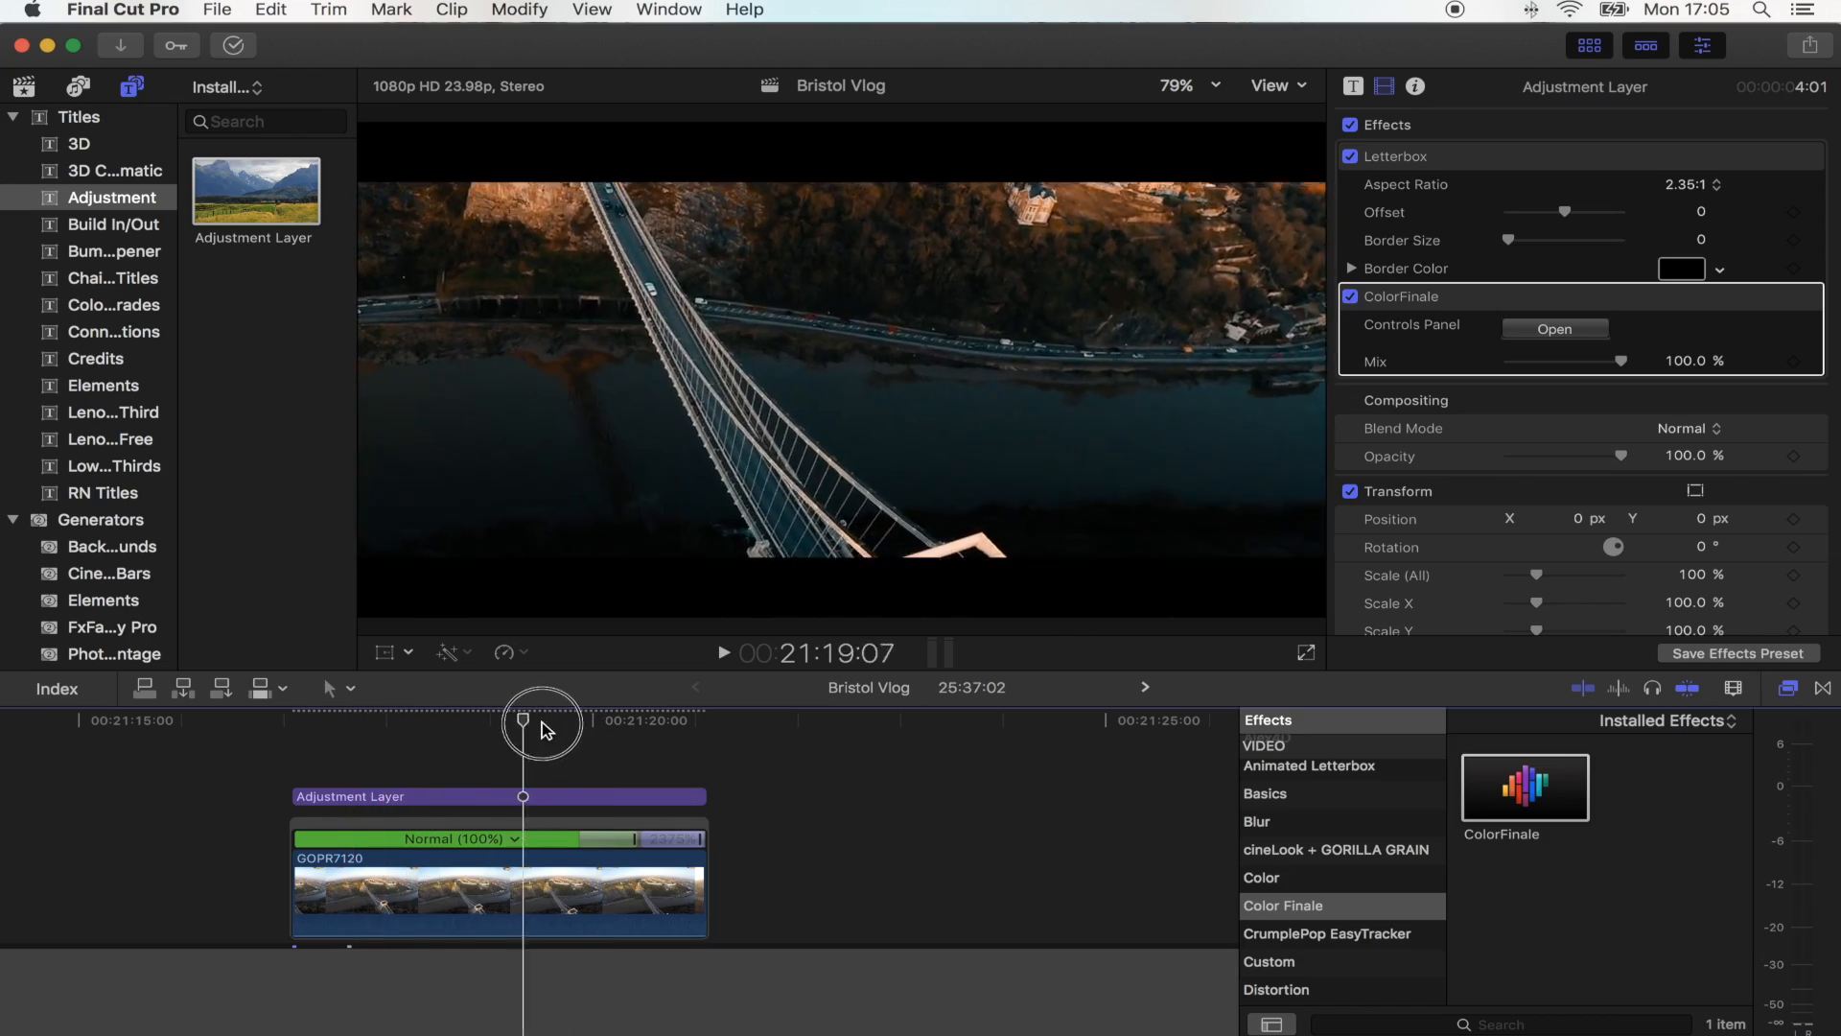
{"action": "left_click_drag", "start_coordinate": [541, 725], "coordinate": [692, 725]}
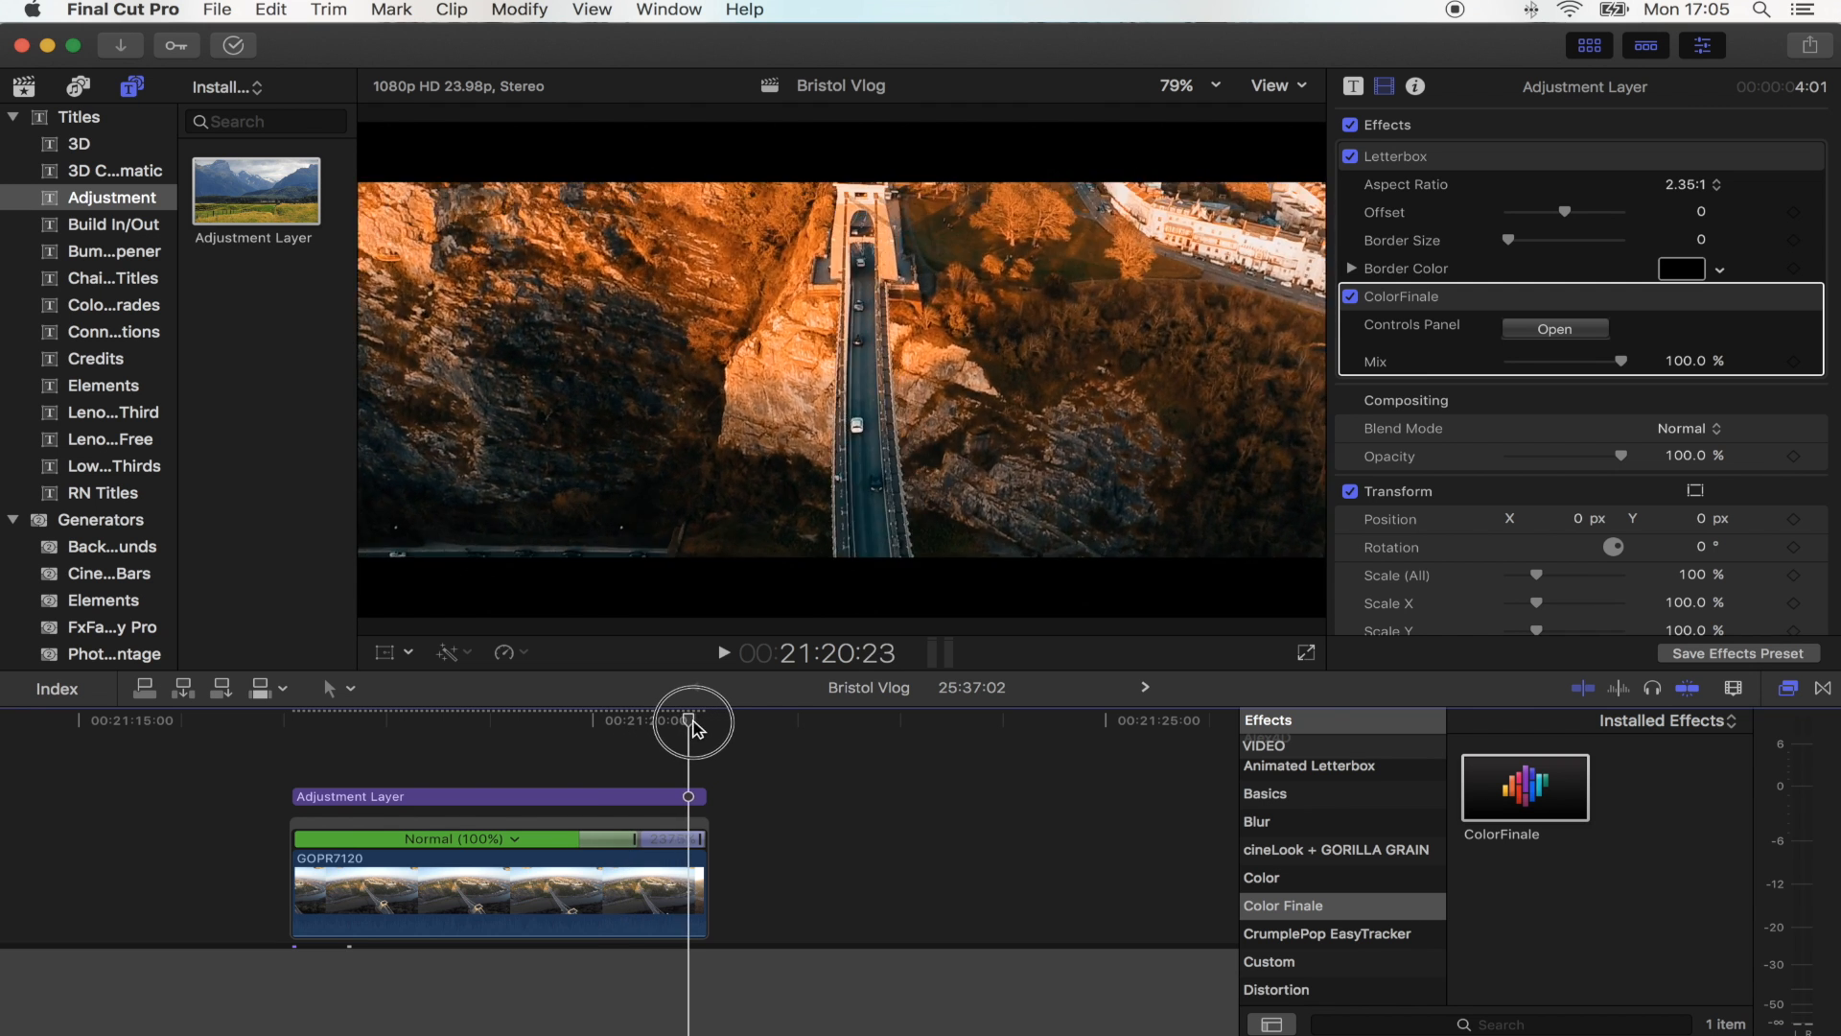